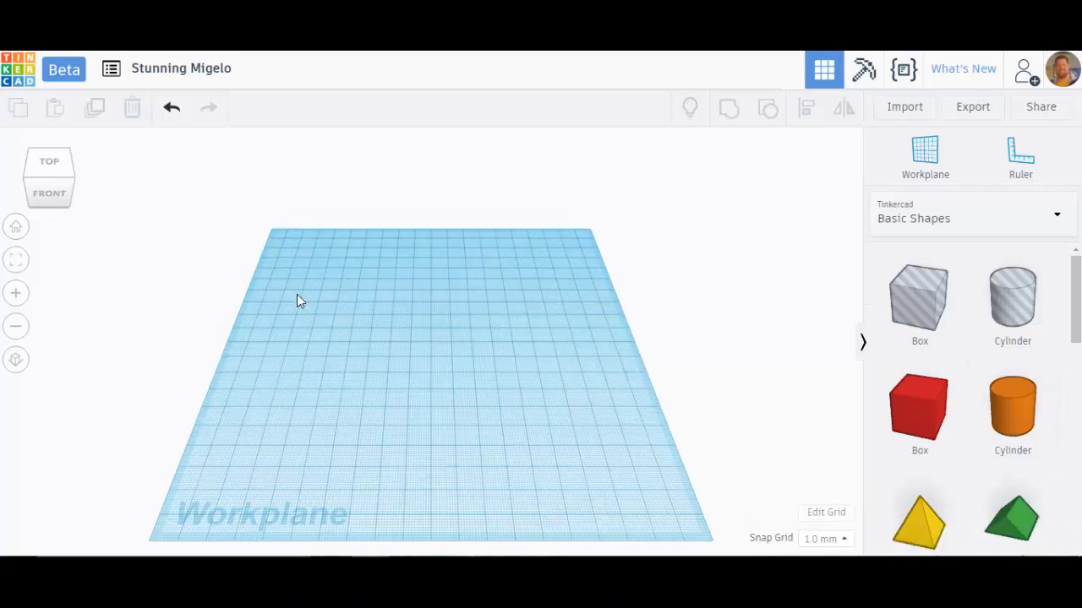
Drop a red Box from Basic Shapes onto the empty workplane
left_click(919, 404)
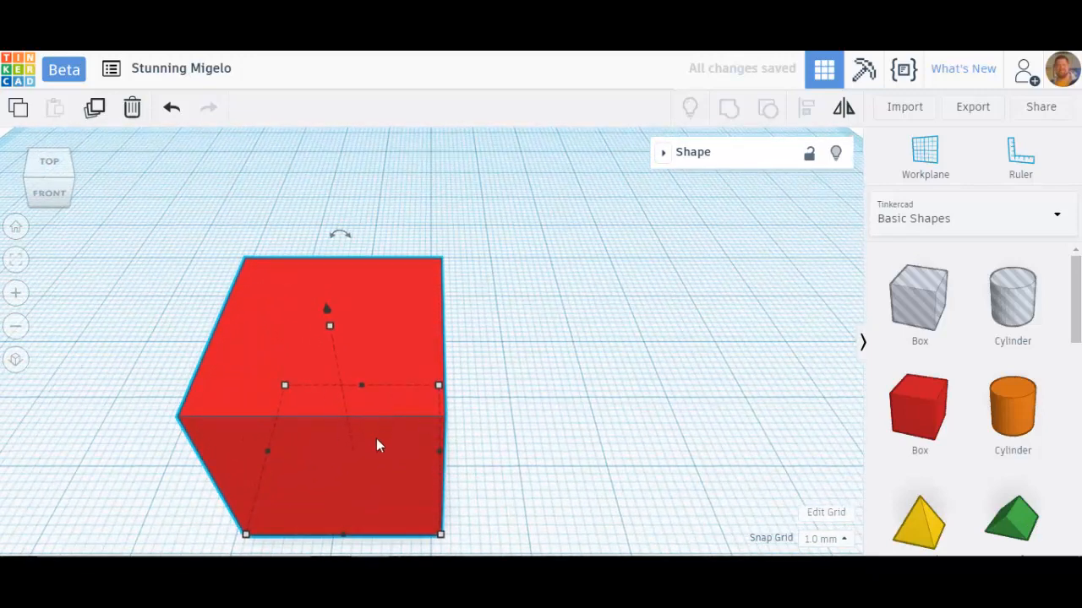
mouse_move(431, 358)
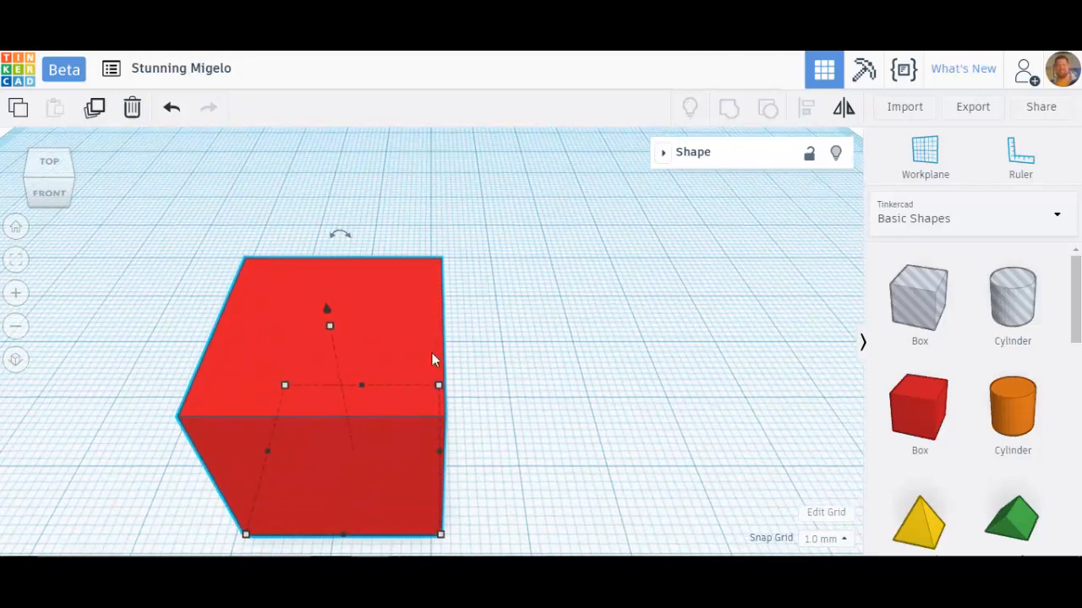
mouse_move(405, 359)
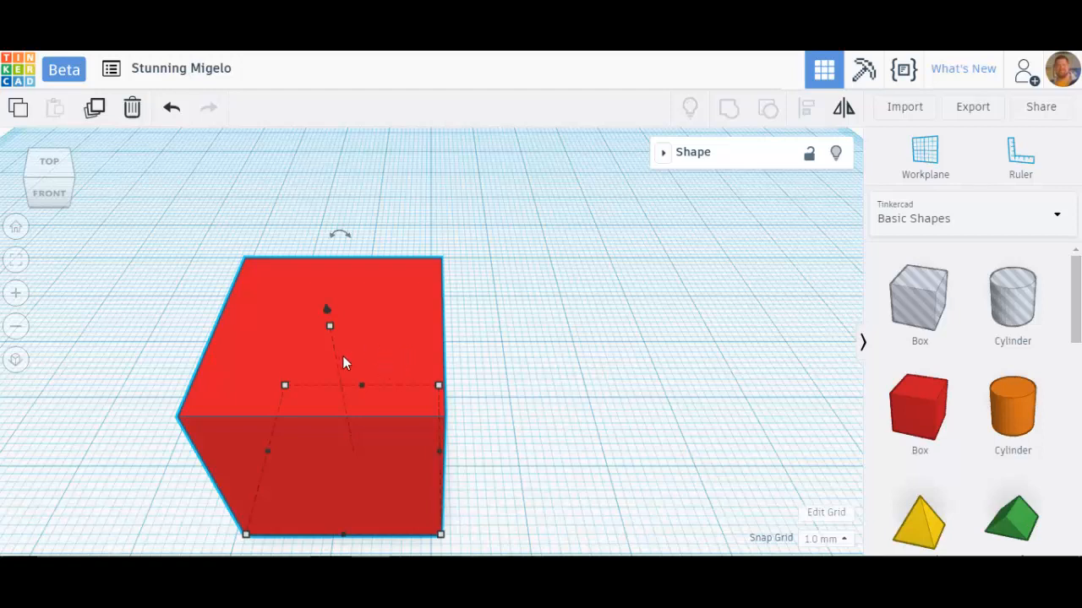
mouse_move(338, 382)
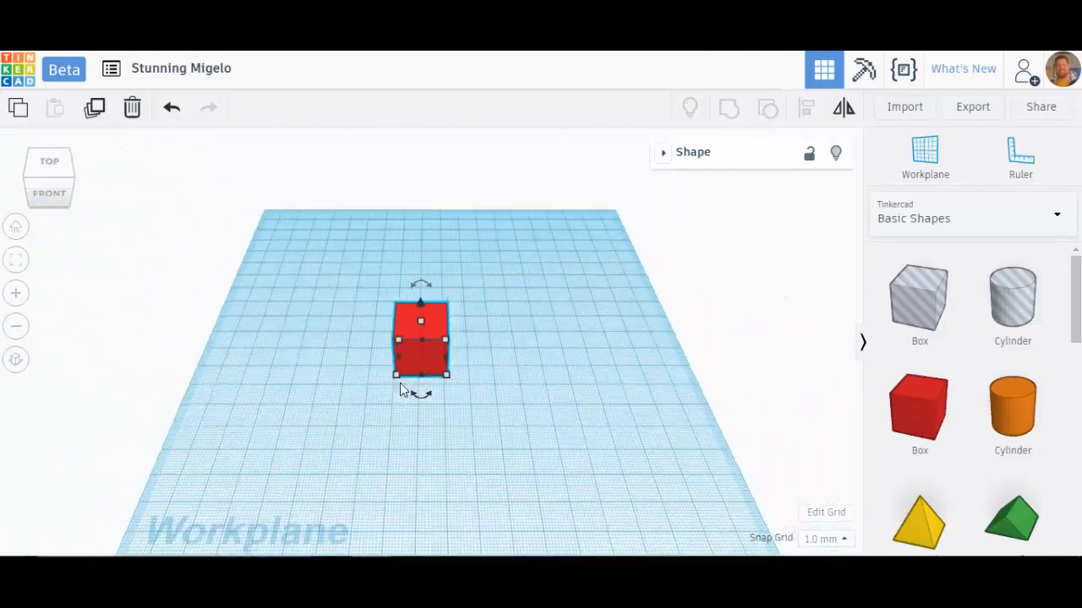
mouse_move(431, 358)
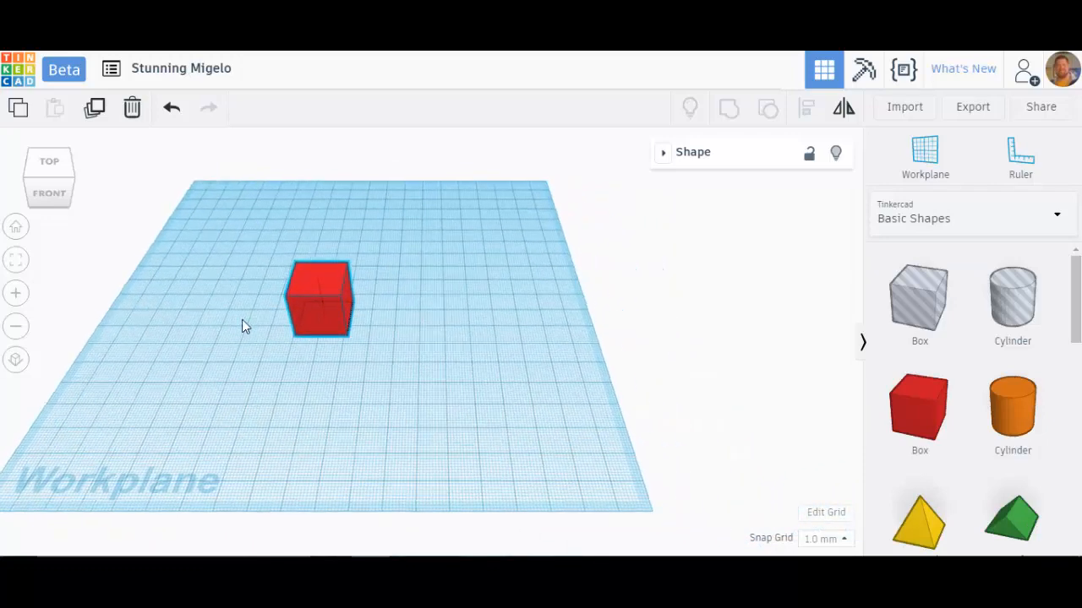
Pan the workplane view and move the red box to a new spot
left_click_drag(320, 297, 455, 363)
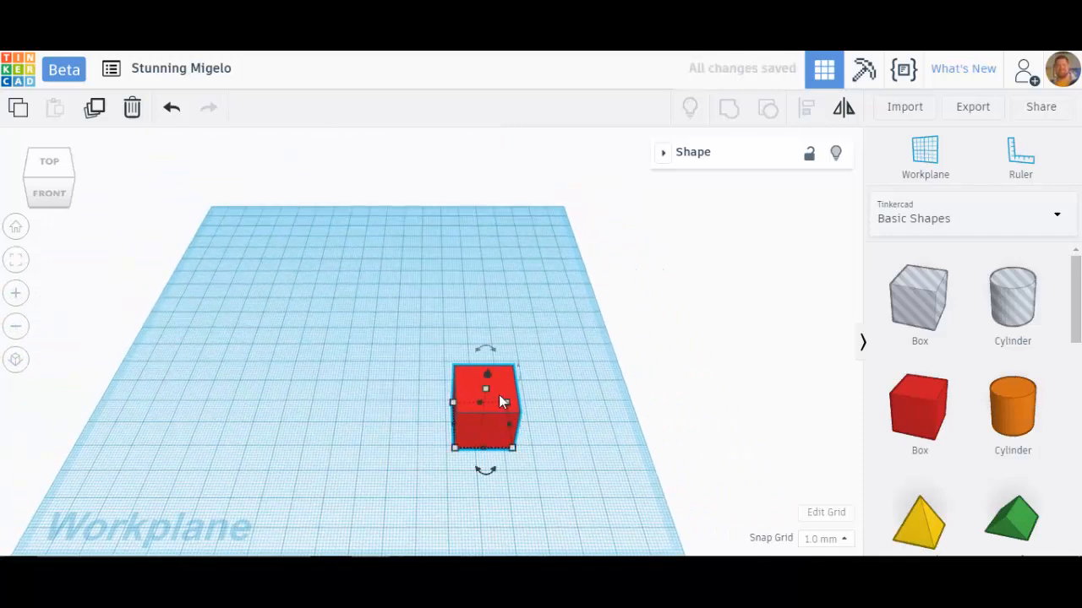
left_click_drag(483, 410, 361, 335)
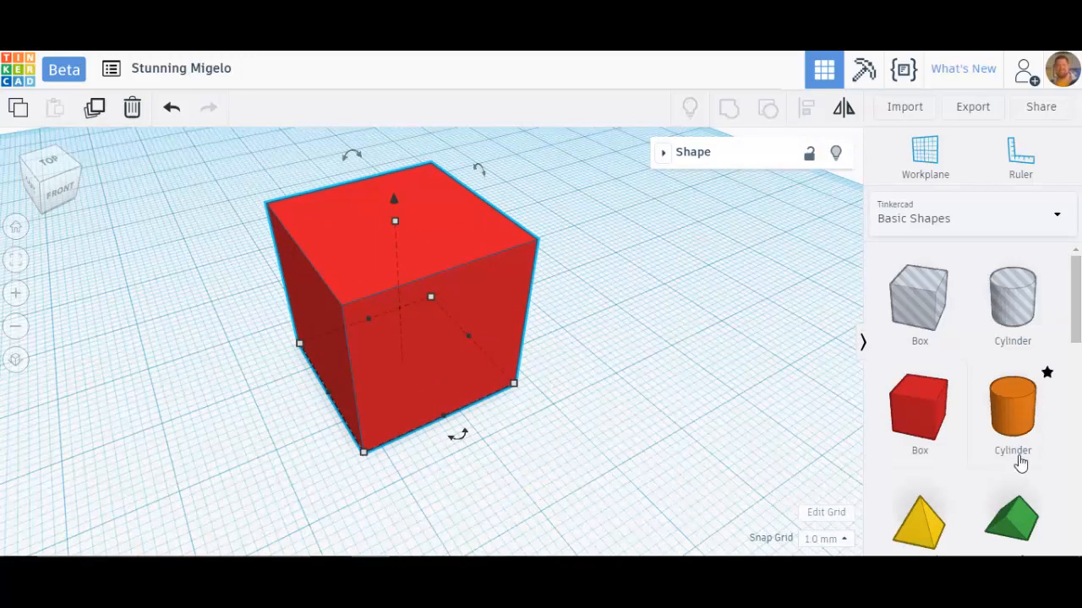
Place an orange cylinder beside the box and reselect the red box with its 20×20×20 shape settings shown
left_click(1012, 411)
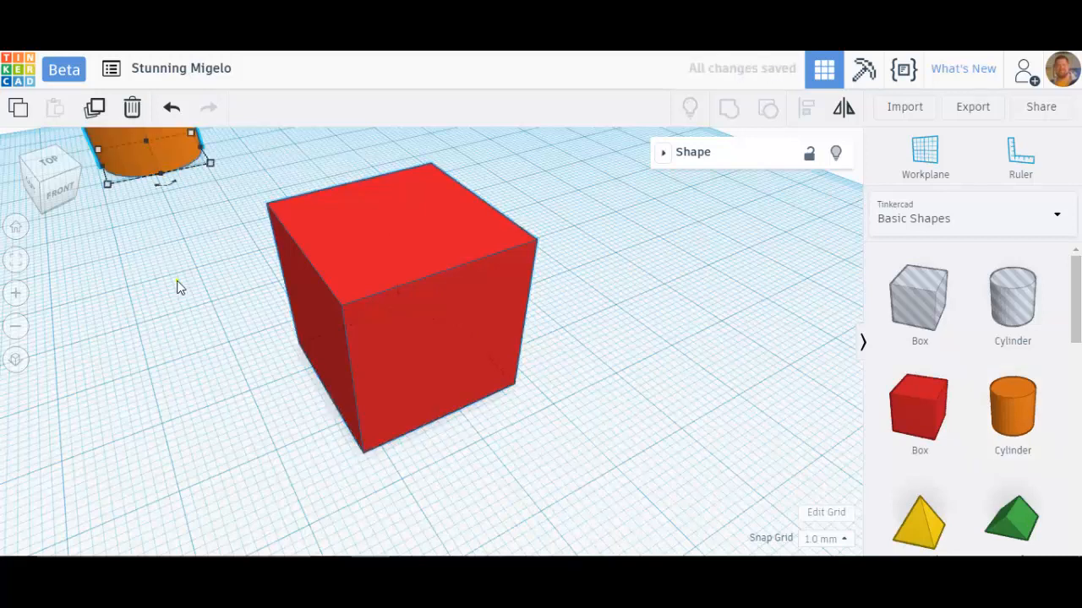
mouse_move(193, 281)
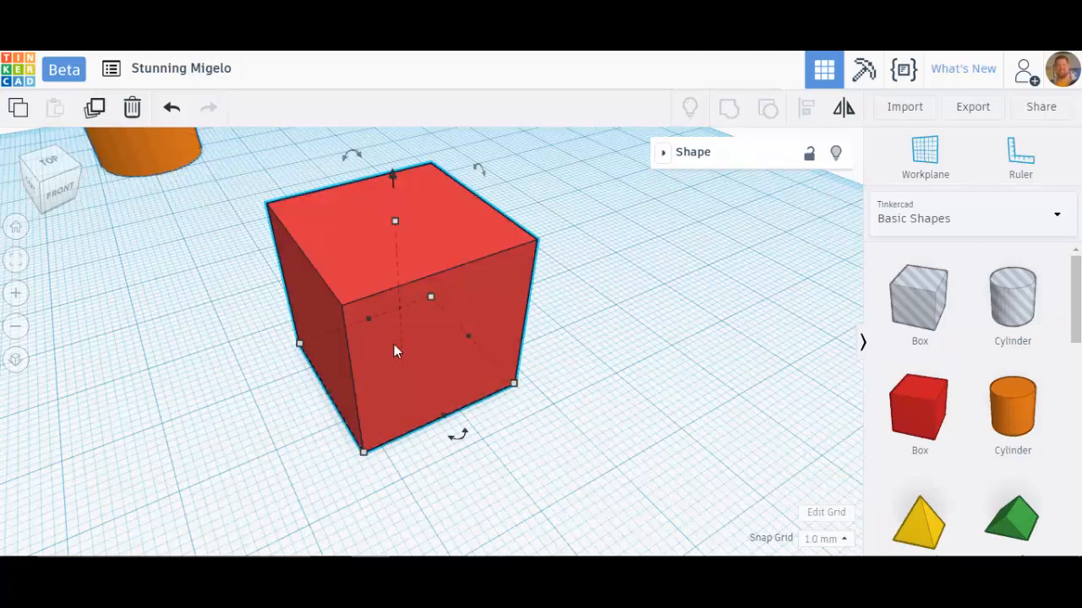
left_click(663, 152)
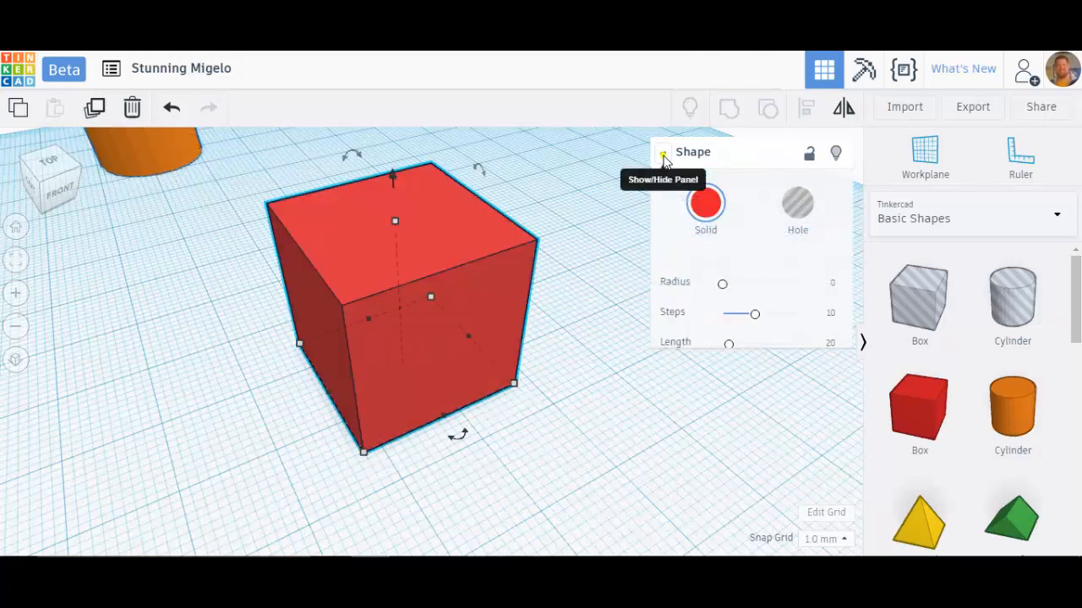
left_click(662, 152)
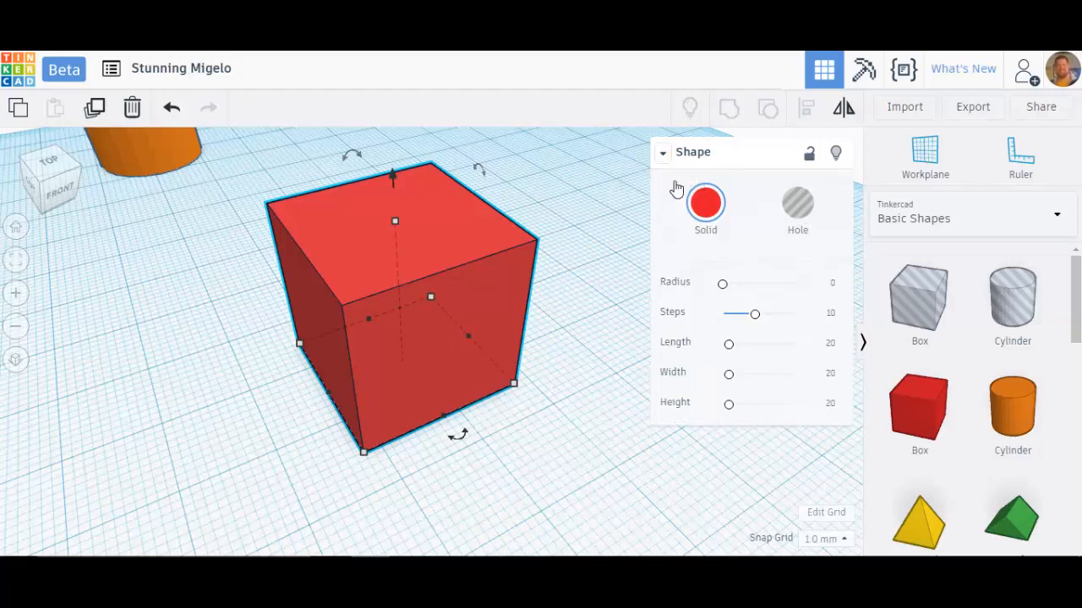
mouse_move(662, 155)
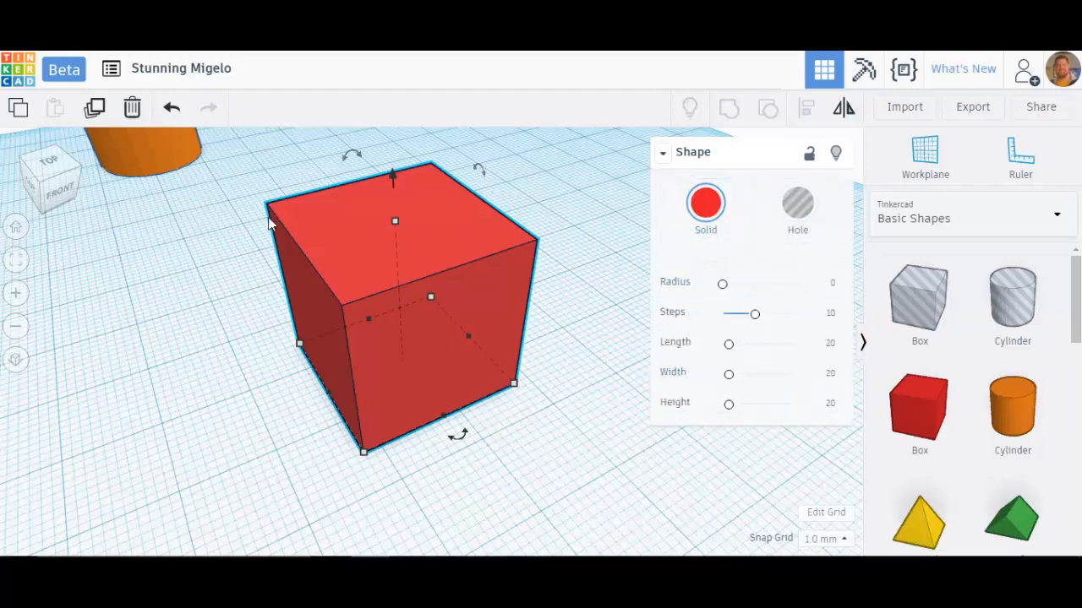
left_click(152, 152)
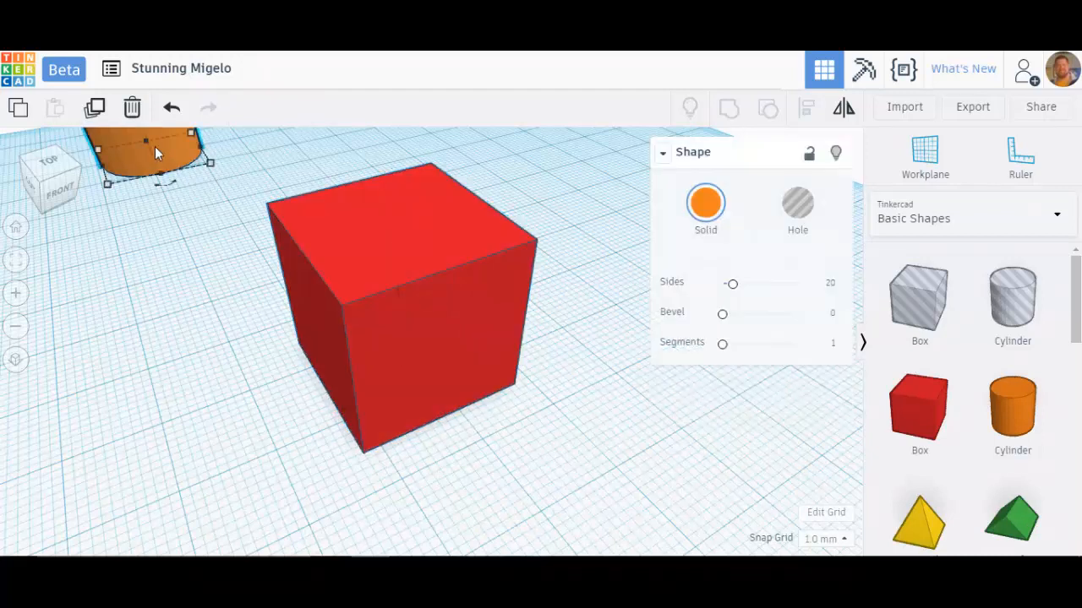
mouse_move(392, 250)
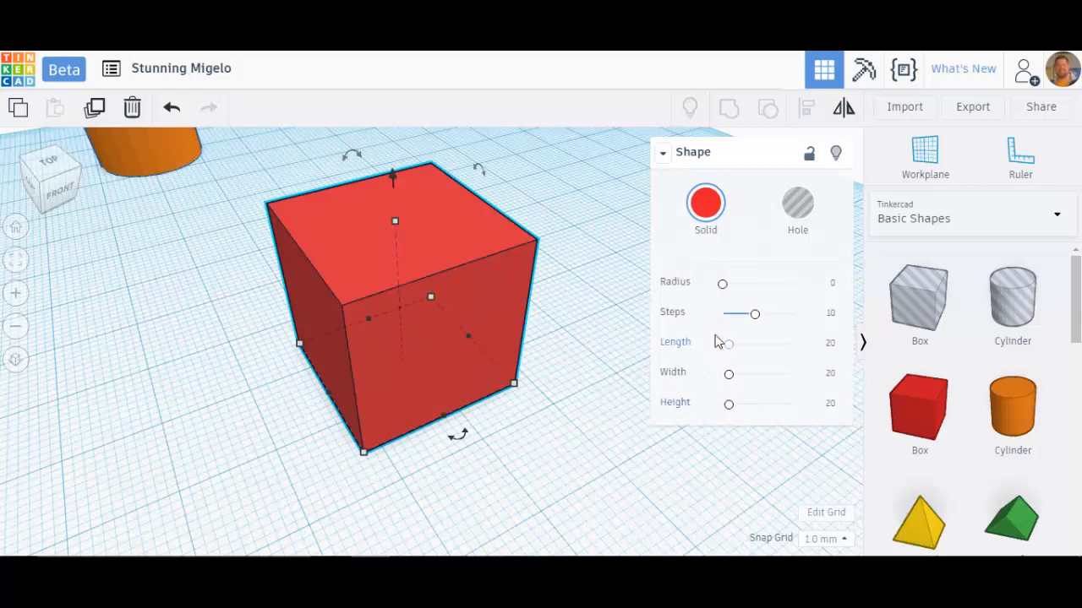
mouse_move(144, 159)
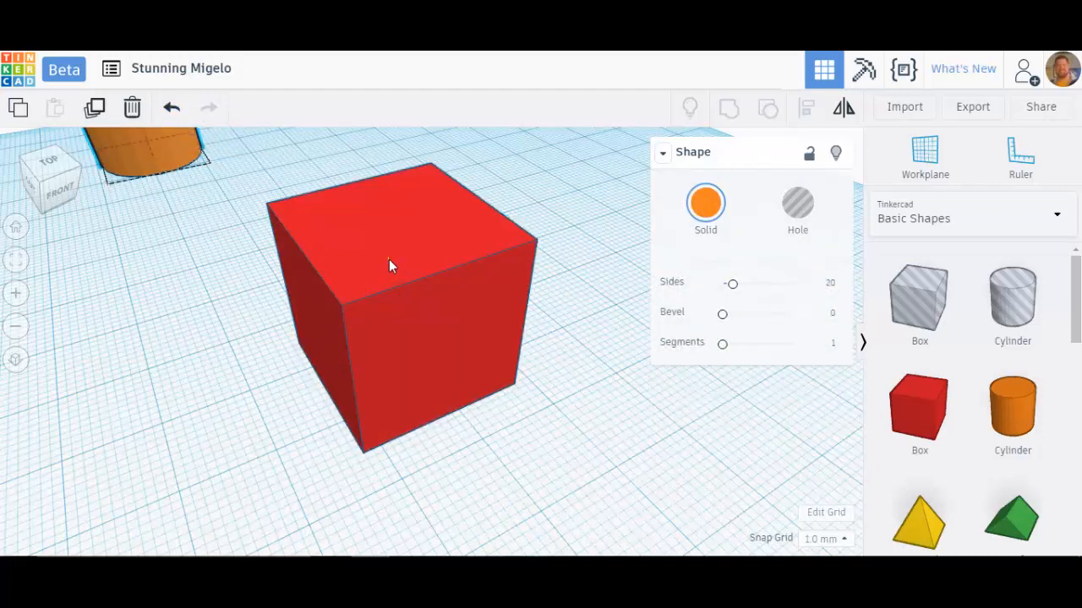
left_click(392, 267)
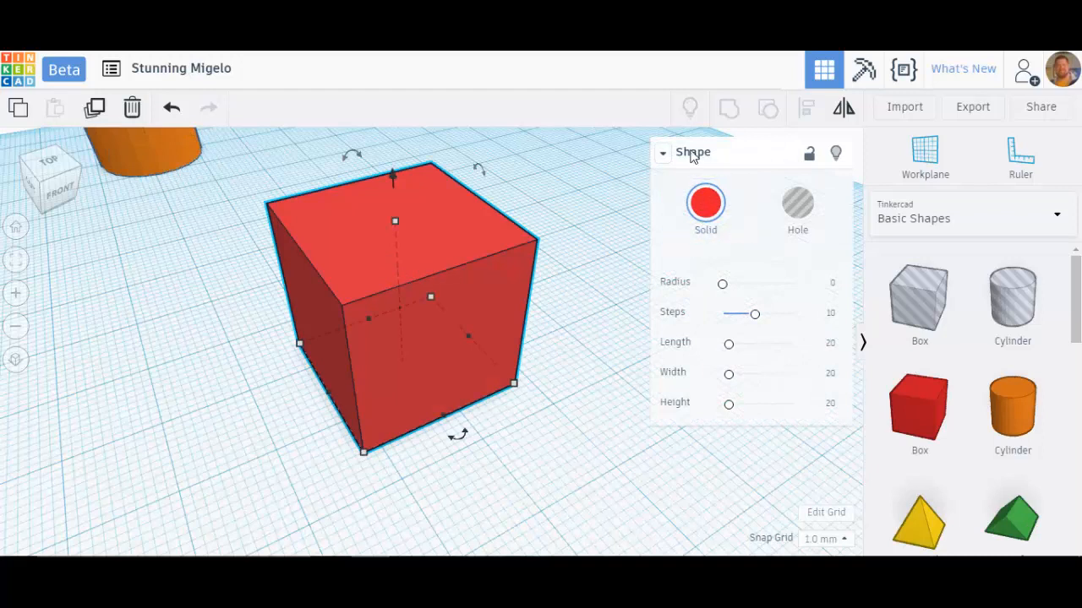
mouse_move(455, 247)
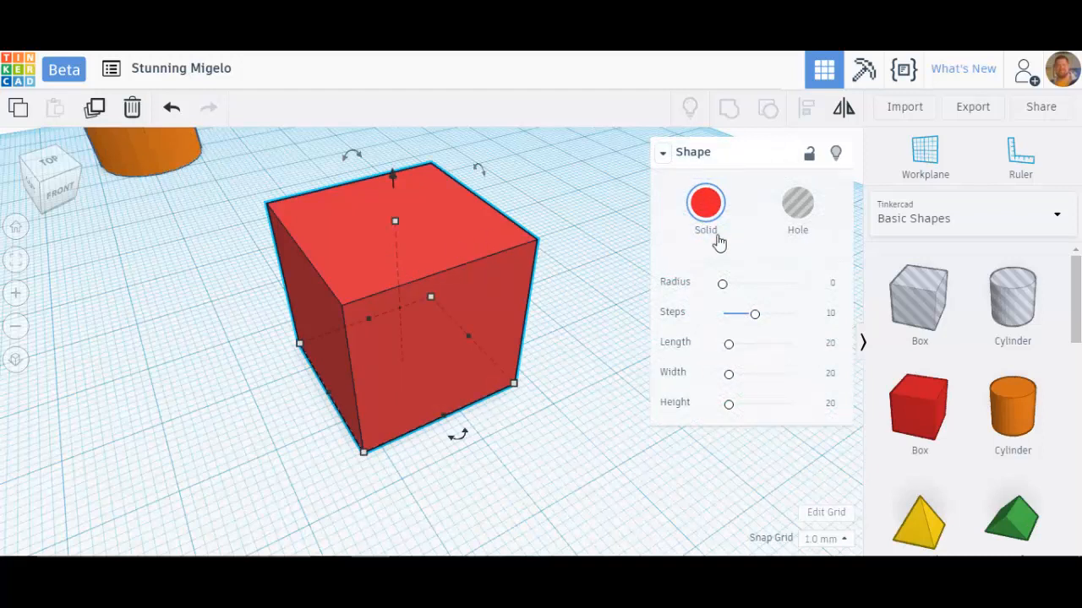
mouse_move(439, 233)
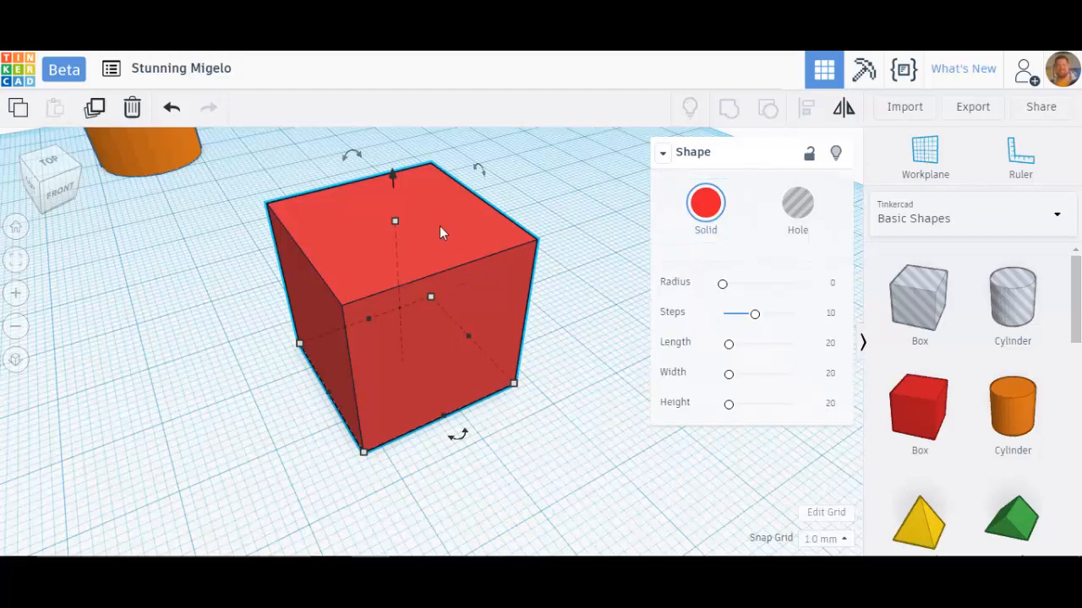
left_click(798, 209)
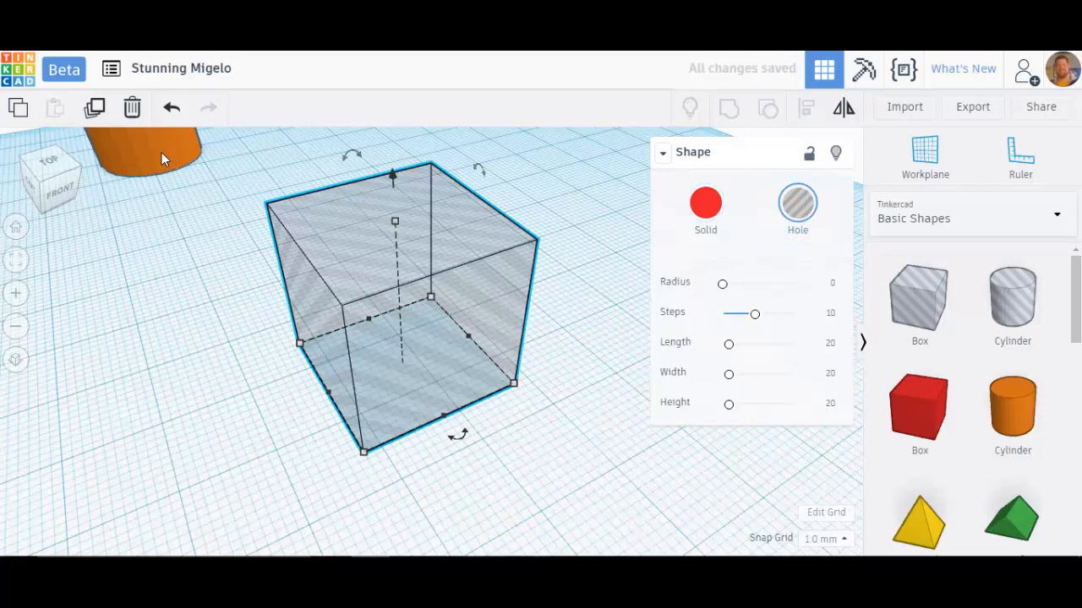
mouse_move(399, 329)
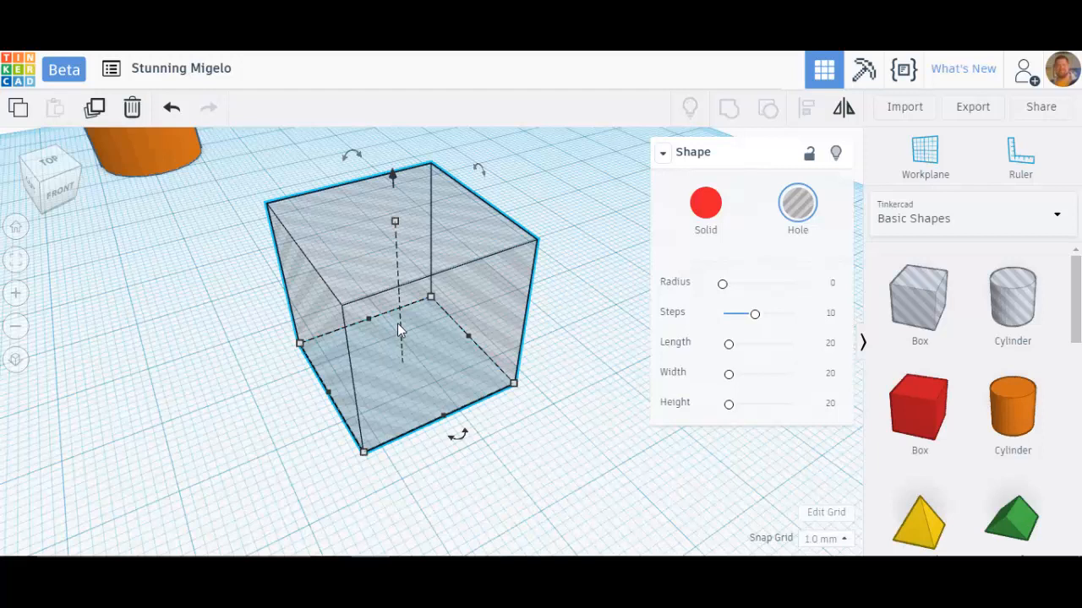
mouse_move(555, 328)
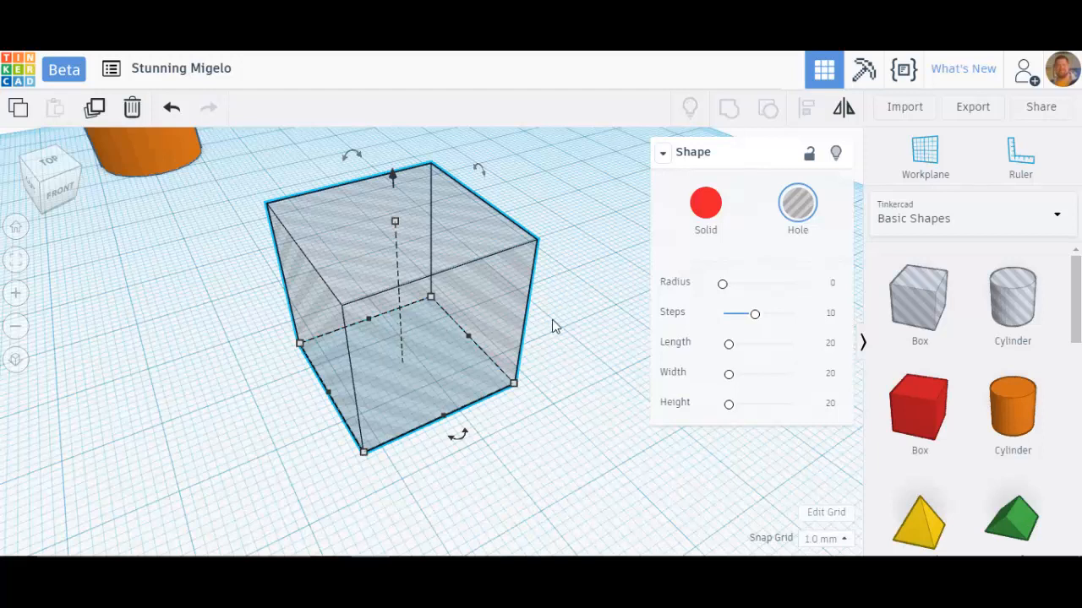
mouse_move(575, 324)
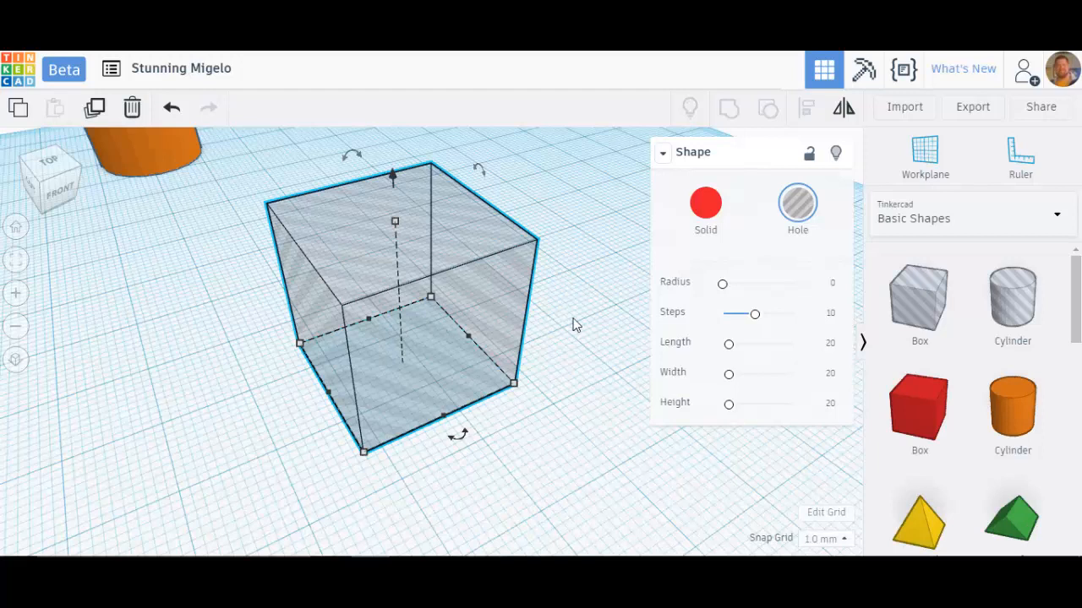
mouse_move(302, 267)
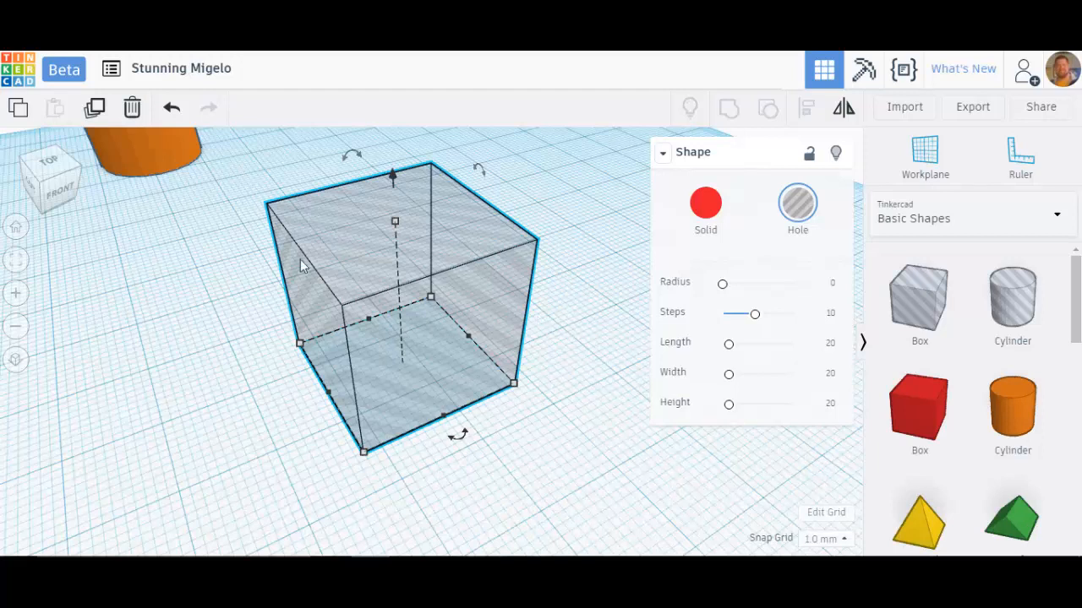
left_click(706, 206)
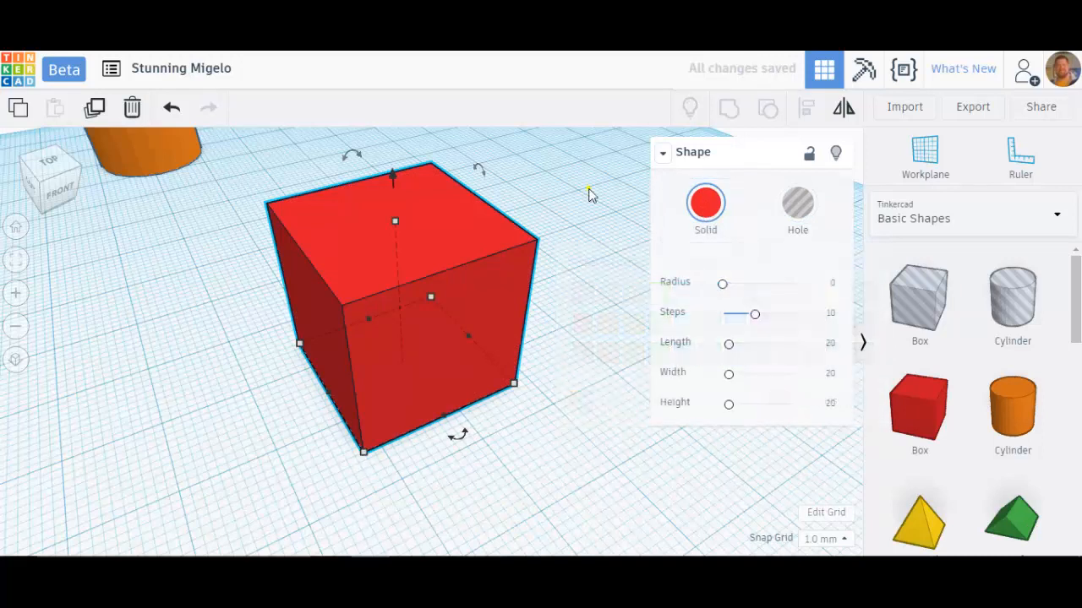
left_click(706, 210)
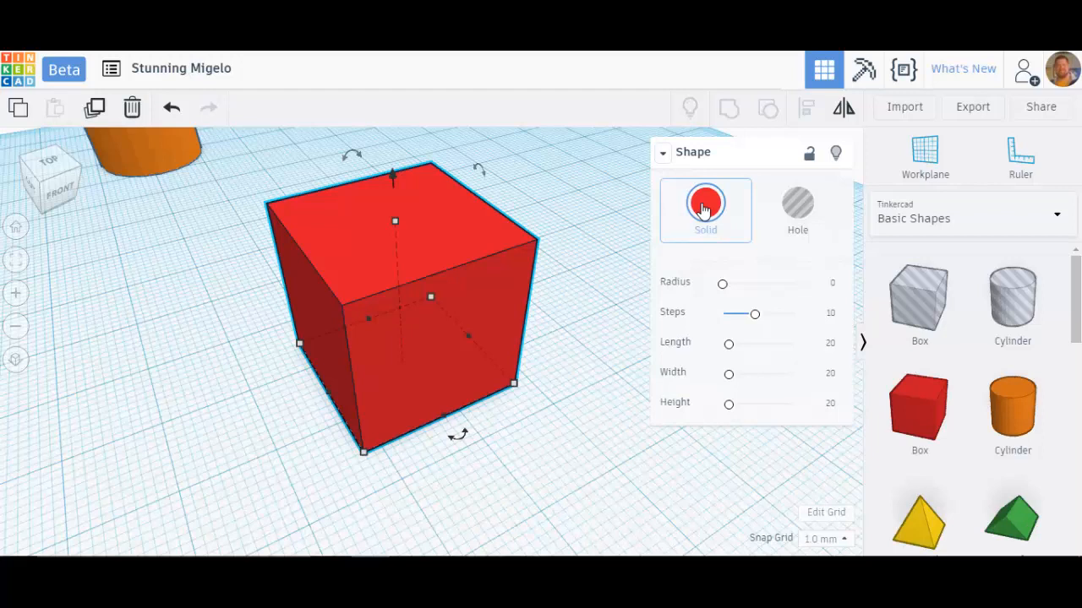
mouse_move(436, 260)
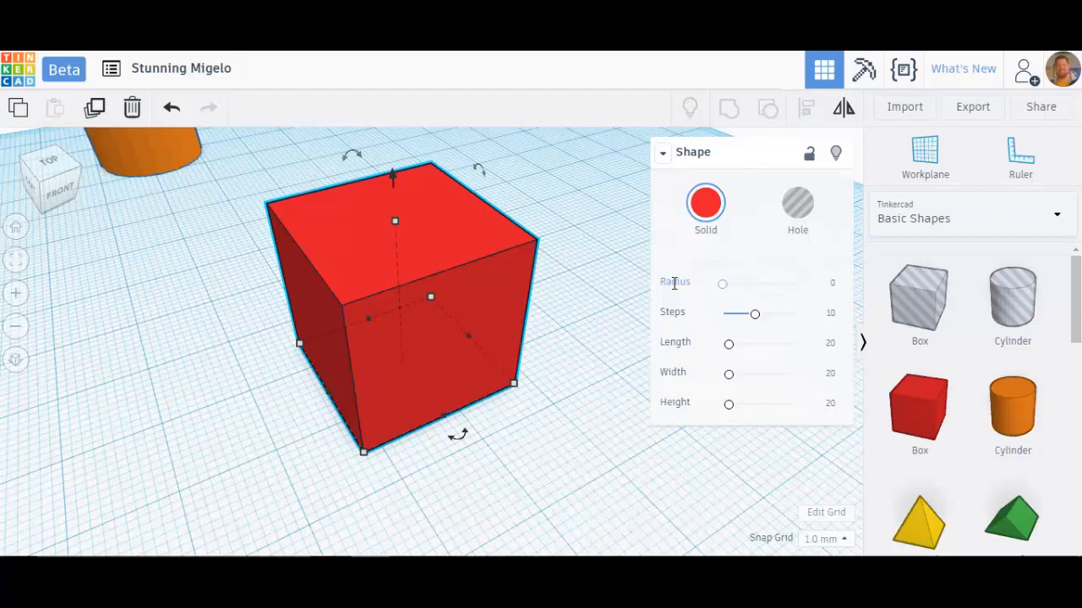
mouse_move(728, 294)
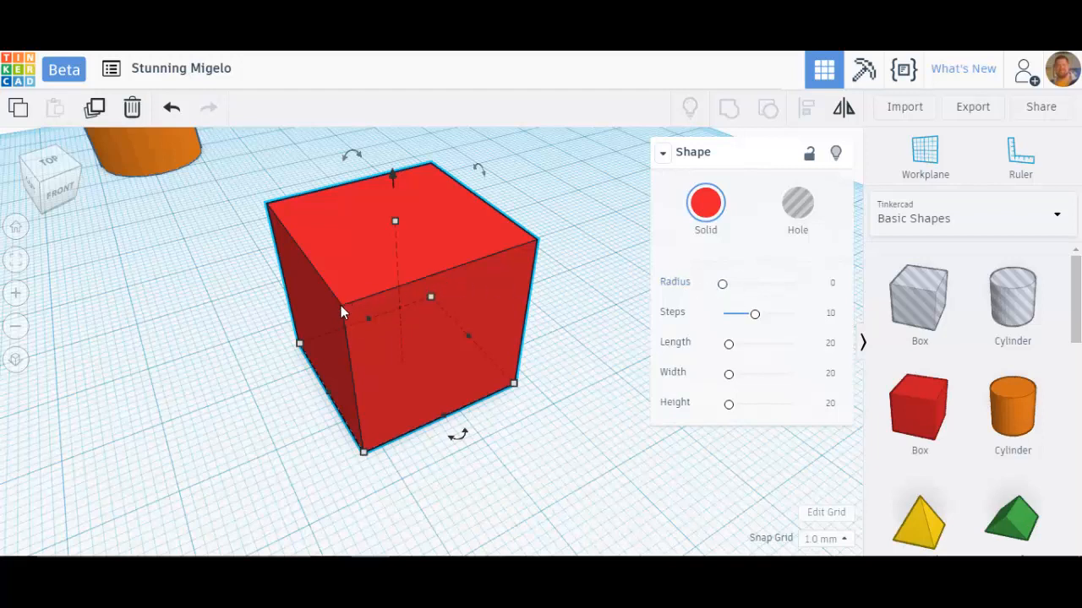
mouse_move(539, 257)
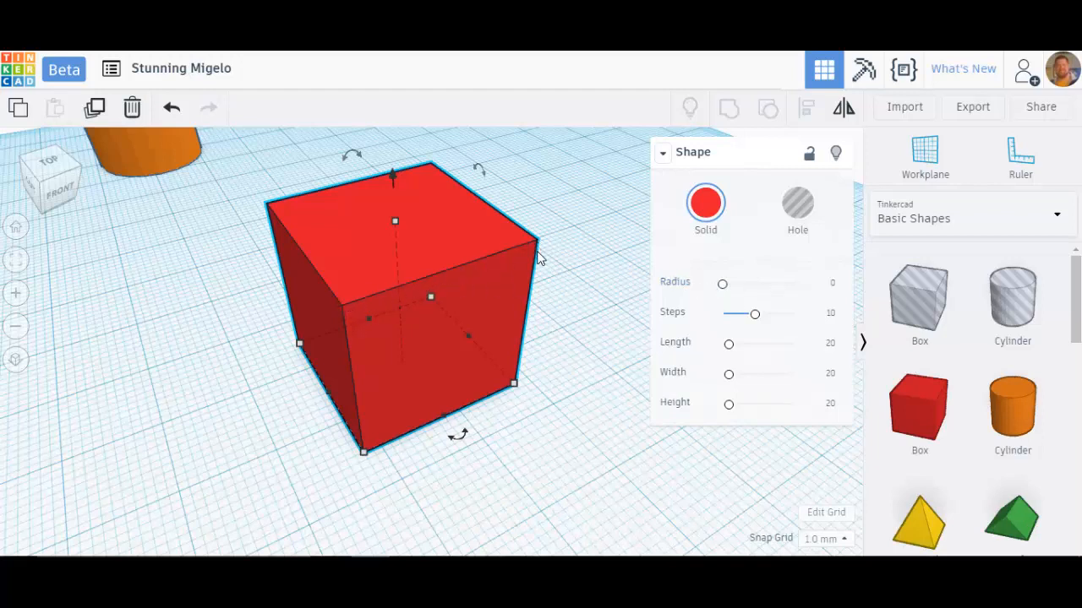
mouse_move(437, 174)
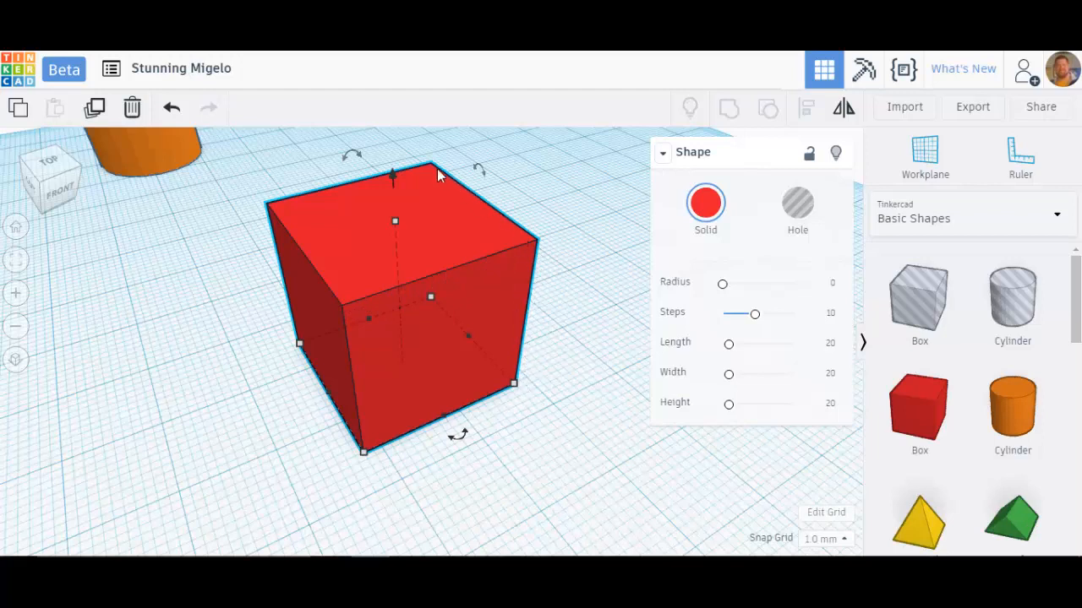
mouse_move(723, 284)
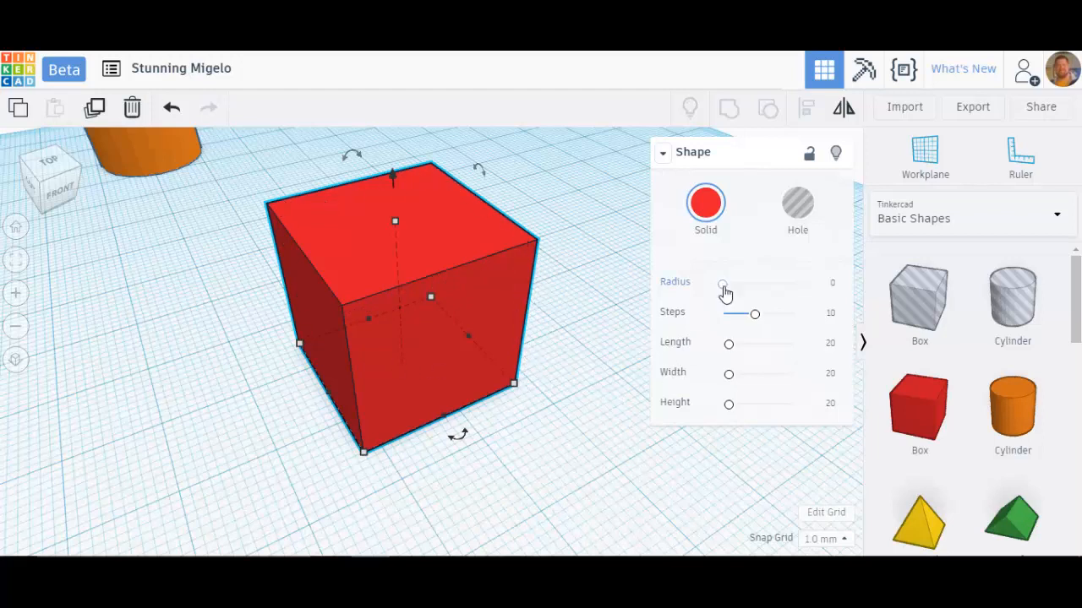
Round the red box's edges with the Radius slider, then set the radius to exactly 1.5
left_click_drag(723, 284, 725, 284)
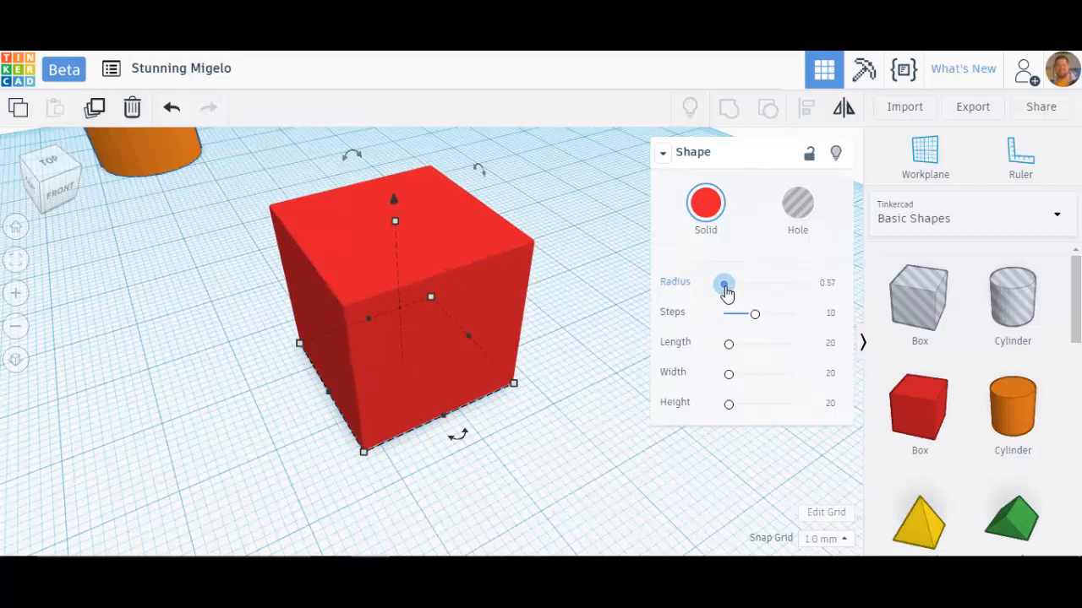
left_click_drag(724, 283, 729, 284)
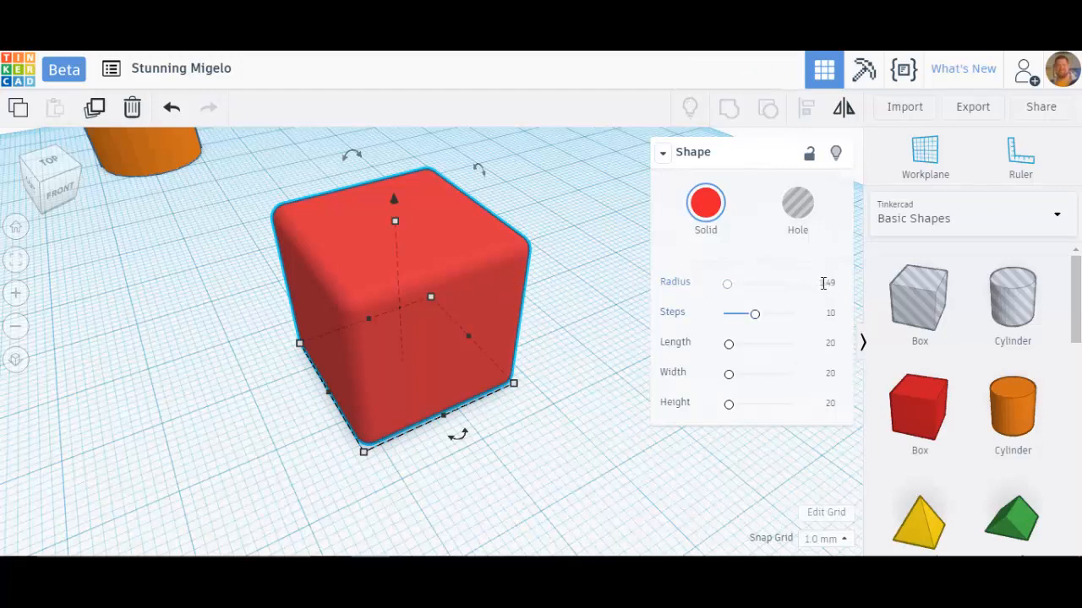
left_click(818, 284)
type("15")
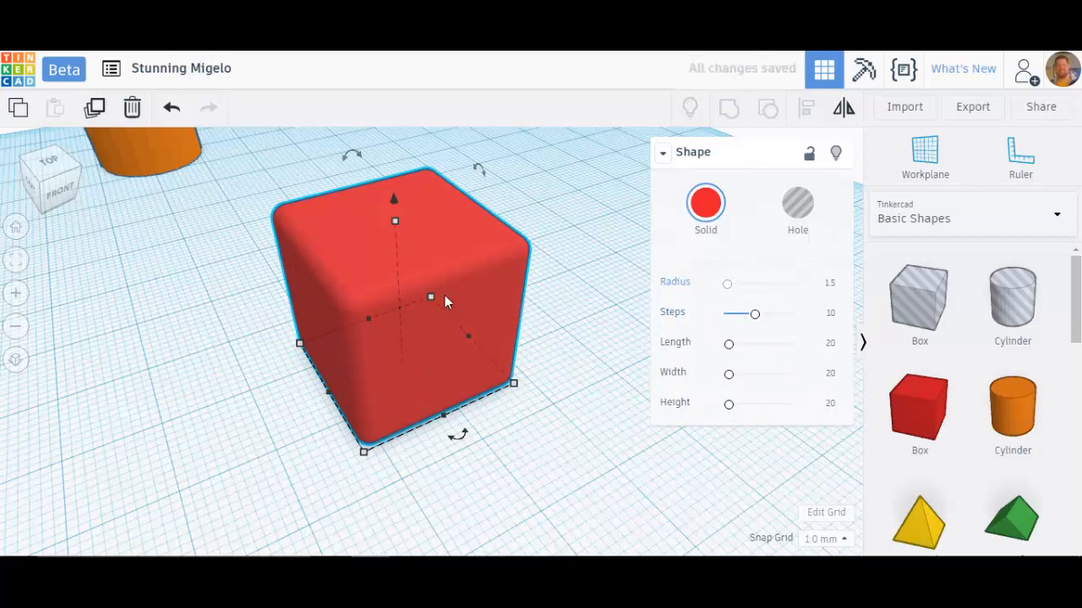
mouse_move(450, 274)
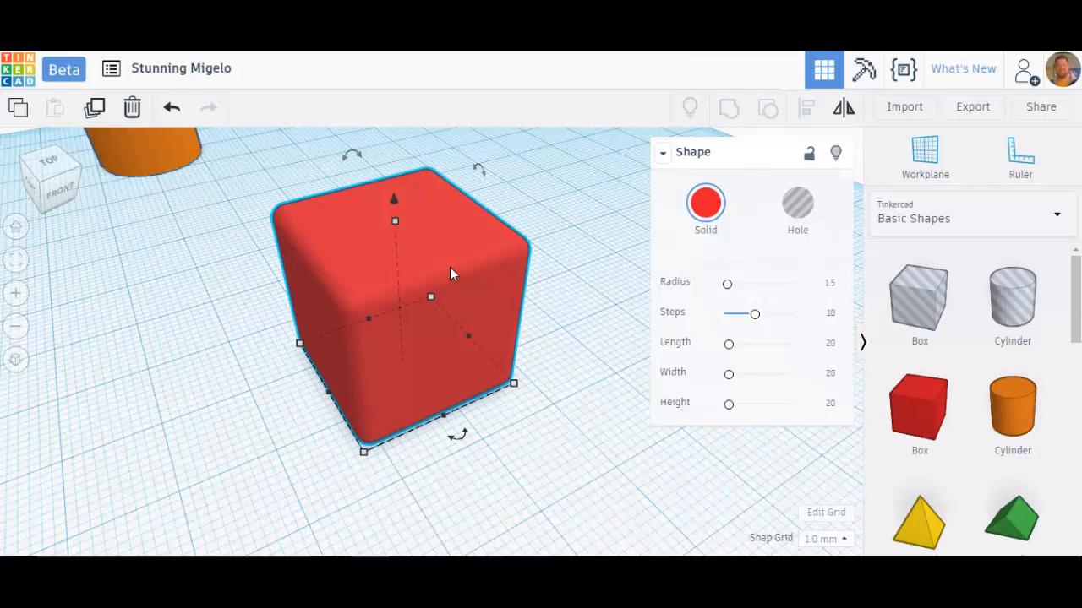
mouse_move(627, 296)
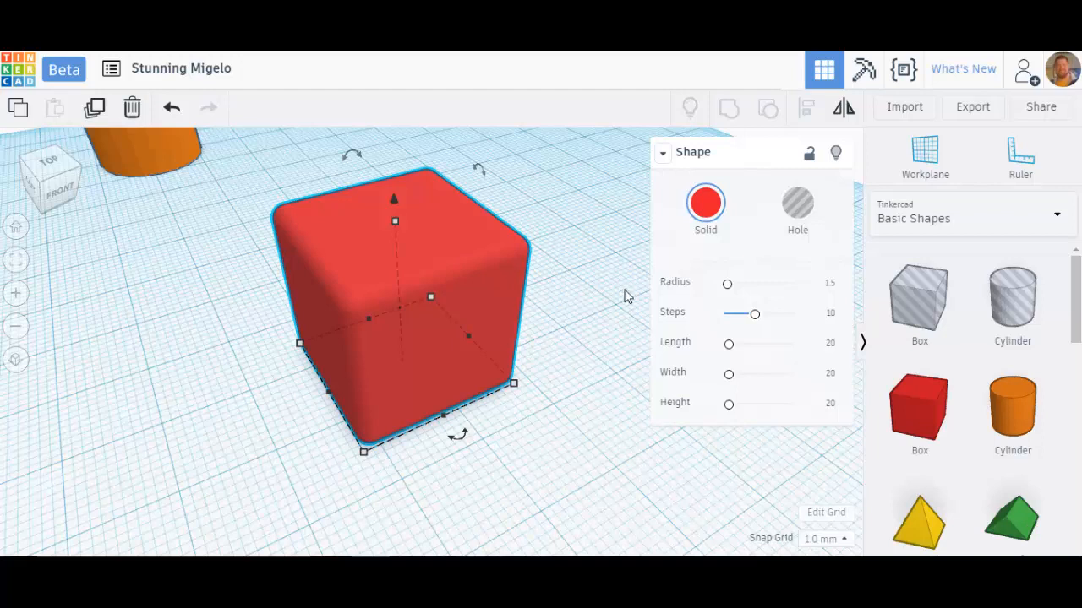
left_click_drag(726, 284, 751, 284)
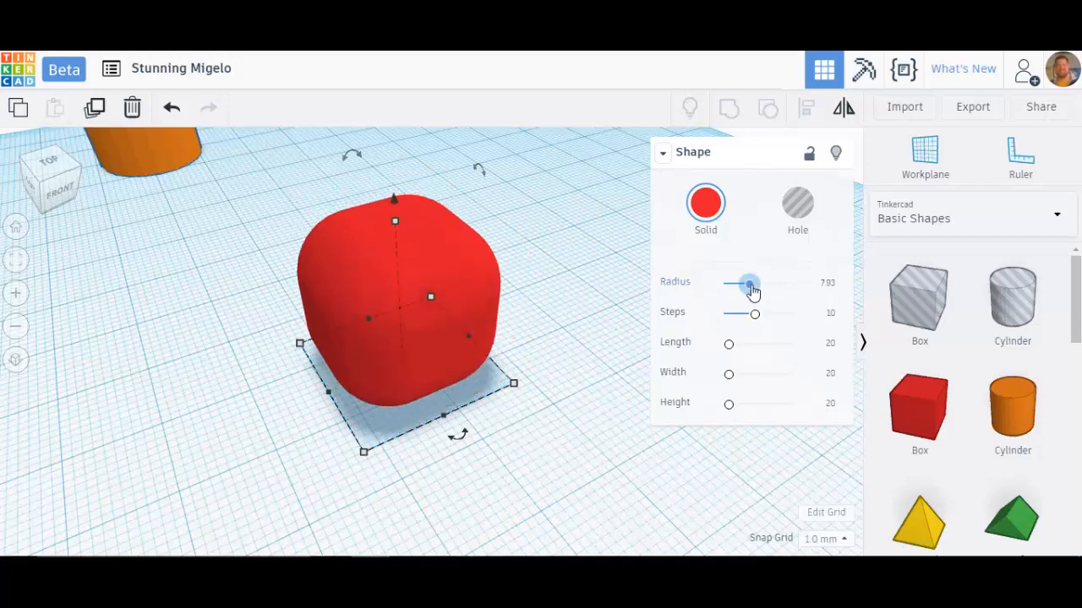
left_click_drag(750, 284, 740, 284)
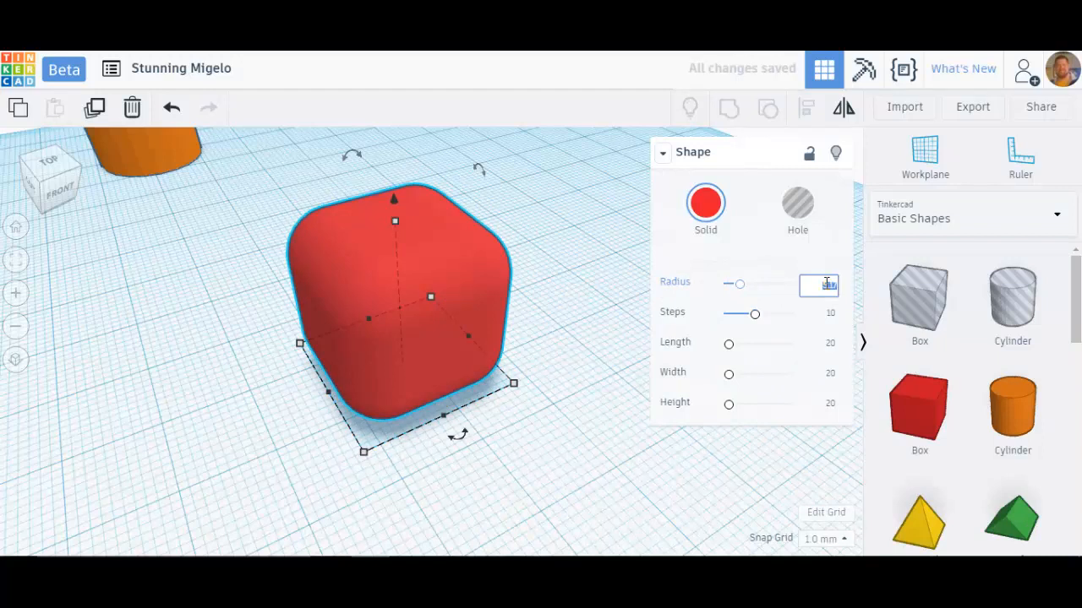
type("1.5")
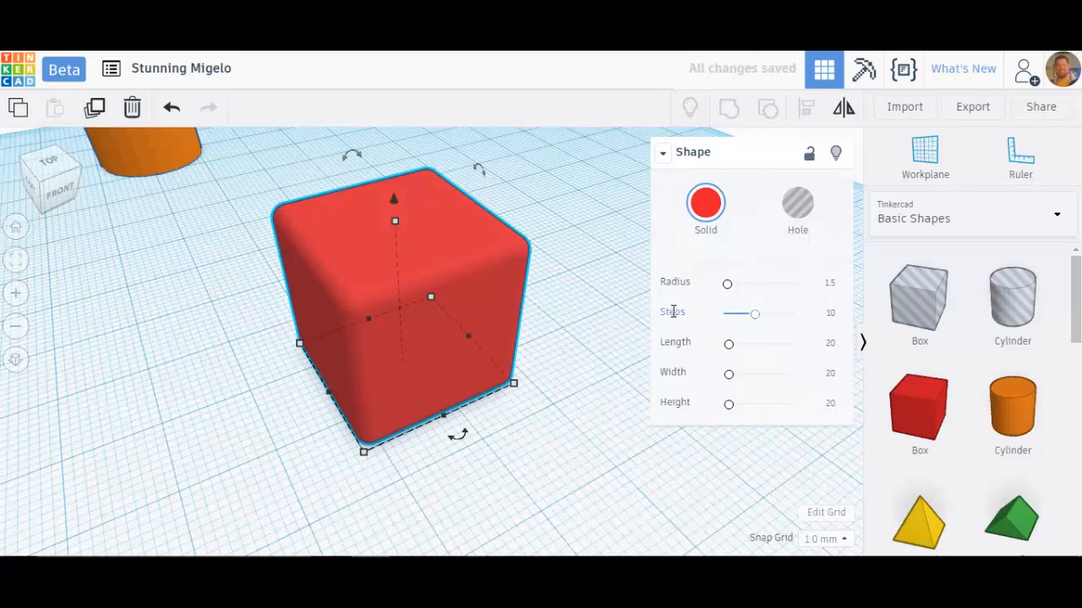
mouse_move(362, 304)
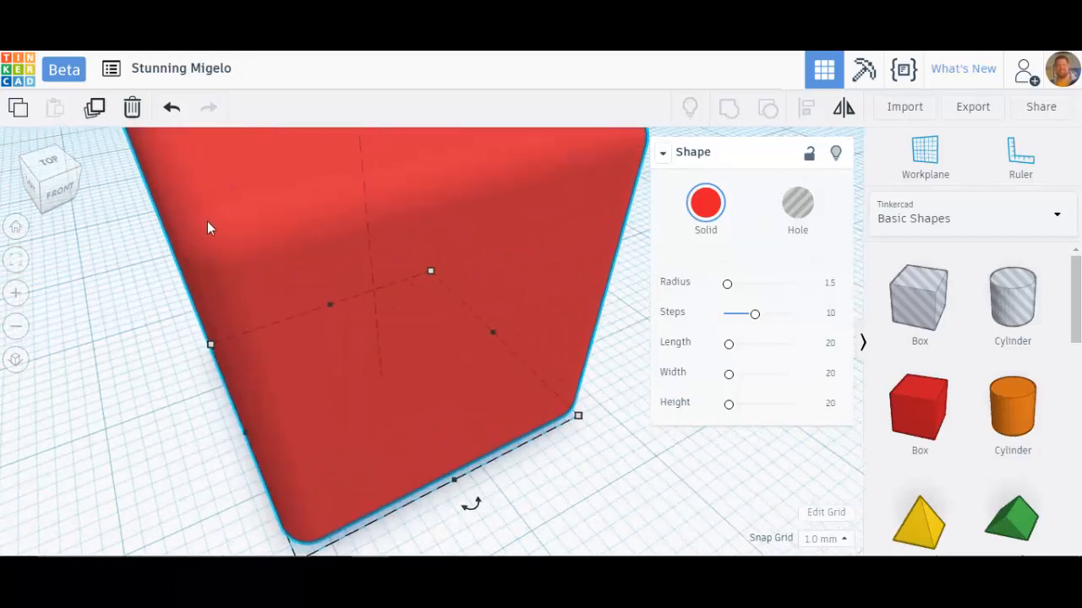
mouse_move(169, 230)
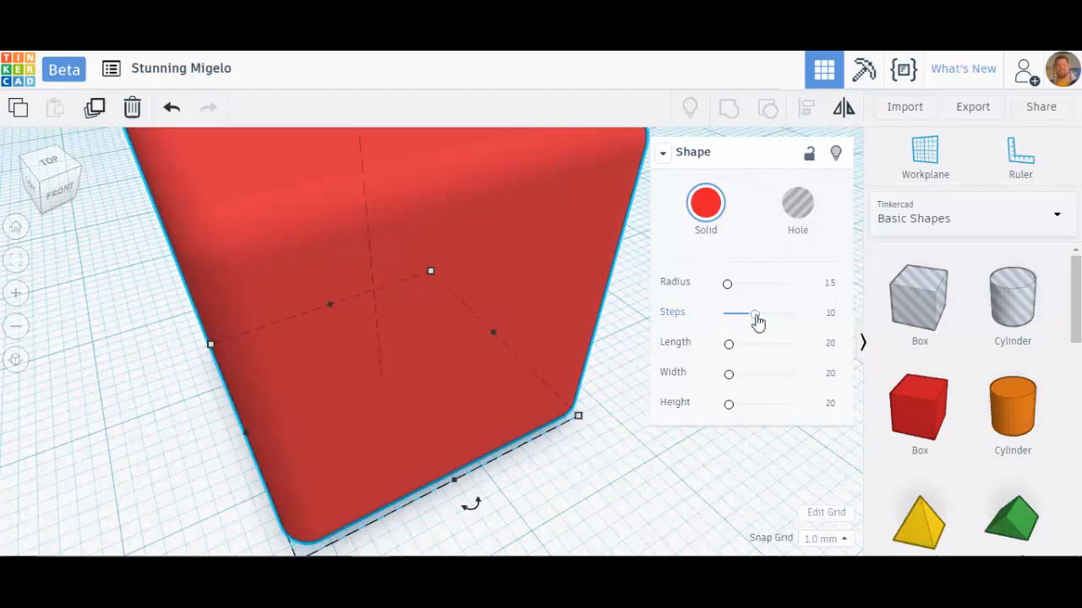
left_click_drag(754, 314, 778, 314)
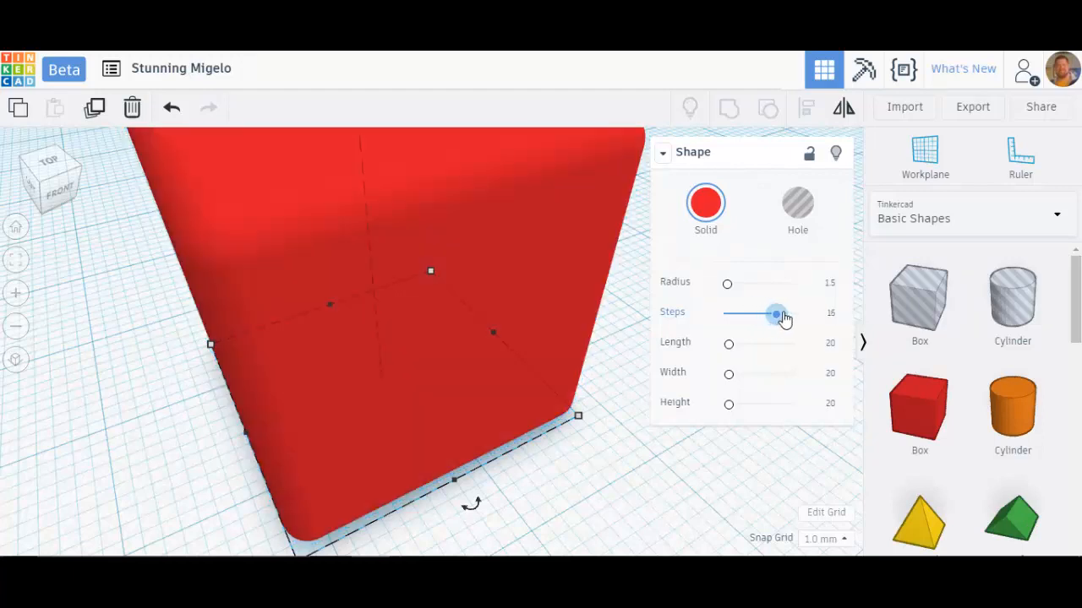
left_click_drag(776, 313, 791, 313)
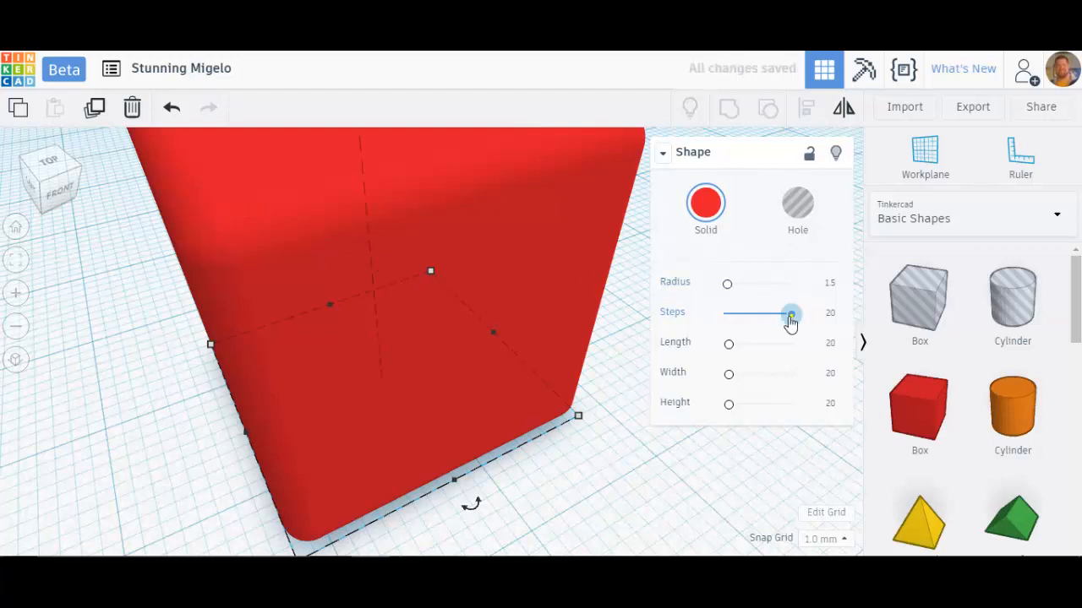
left_click_drag(791, 313, 724, 312)
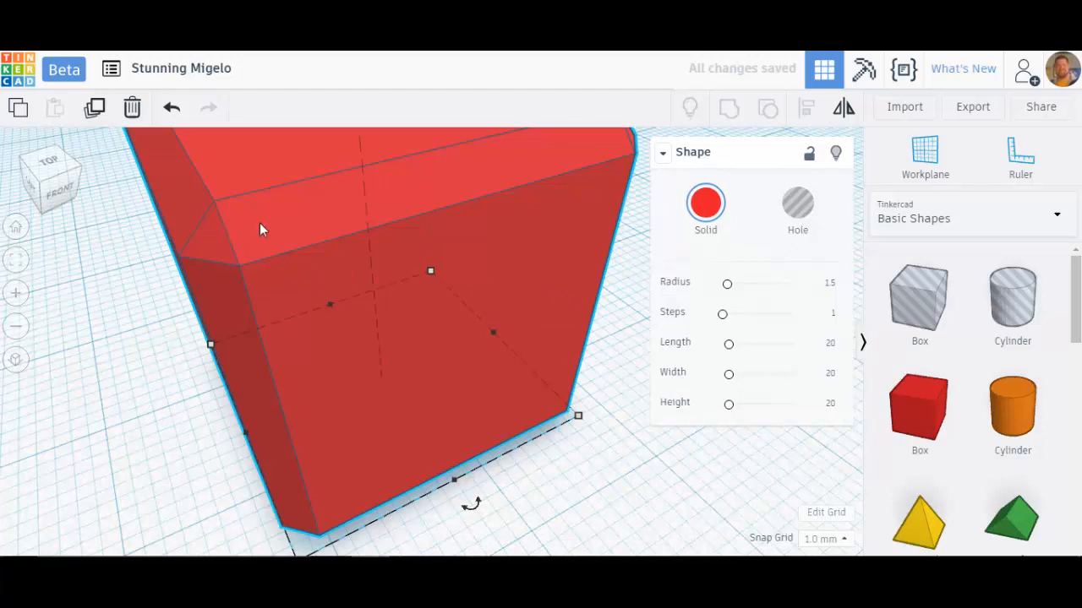
mouse_move(284, 217)
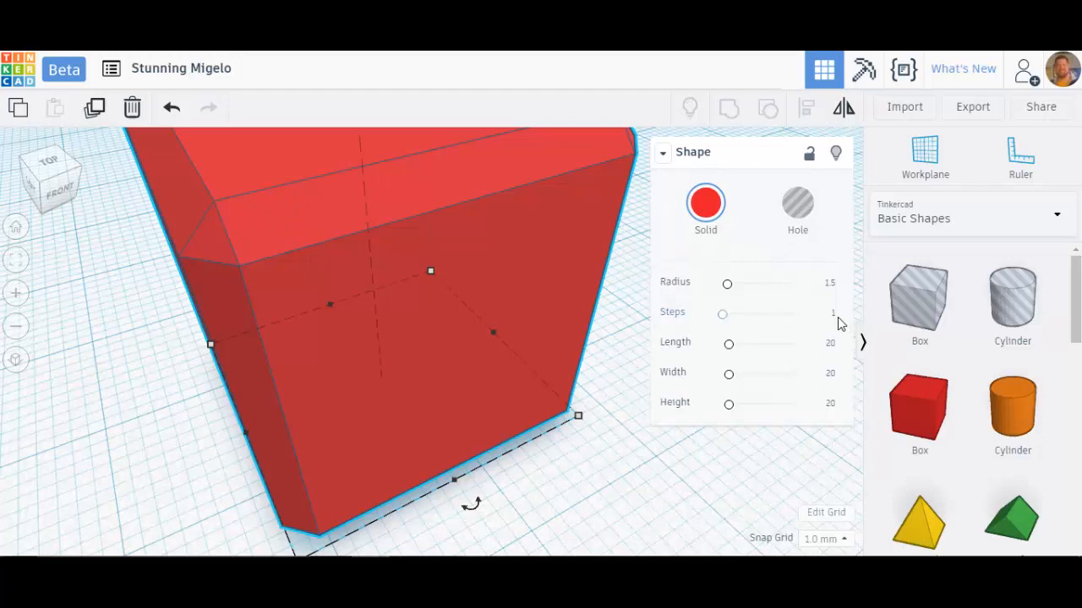
left_click_drag(721, 312, 729, 312)
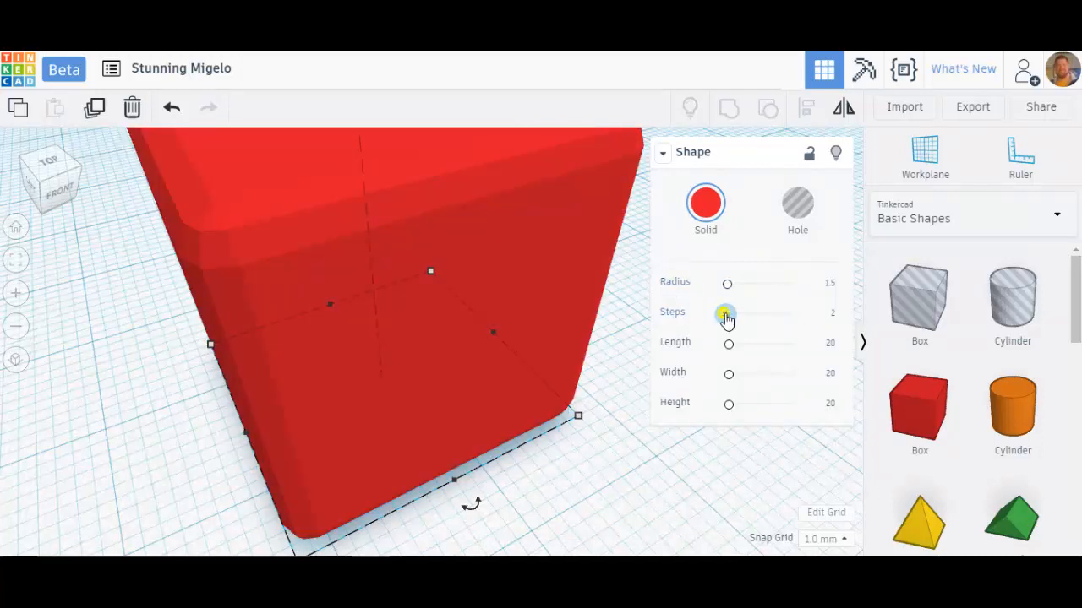
left_click_drag(727, 313, 740, 312)
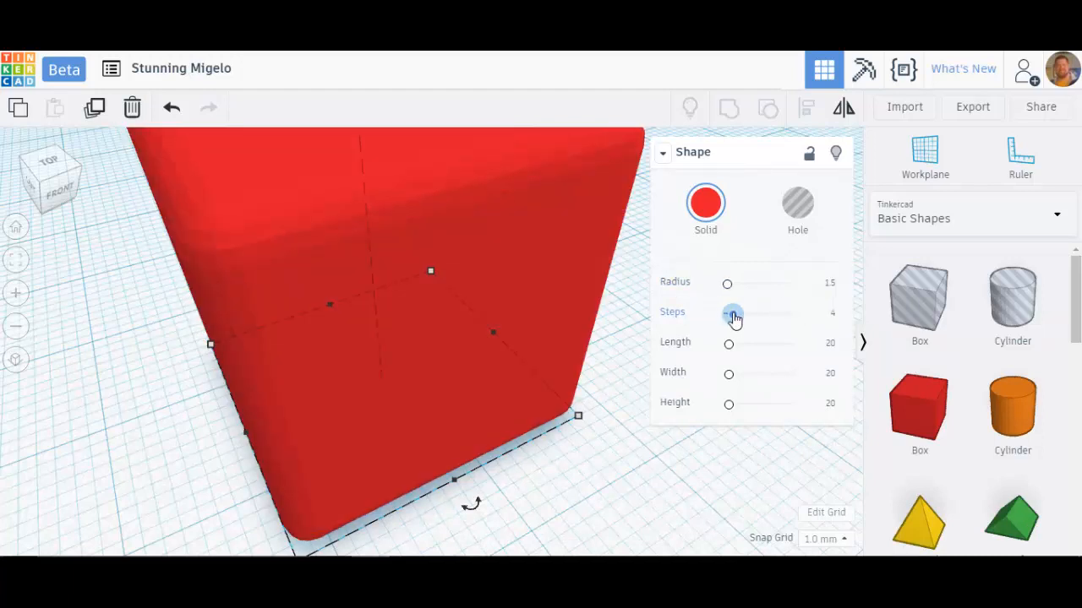
left_click_drag(733, 314, 742, 315)
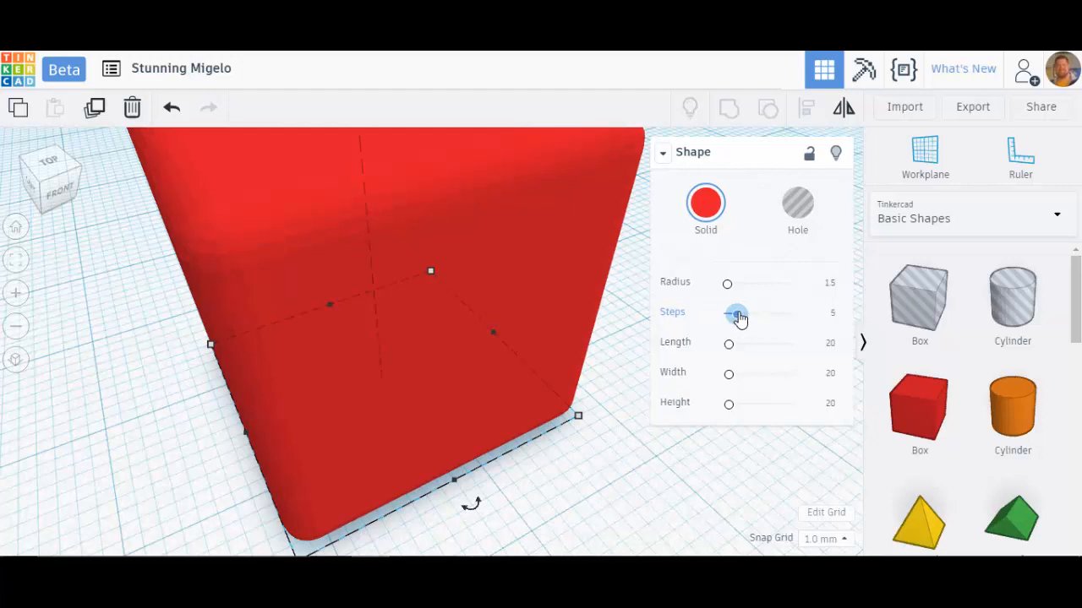
left_click_drag(735, 312, 747, 312)
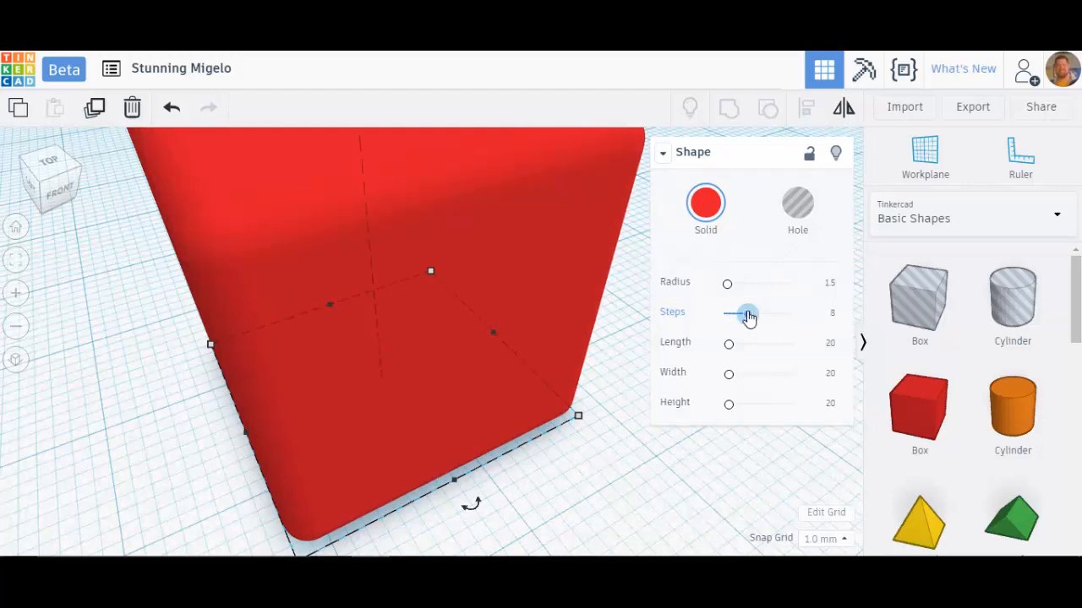
left_click_drag(746, 313, 753, 313)
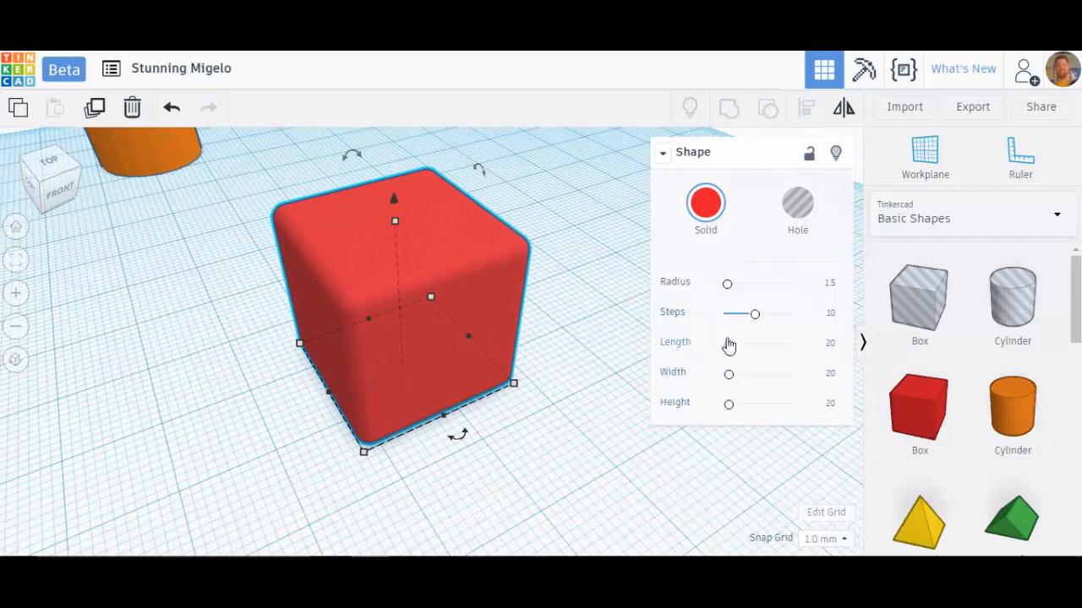
Stretch the box, then set height 15, width 20 and length 17.5 in the Shape panel
left_click_drag(729, 341, 740, 342)
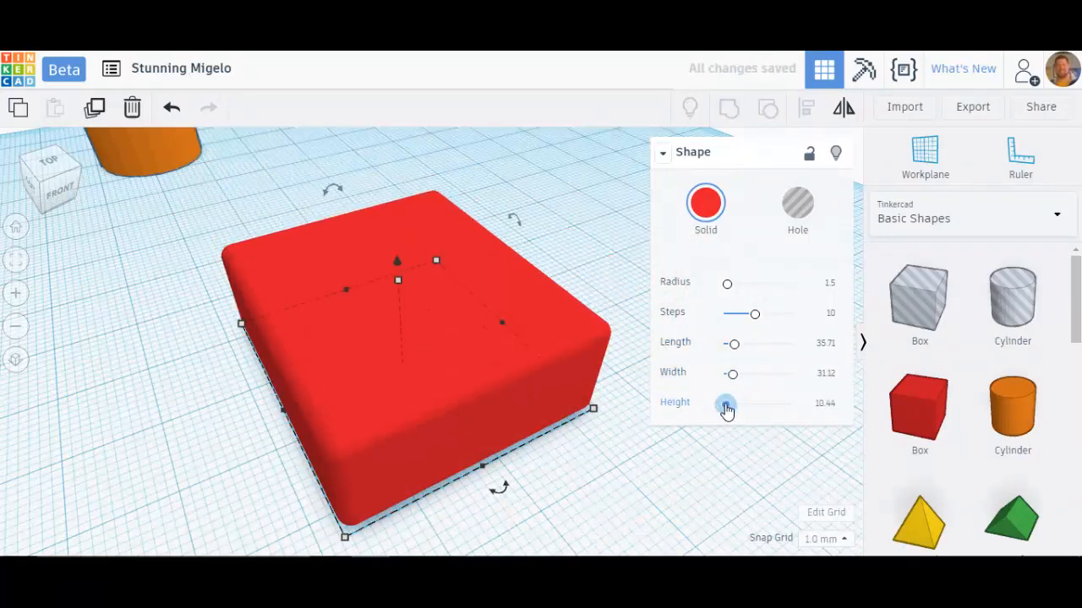
left_click(818, 405)
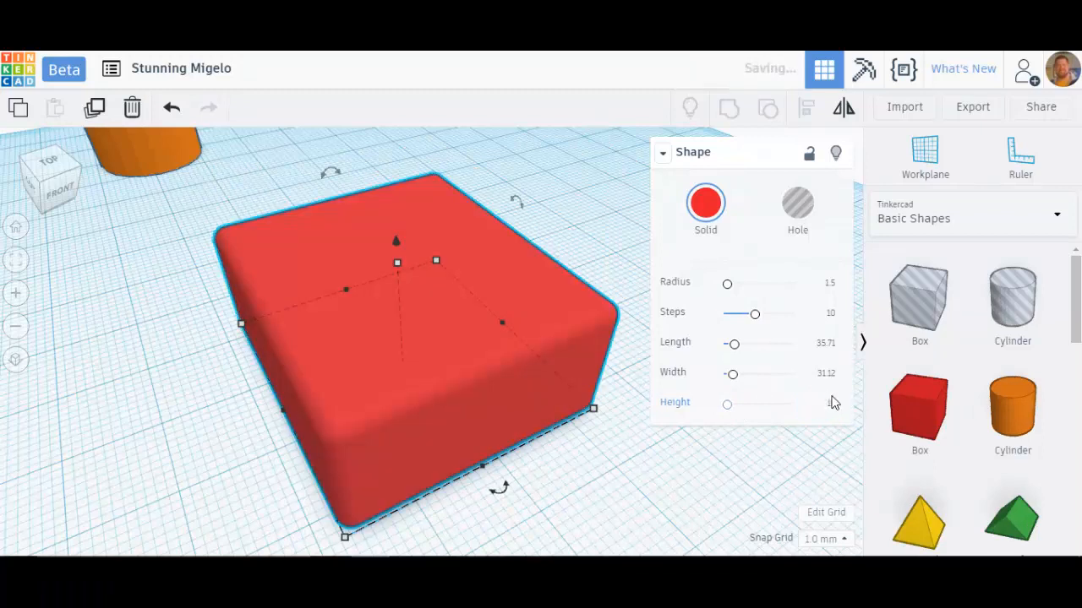
left_click(818, 375)
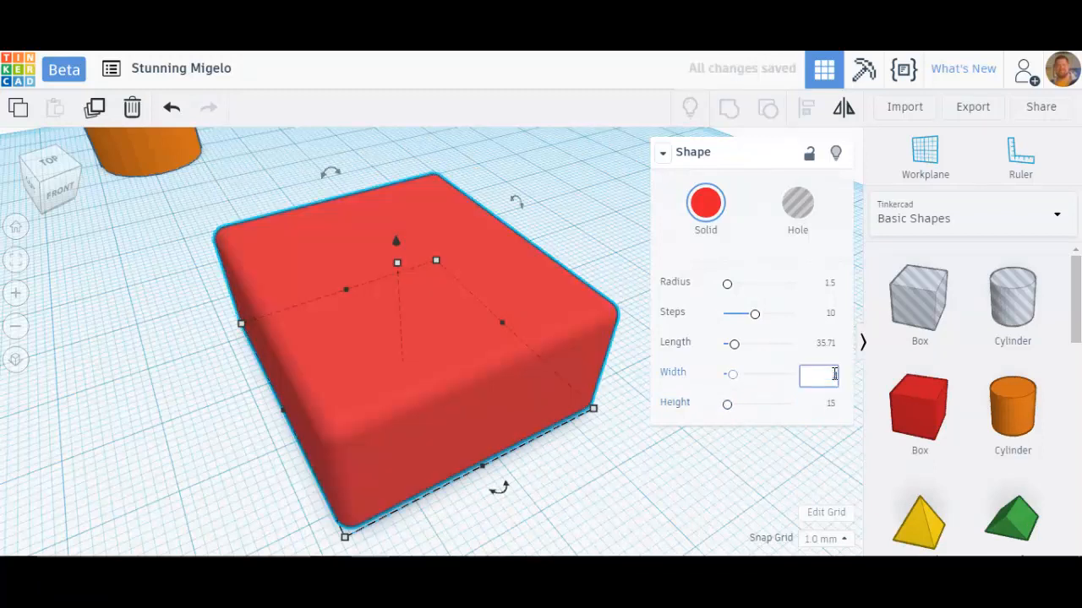
type("20")
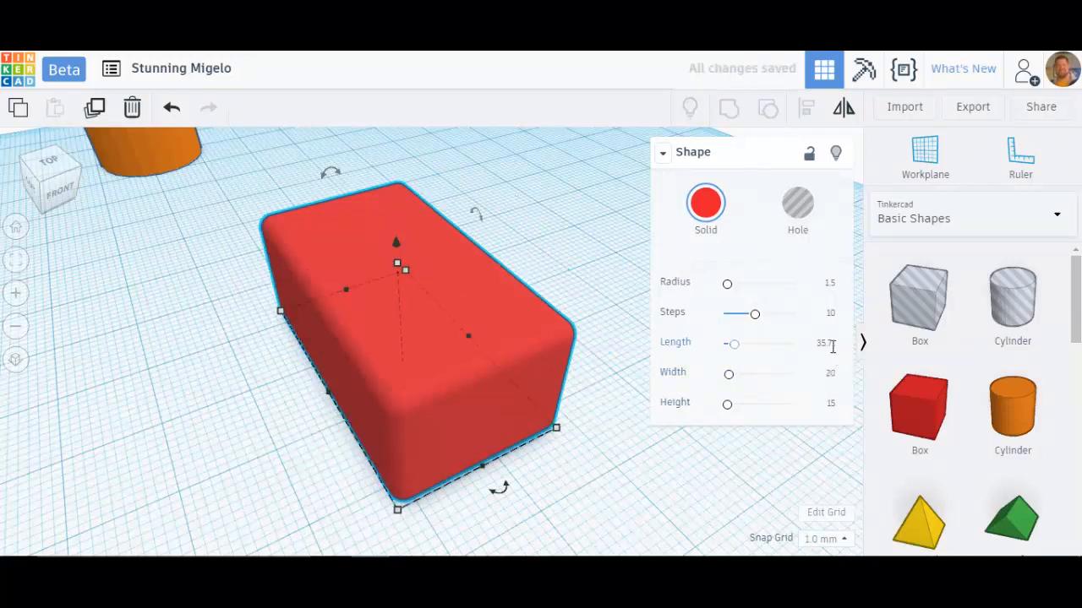
left_click(818, 344)
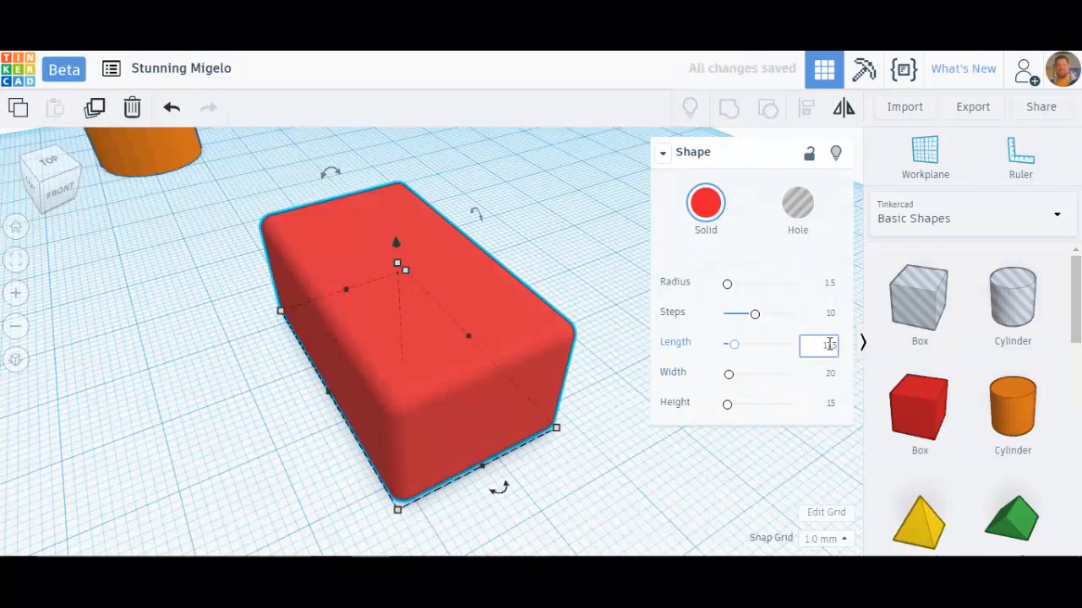
type("17")
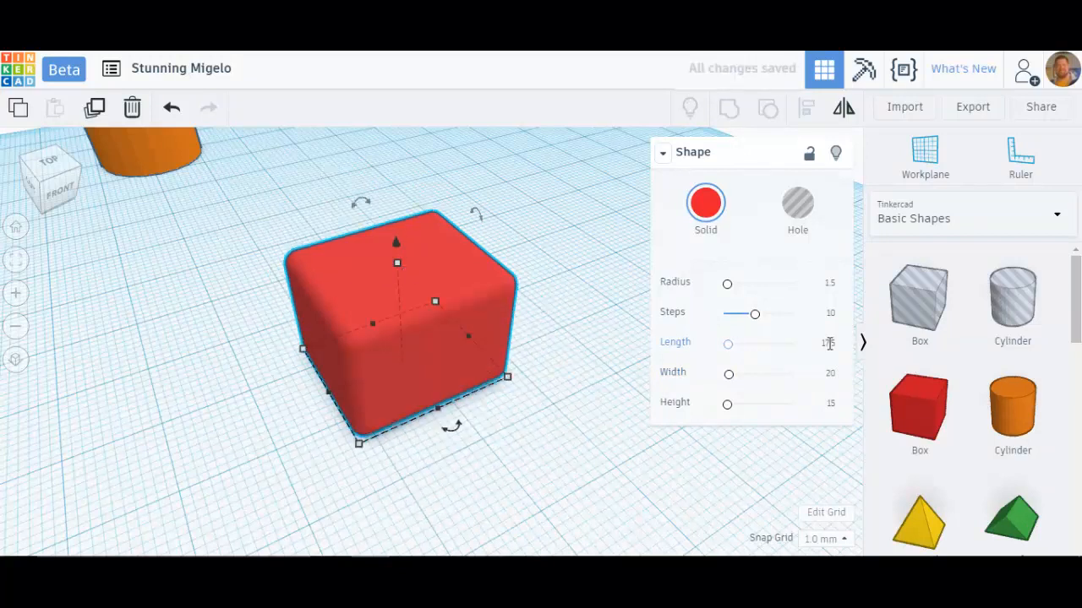
type("175")
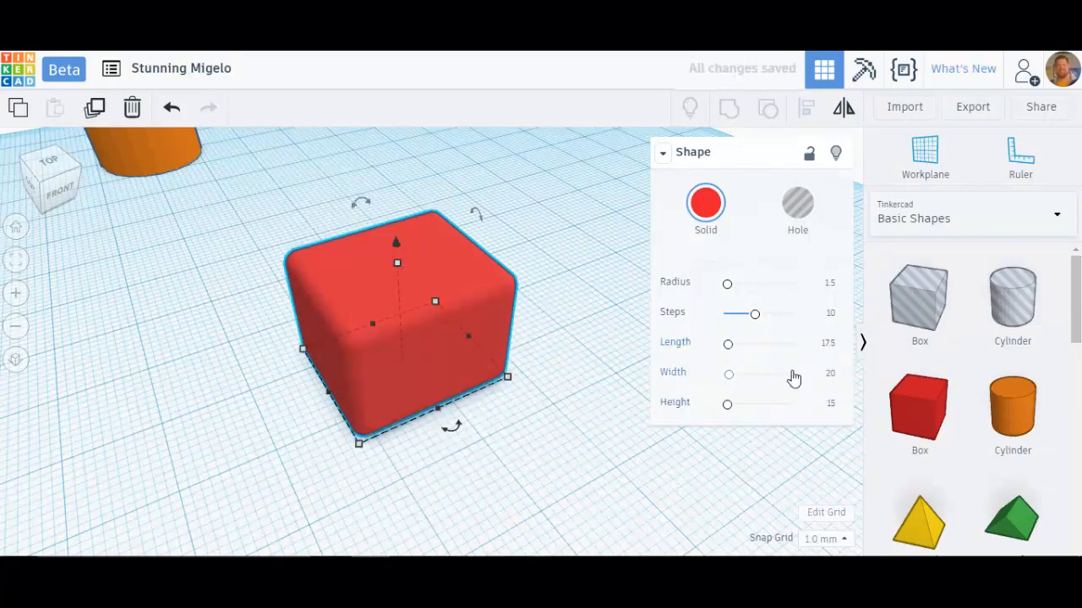
mouse_move(808, 154)
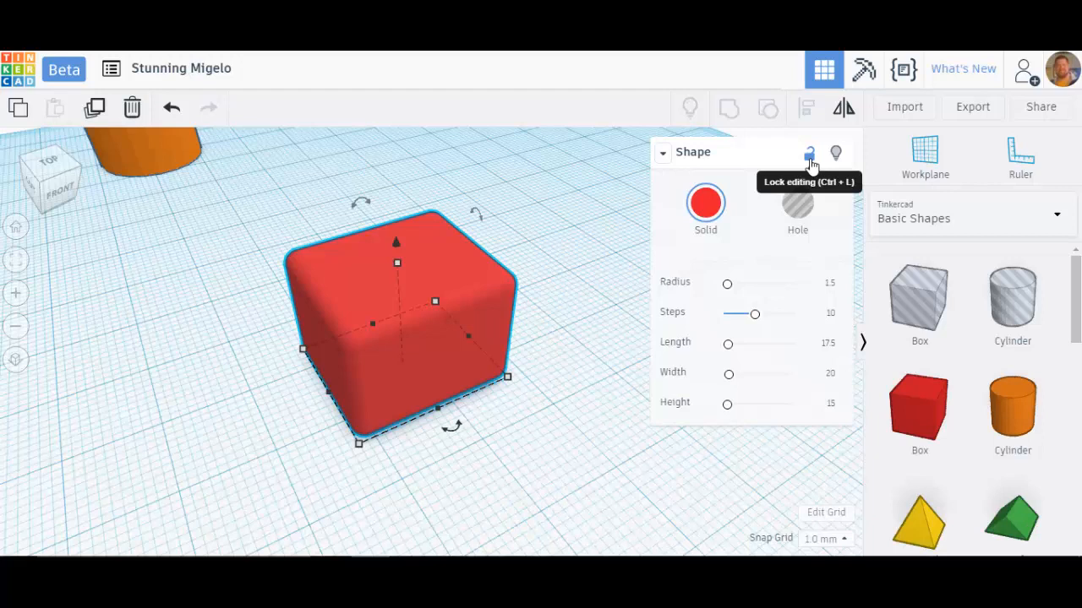
Lock the resized red box so its 17.5 × 20 × 15 size cannot be edited
left_click(808, 152)
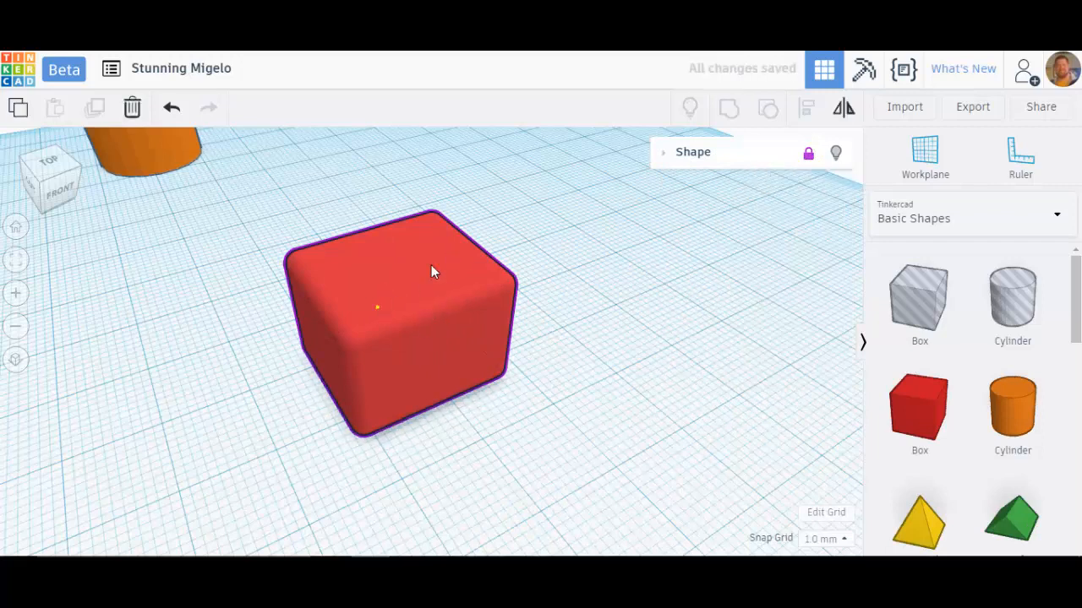
mouse_move(303, 253)
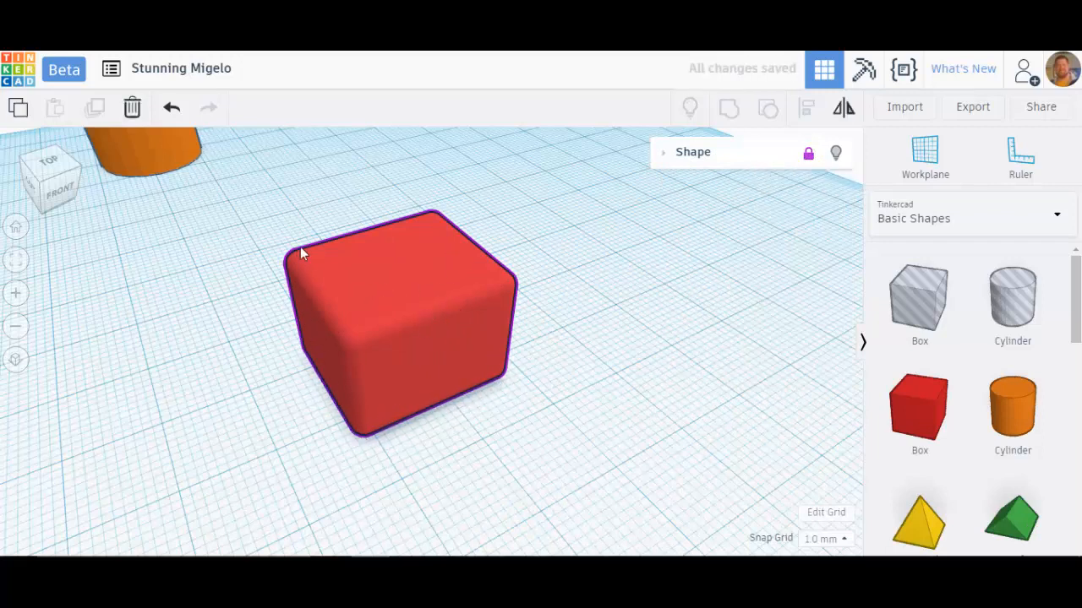
mouse_move(808, 154)
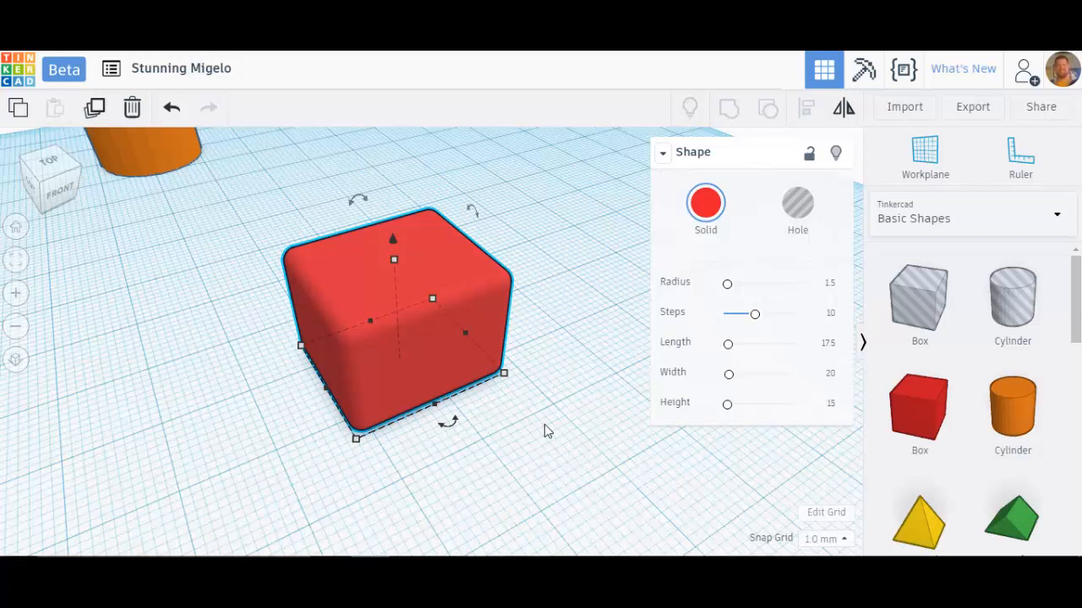
mouse_move(549, 421)
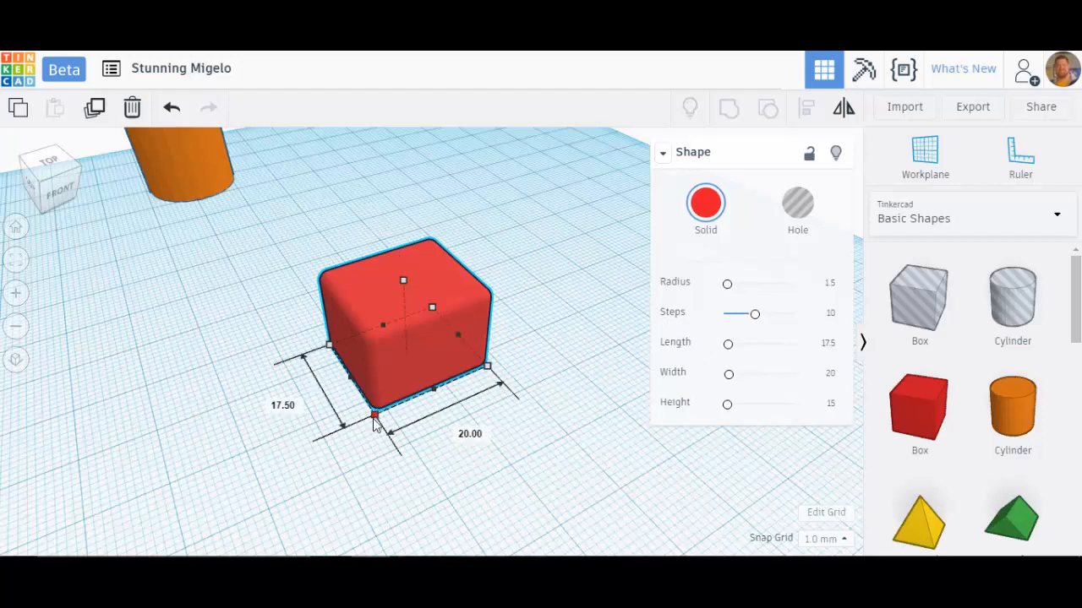
Reshape the box footprint with the corner handles and enter 20.00 for a 30 by 20 base
left_click_drag(376, 422, 386, 443)
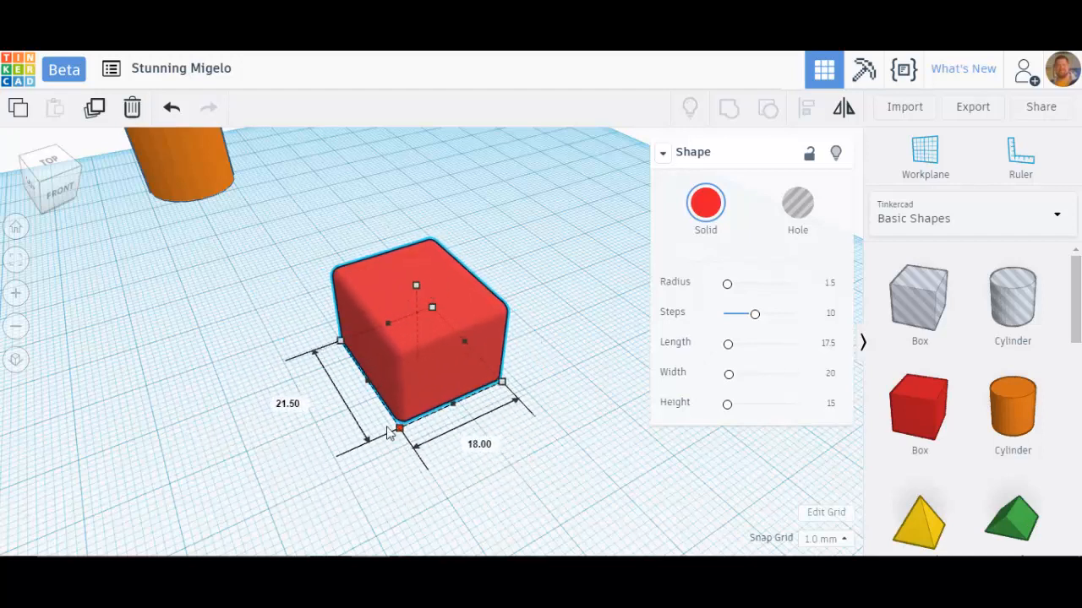
left_click_drag(399, 431, 381, 439)
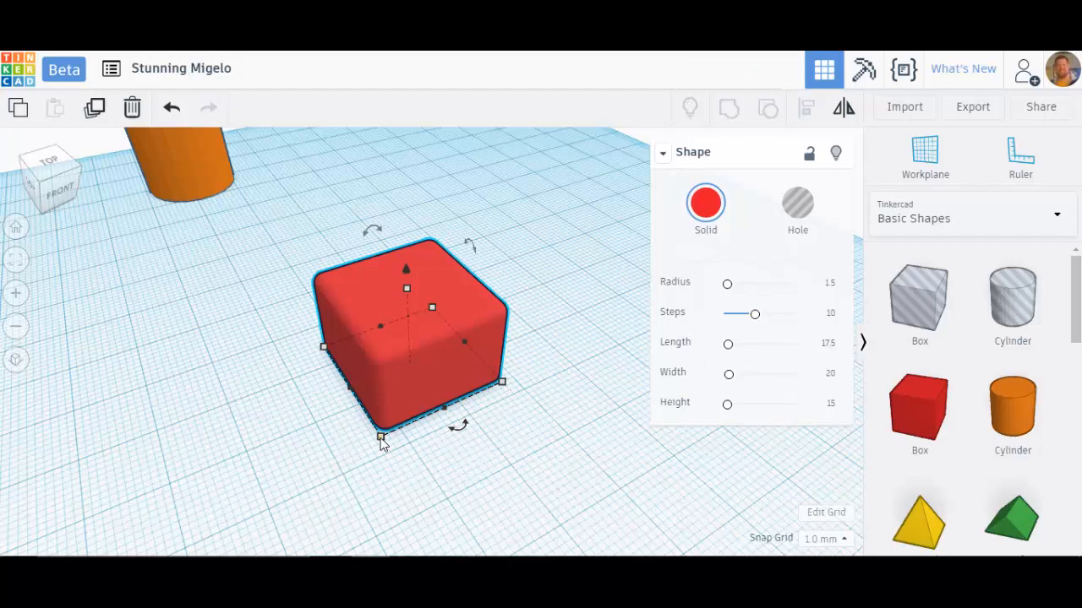
left_click_drag(382, 440, 351, 507)
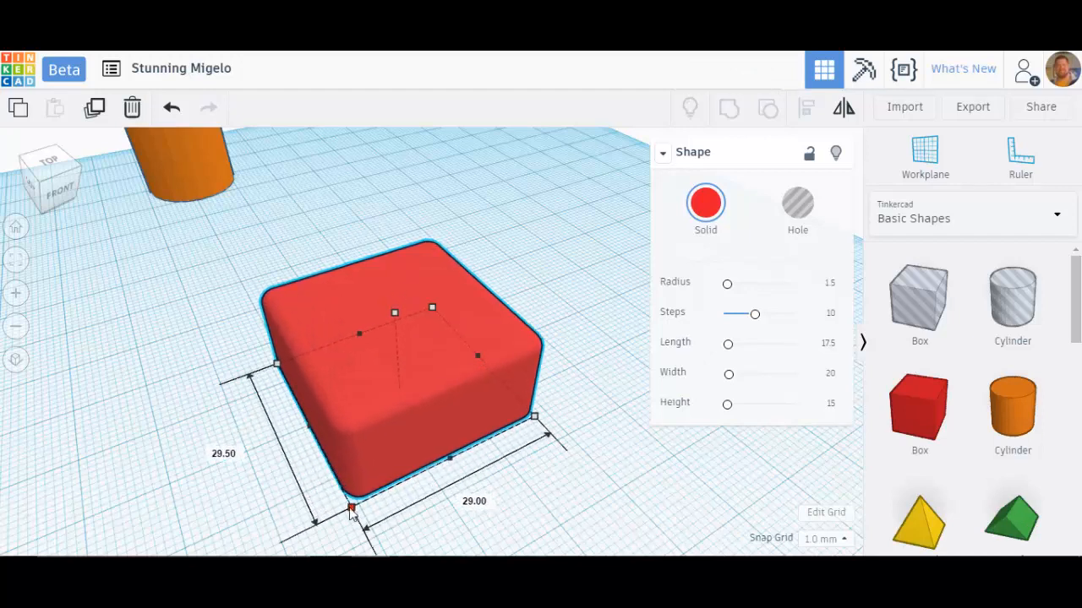
left_click_drag(352, 507, 380, 438)
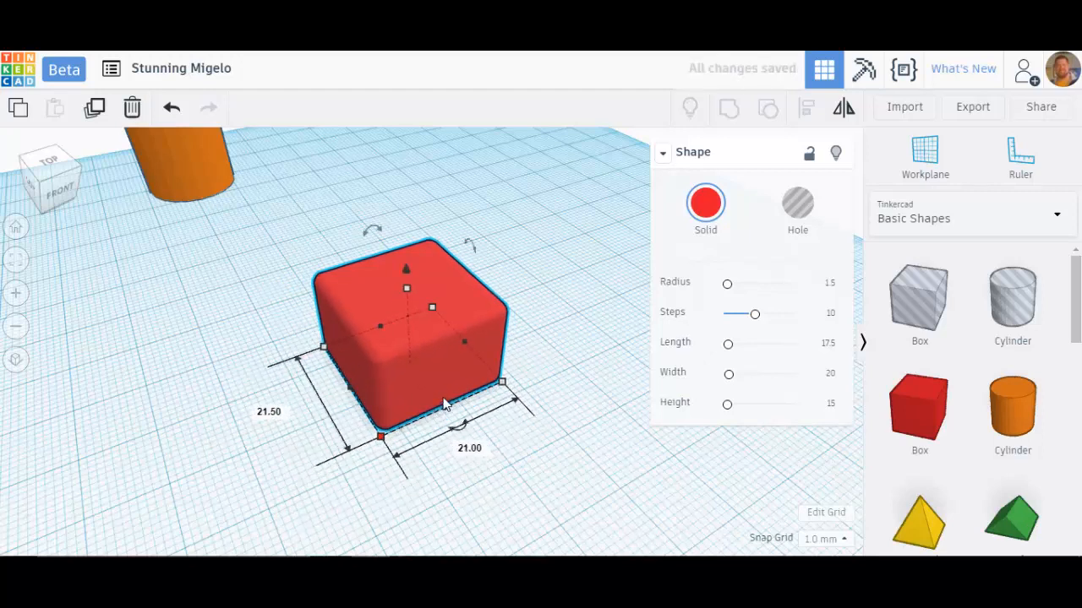
mouse_move(412, 397)
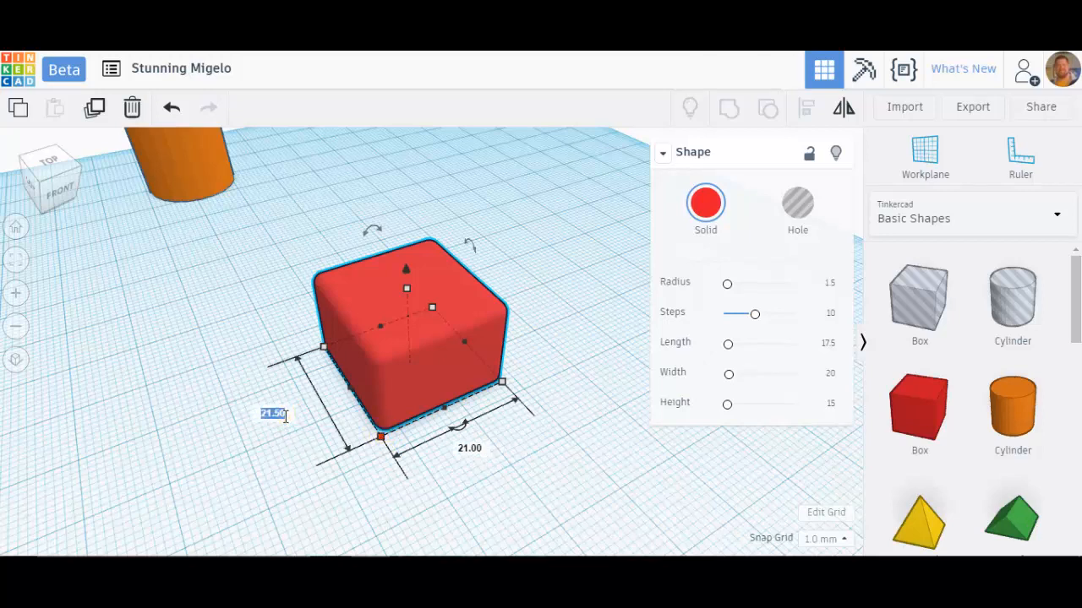
type("20.00")
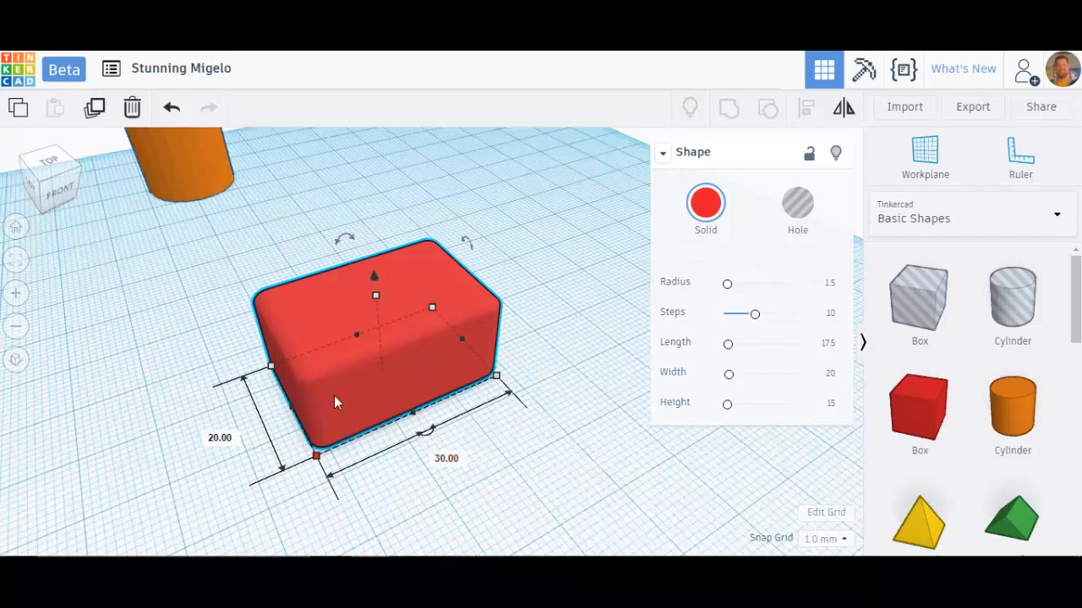
mouse_move(835, 377)
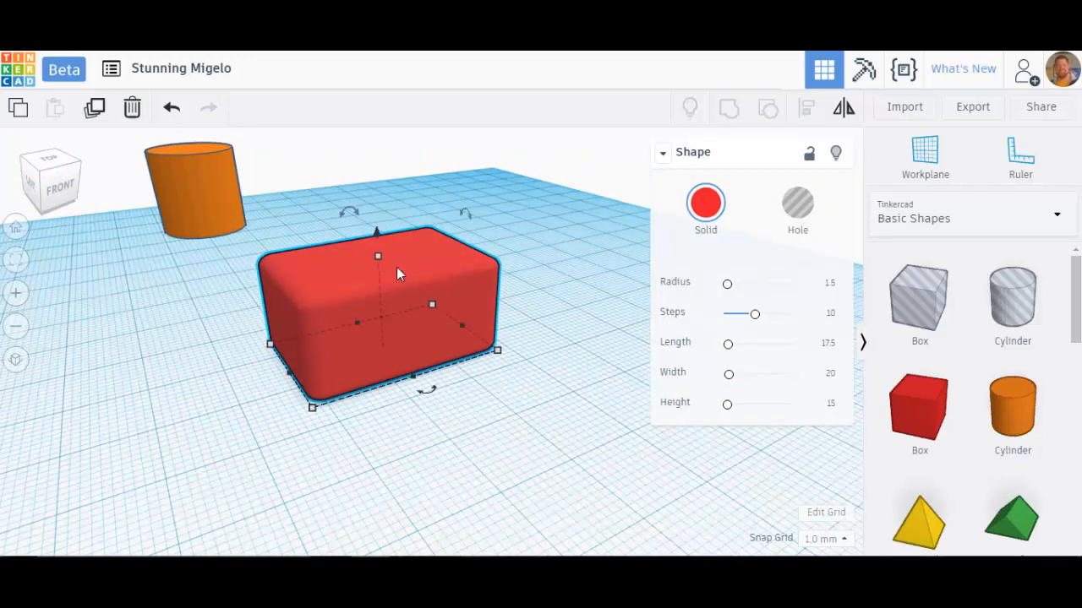
mouse_move(412, 353)
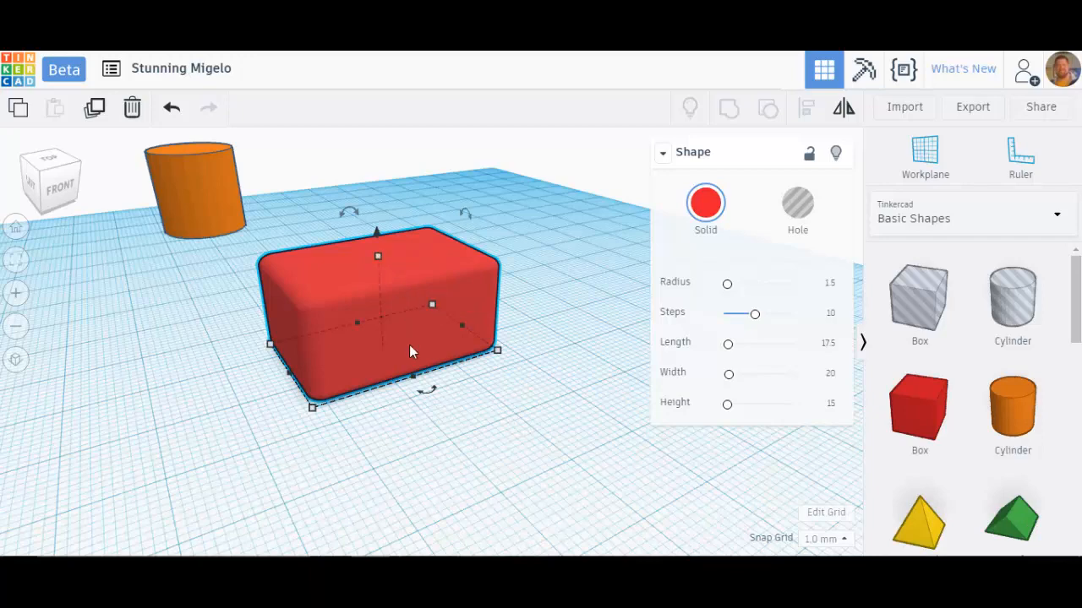
left_click_drag(406, 355, 436, 406)
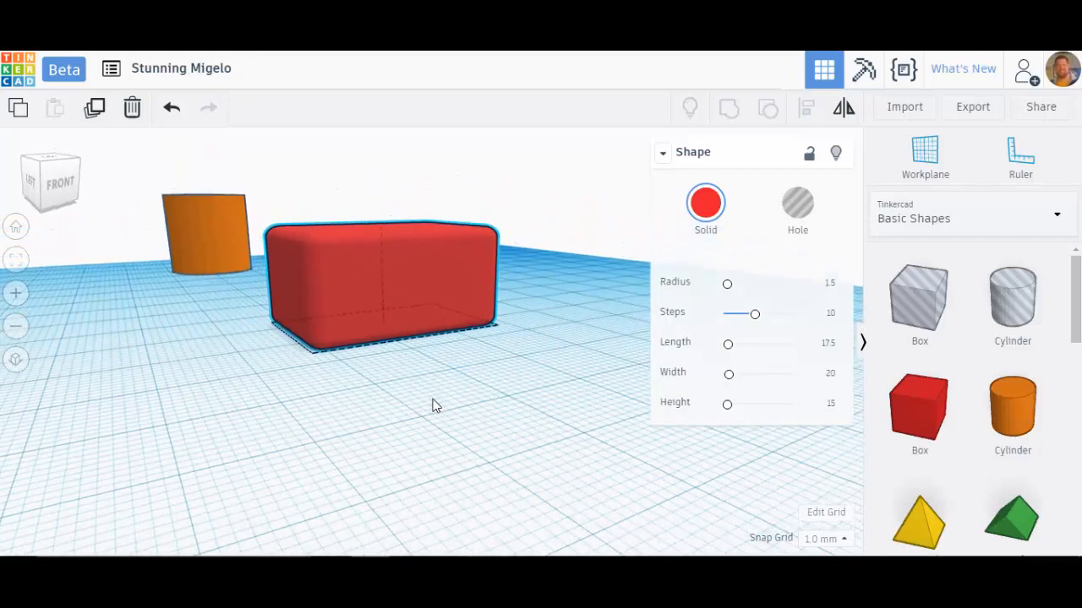
left_click(380, 279)
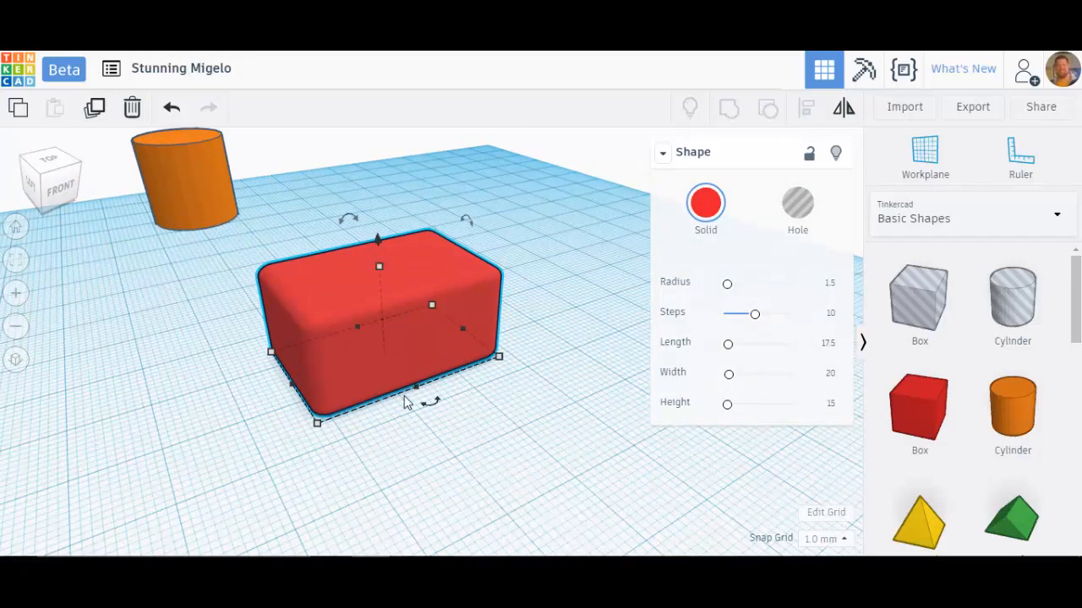
mouse_move(506, 369)
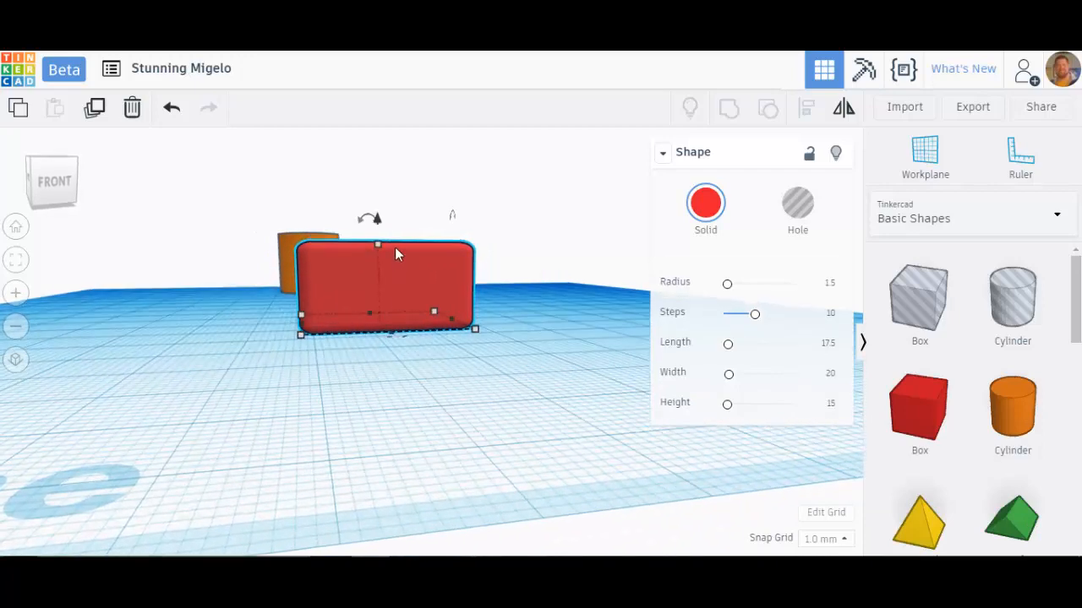
mouse_move(378, 221)
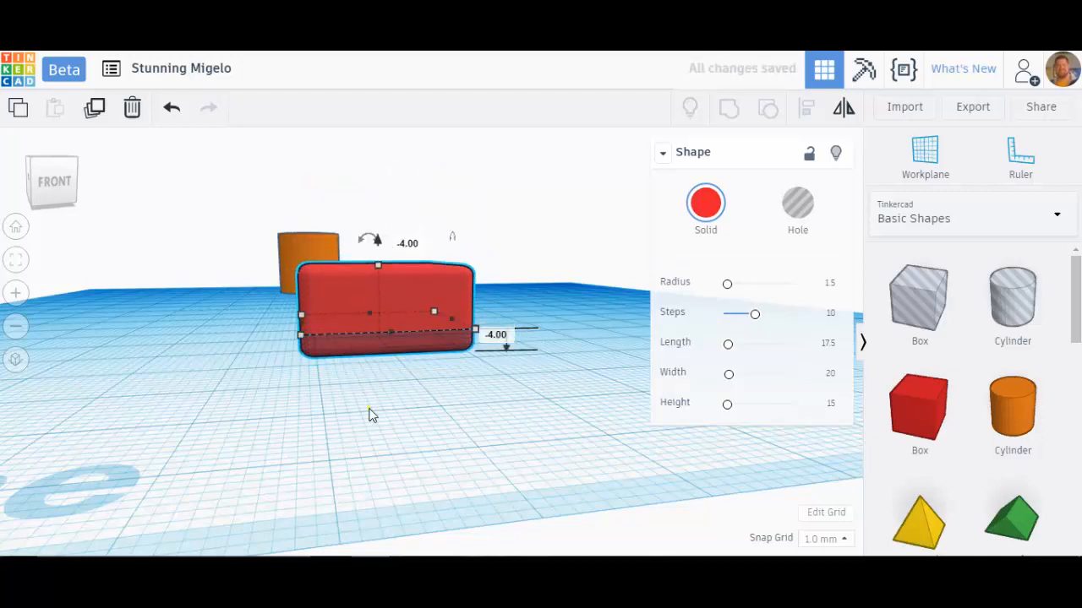
Lift the red box with the cone handle, then lower it back to rest on the workplane
left_click_drag(372, 414, 494, 449)
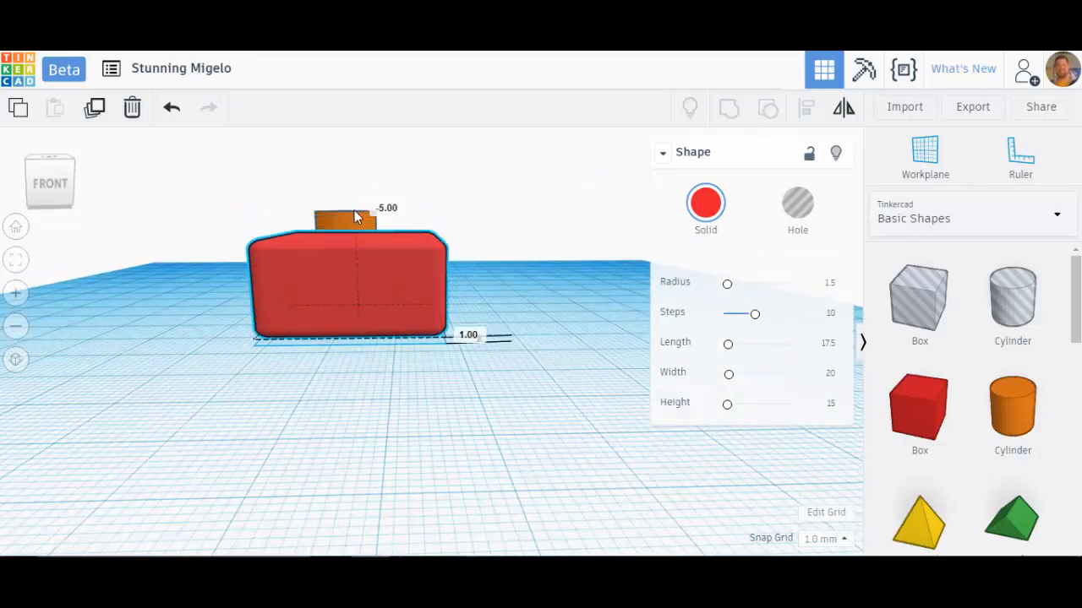
left_click_drag(351, 216, 351, 240)
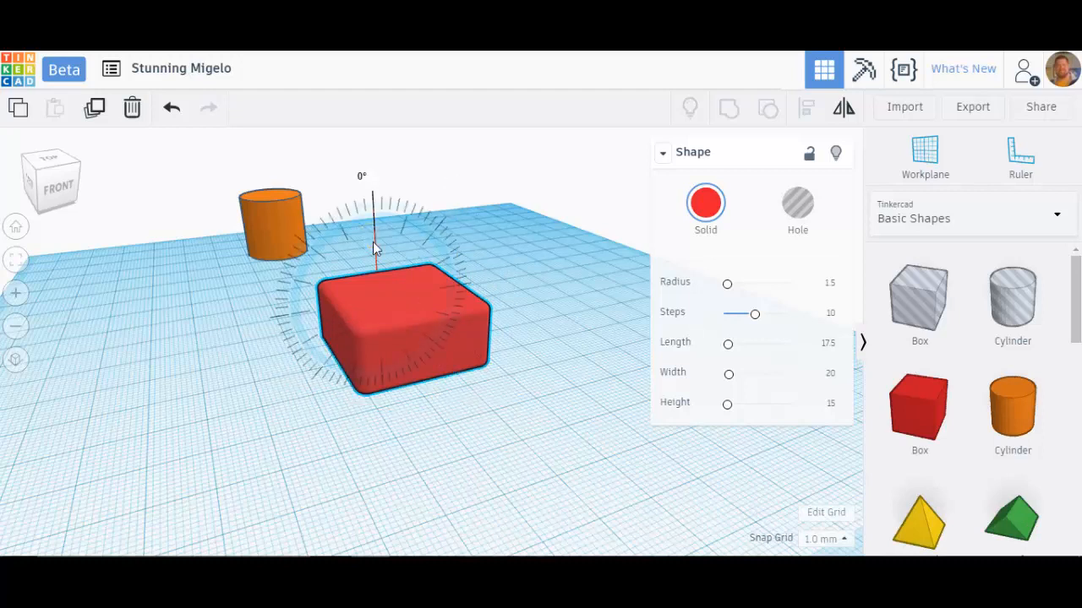
mouse_move(358, 257)
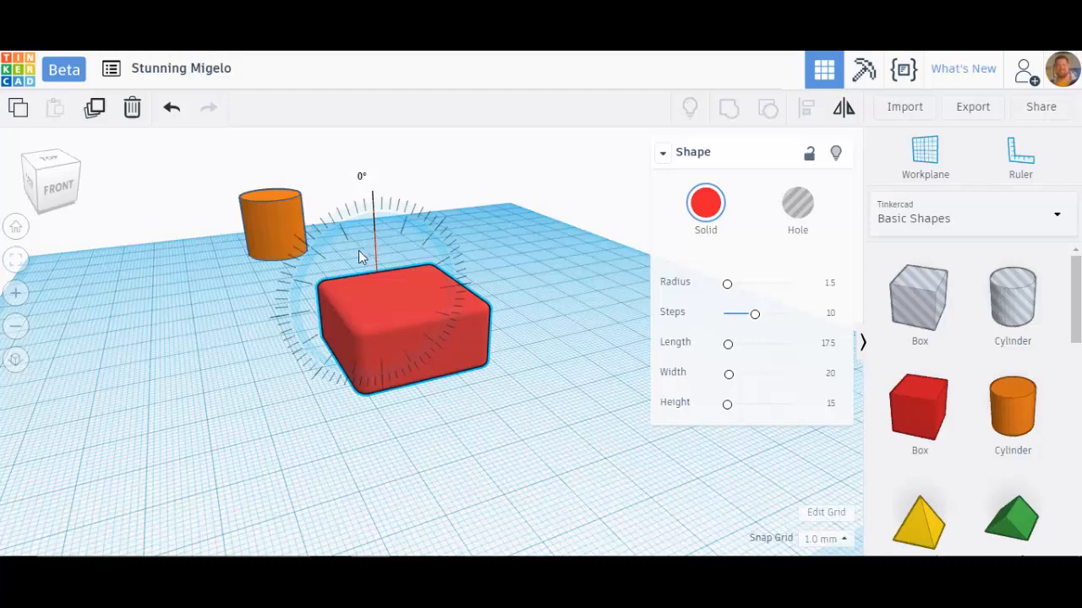
Tilt the box through several angles (50°, 16°, 67.5°, 22.5°, -35°) and settle on a final tilt
left_click_drag(362, 186, 344, 284)
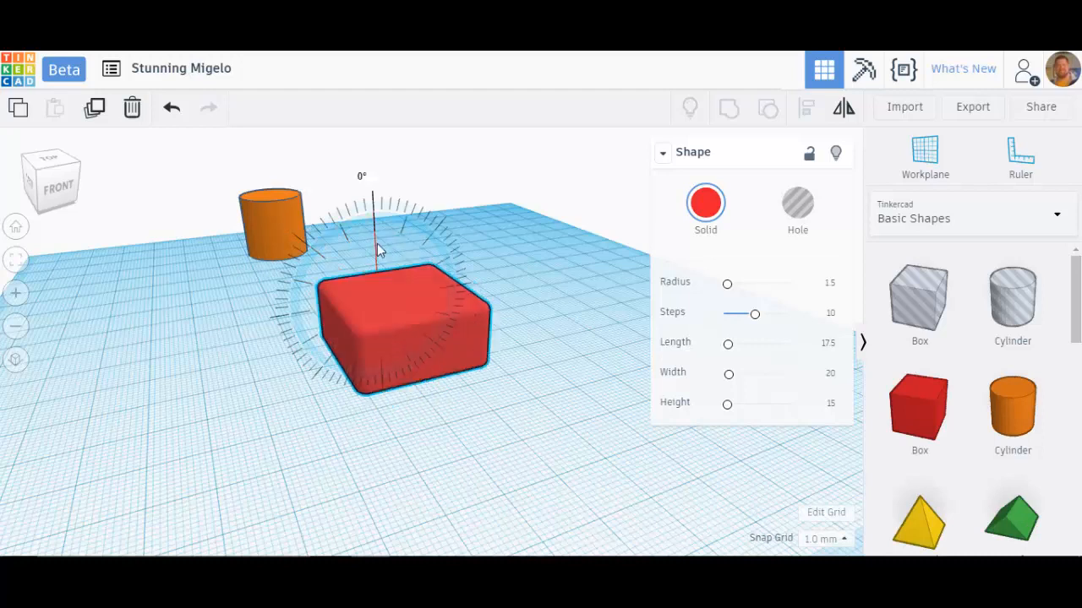
mouse_move(377, 228)
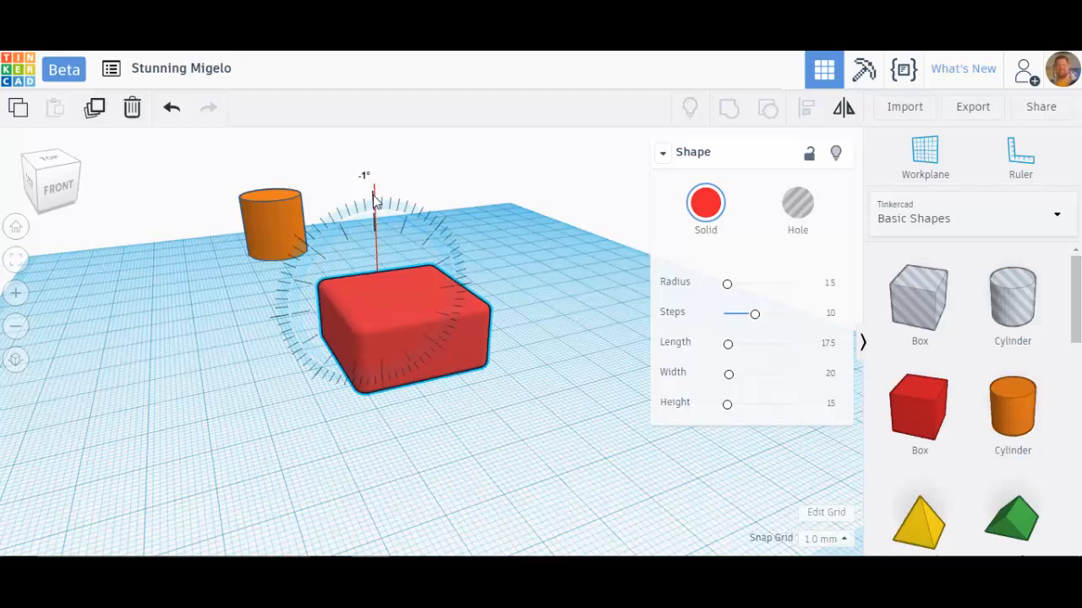
left_click_drag(376, 203, 351, 206)
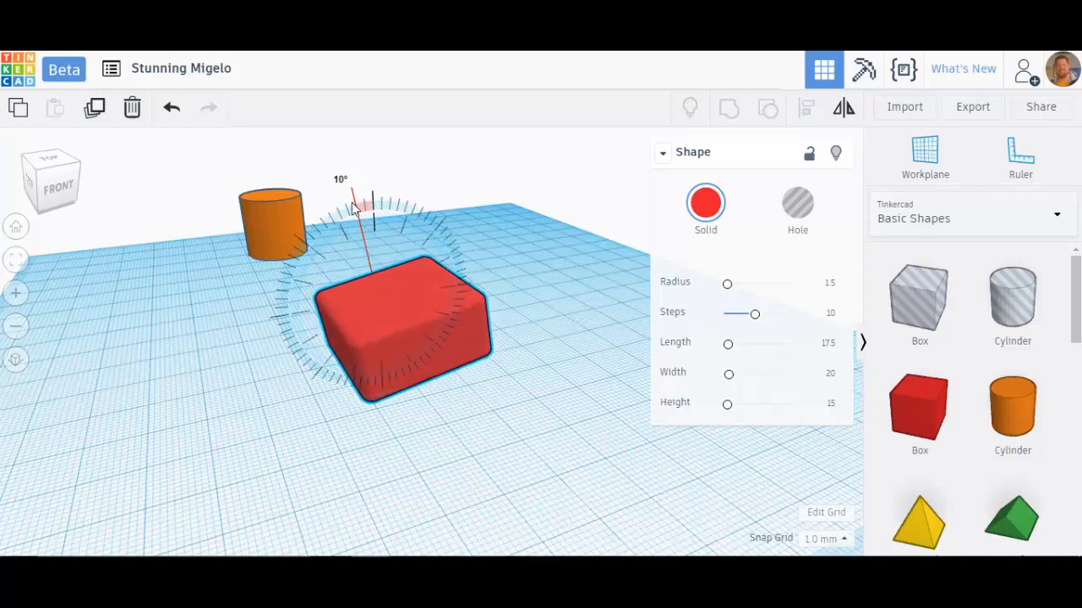
left_click_drag(355, 206, 344, 203)
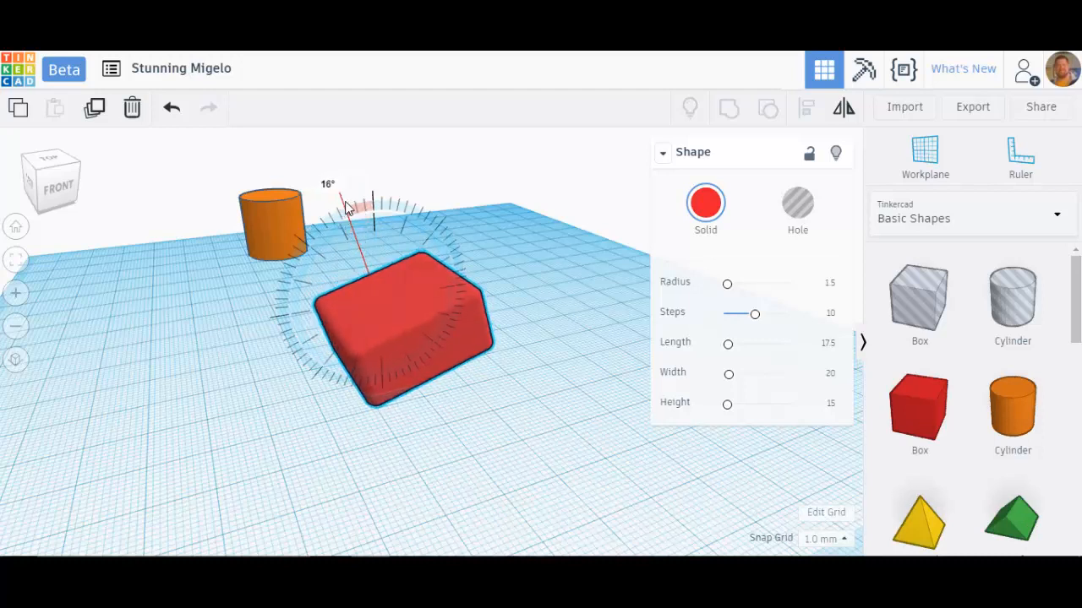
left_click_drag(346, 206, 372, 203)
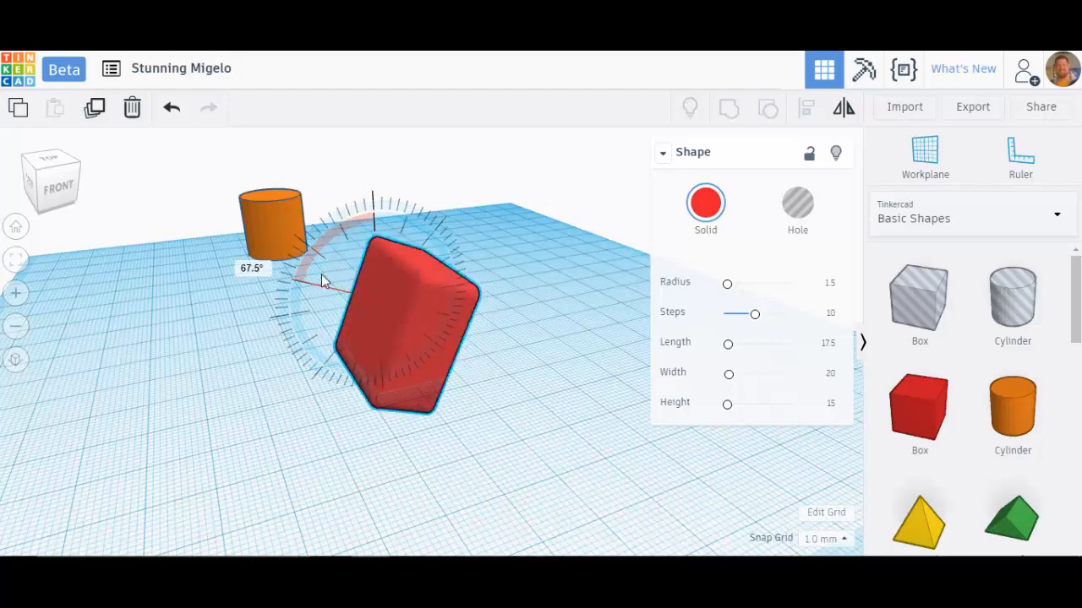
left_click_drag(324, 279, 346, 245)
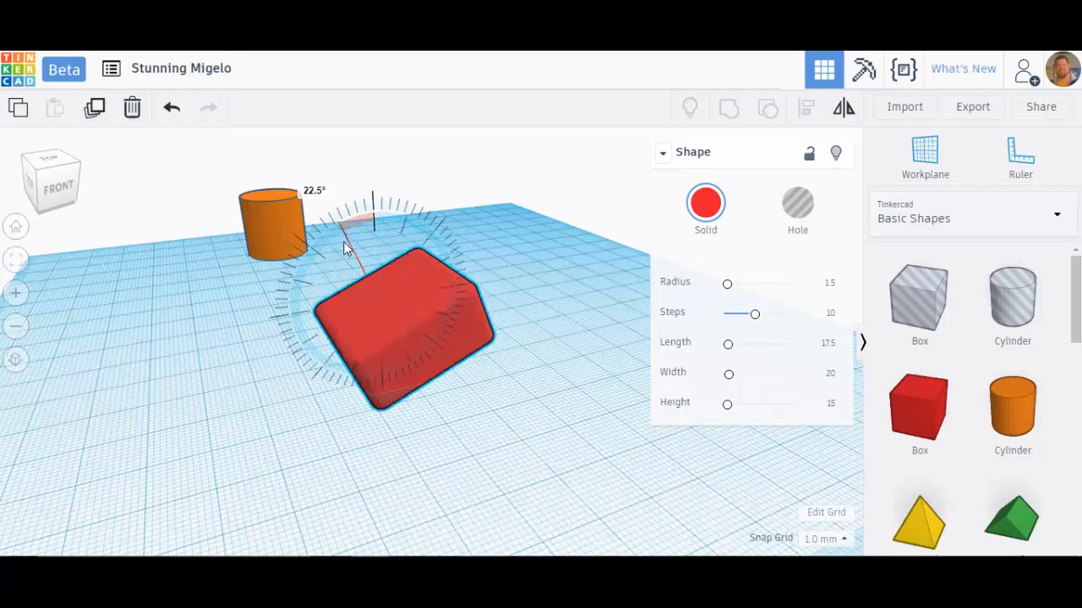
left_click_drag(346, 245, 375, 211)
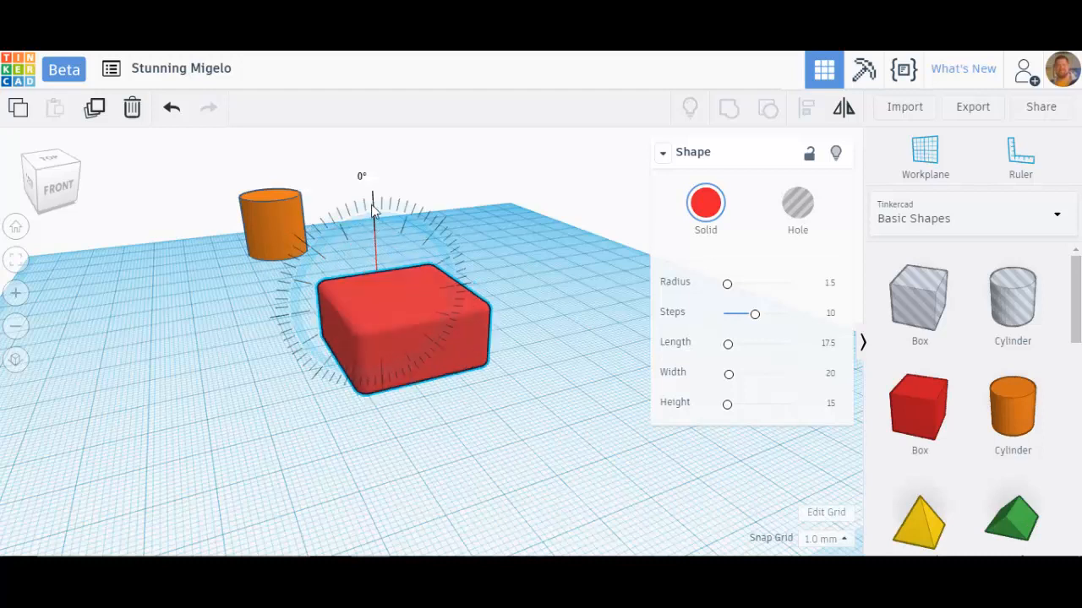
left_click_drag(370, 206, 392, 160)
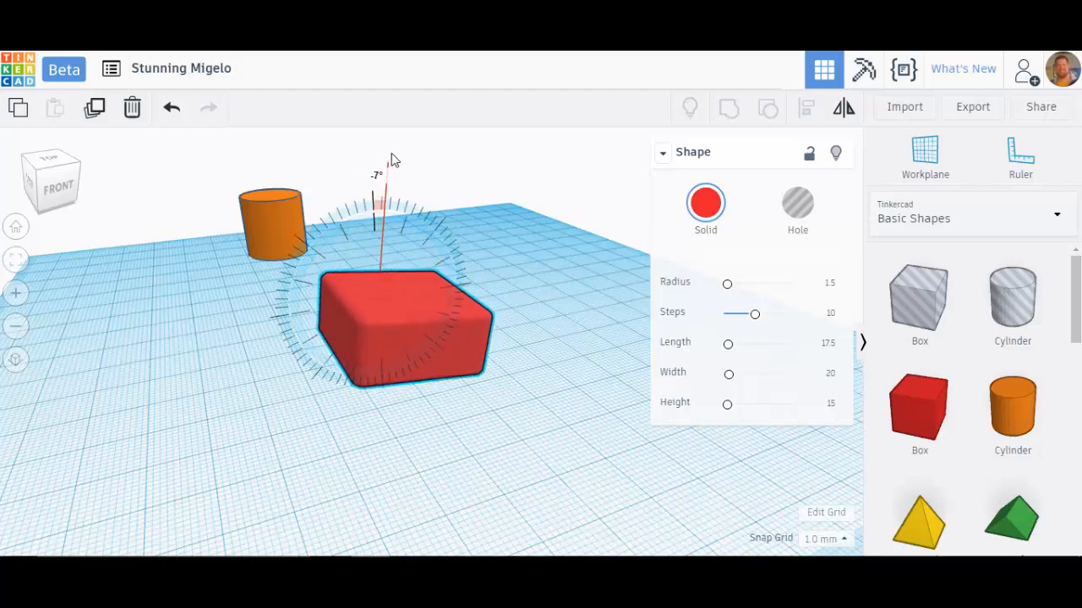
left_click_drag(392, 160, 425, 188)
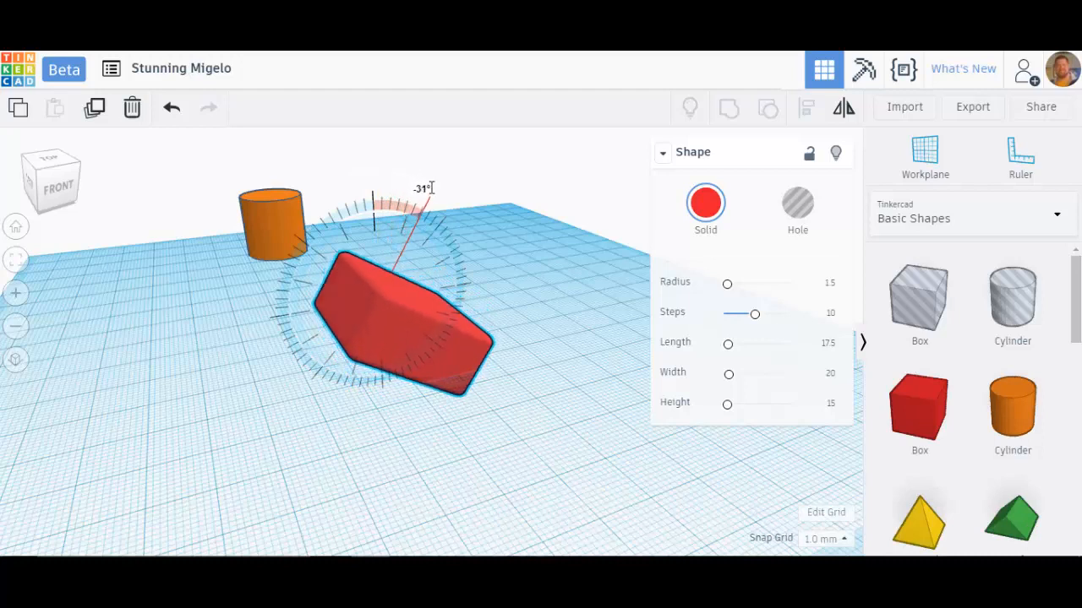
left_click_drag(423, 187, 389, 178)
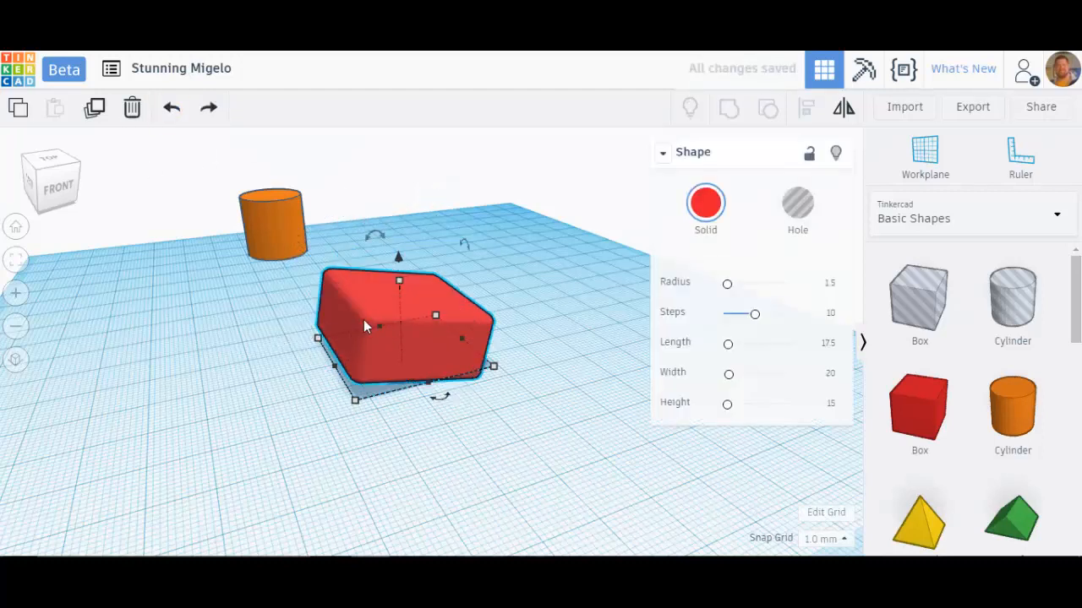
left_click(172, 108)
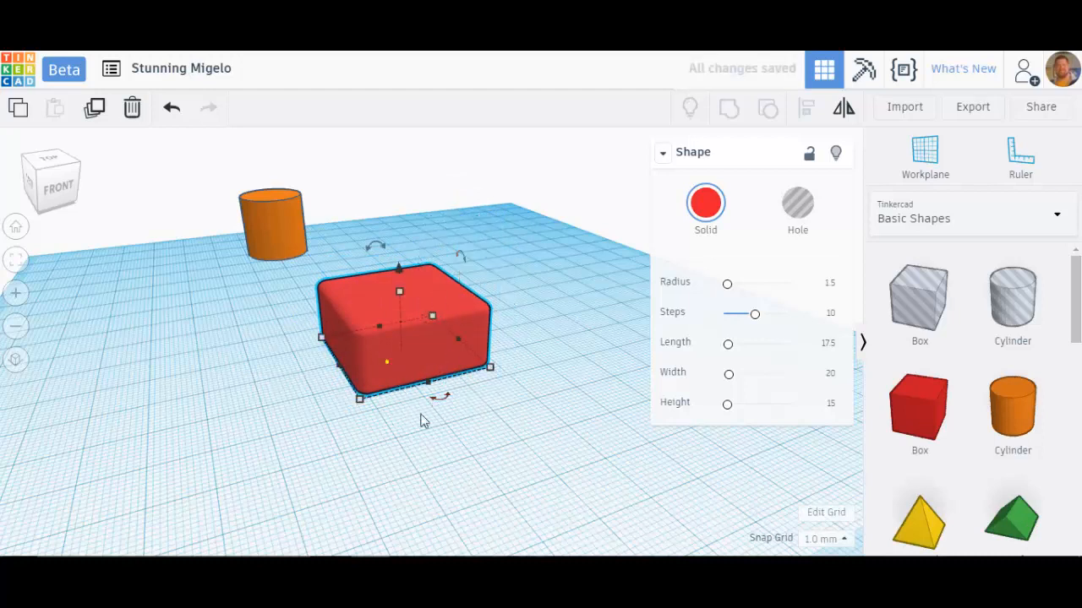
left_click_drag(442, 397, 453, 419)
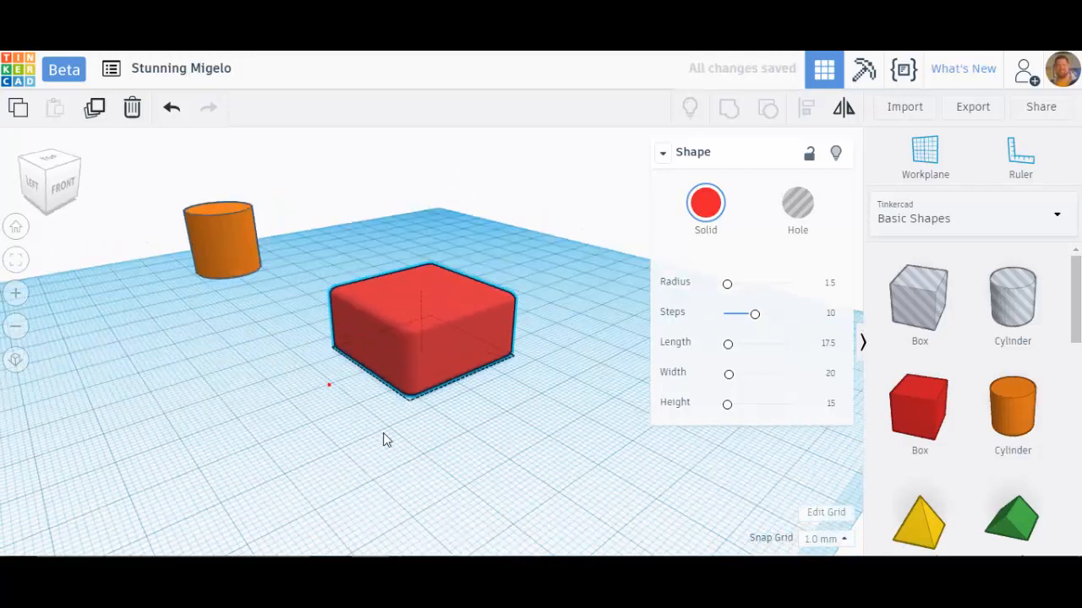
left_click_drag(382, 438, 498, 483)
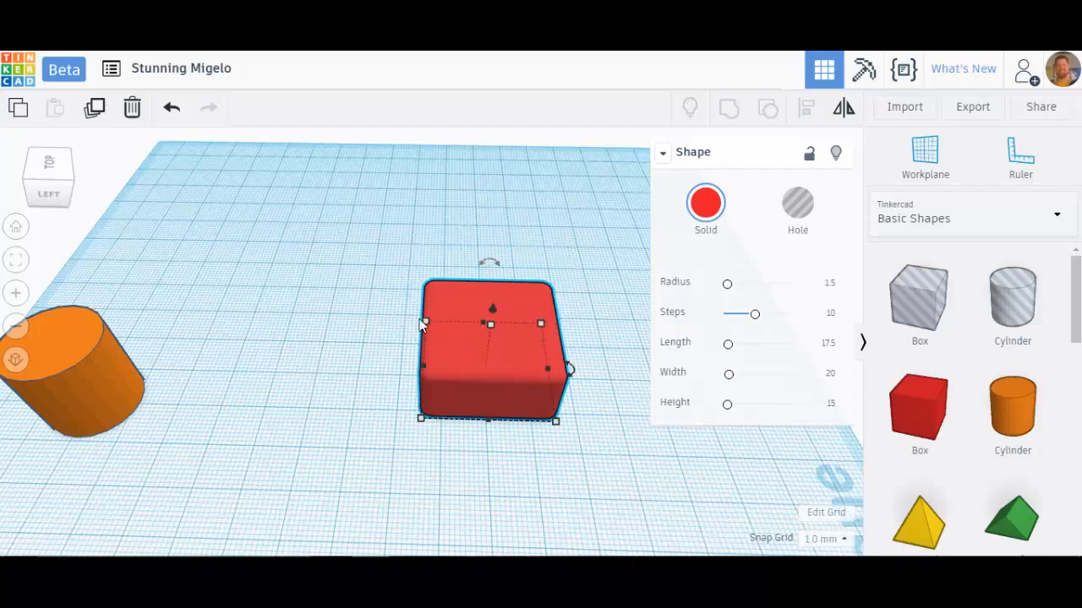
mouse_move(426, 288)
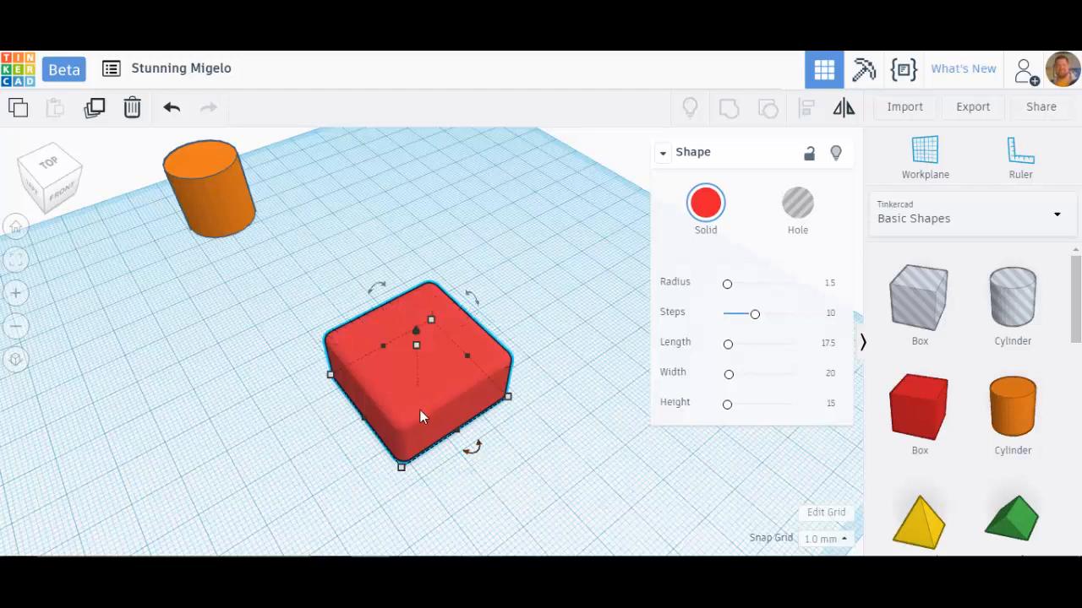
mouse_move(423, 392)
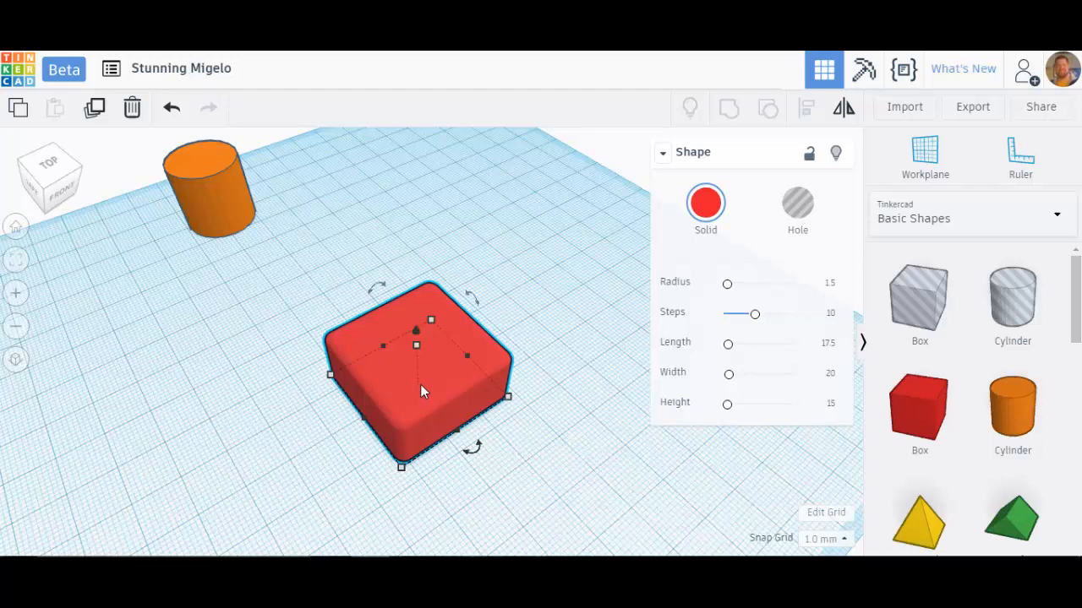
mouse_move(449, 365)
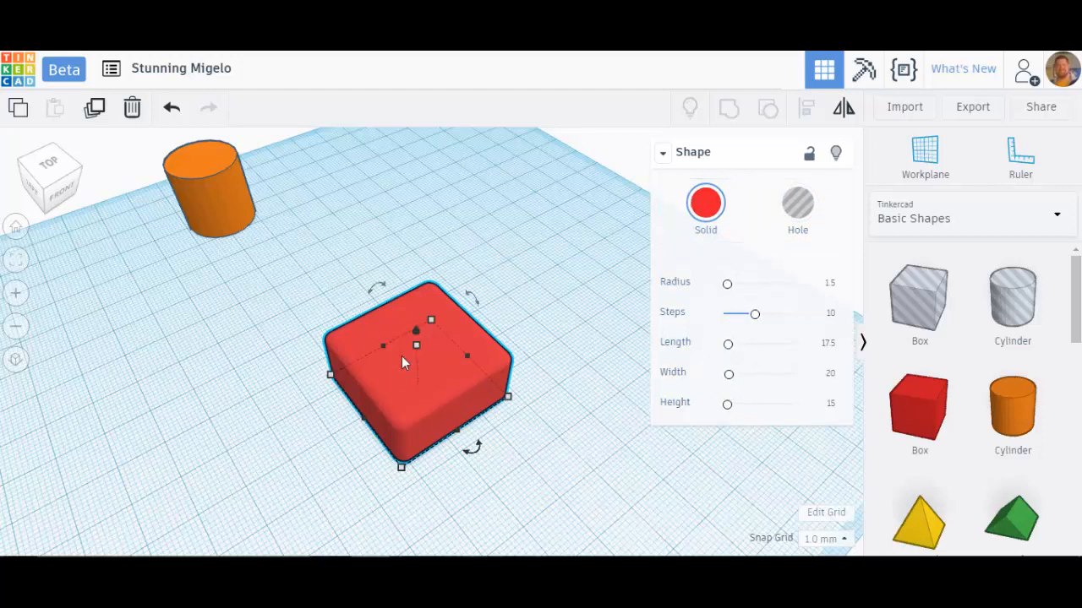
Raise the orange cylinder's Sides to 64, then drop it to 12 for a faceted look
left_click(210, 194)
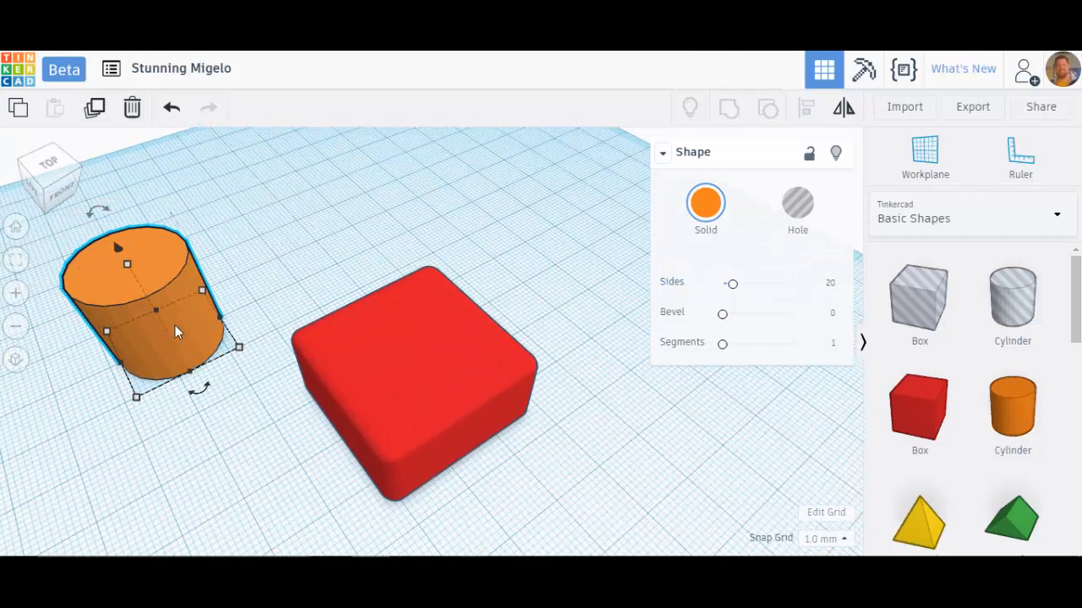
left_click_drag(732, 284, 791, 284)
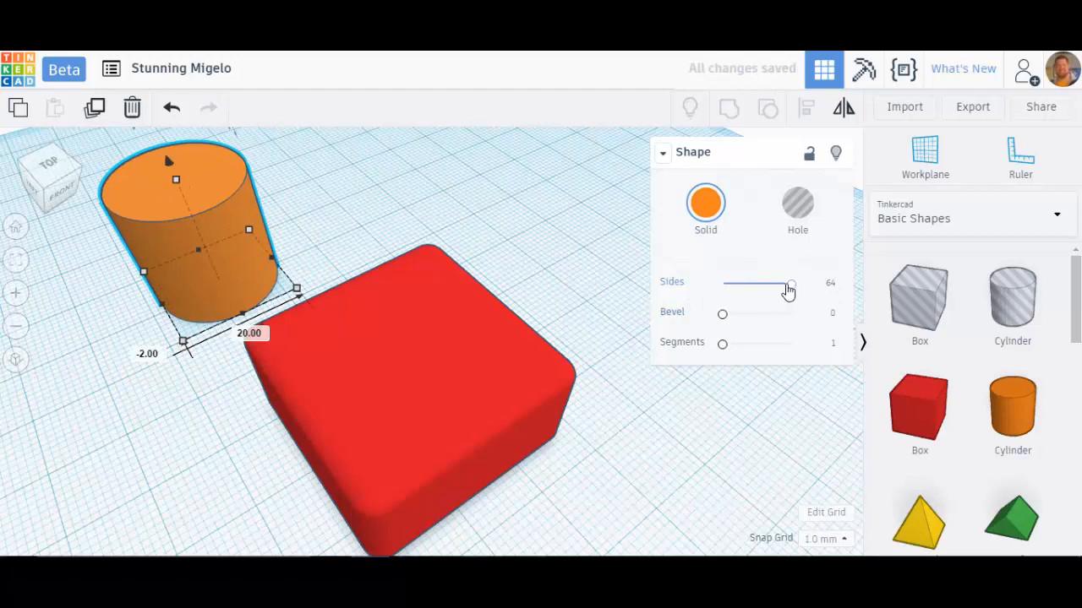
left_click_drag(791, 284, 723, 284)
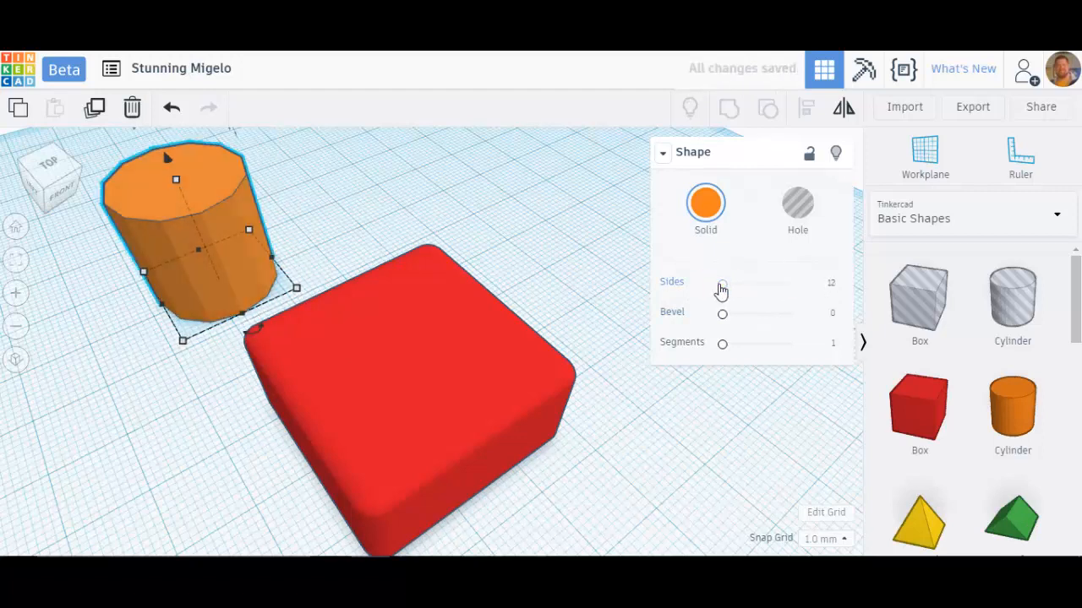
mouse_move(196, 241)
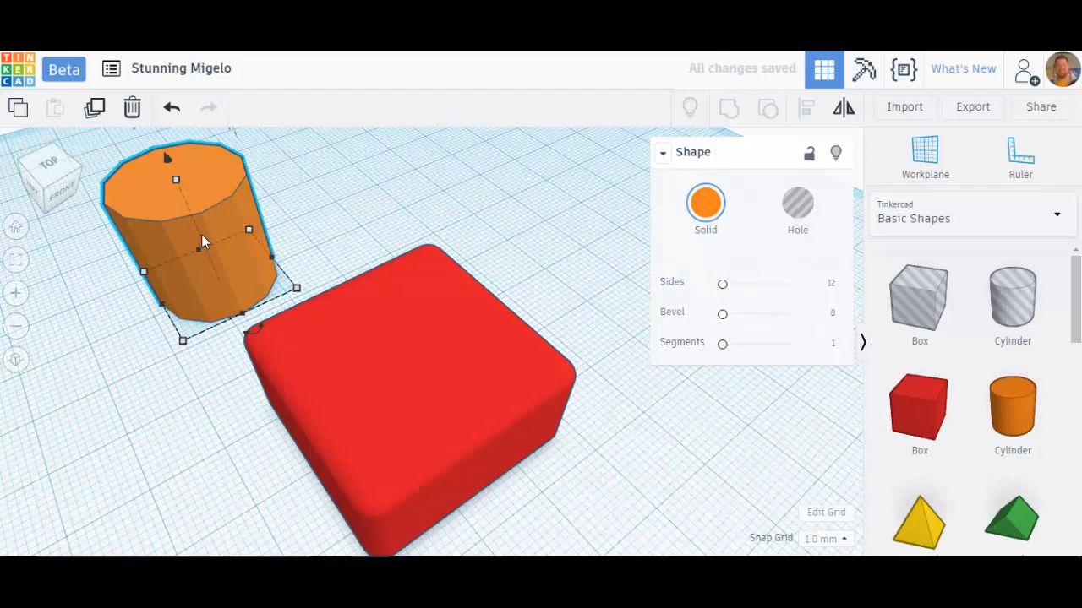
mouse_move(186, 267)
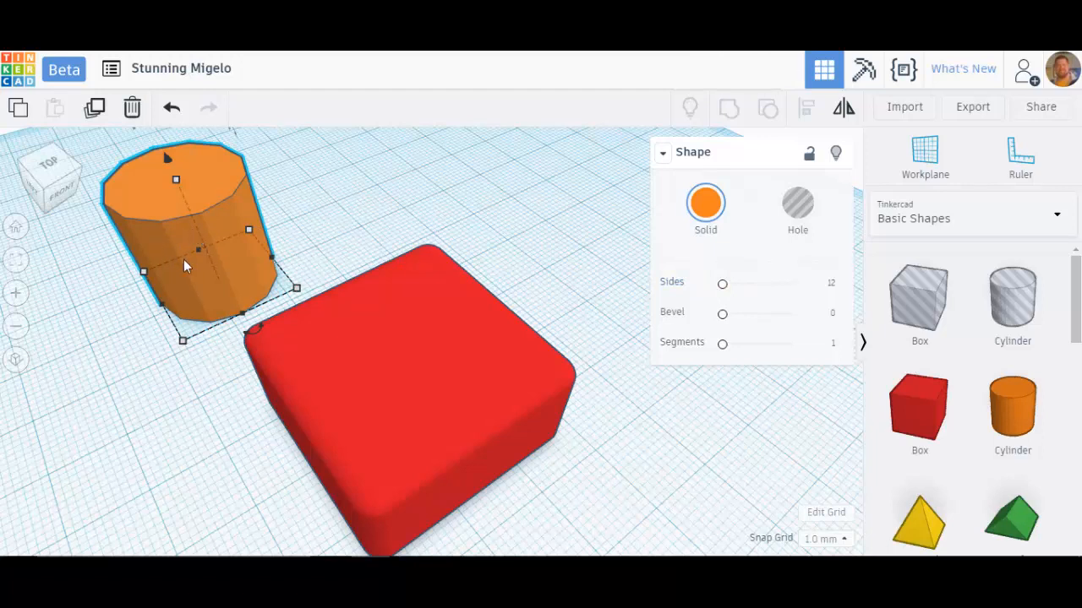
mouse_move(179, 257)
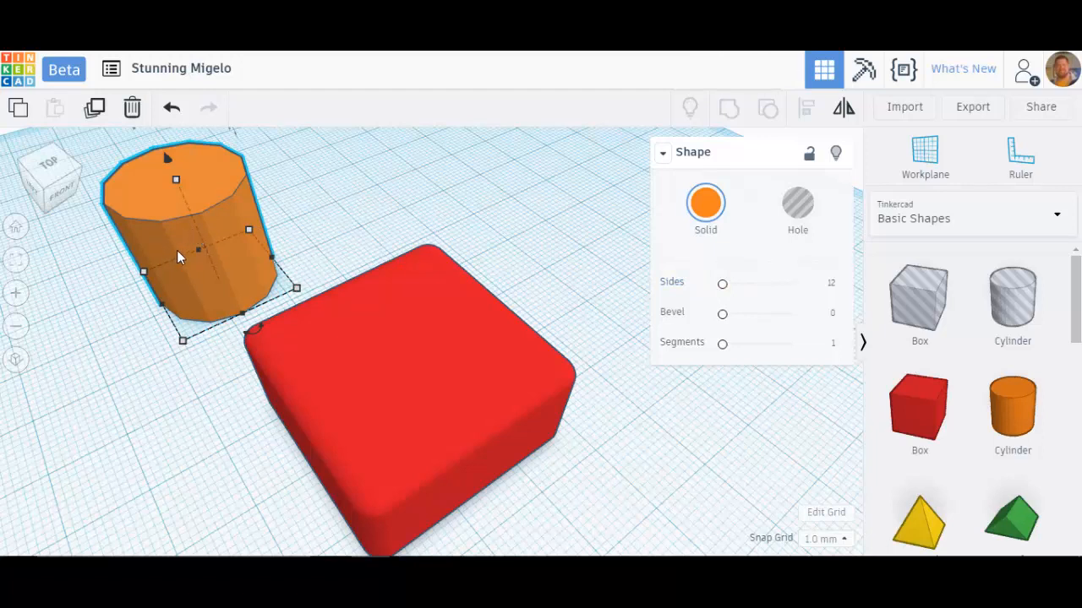
mouse_move(201, 252)
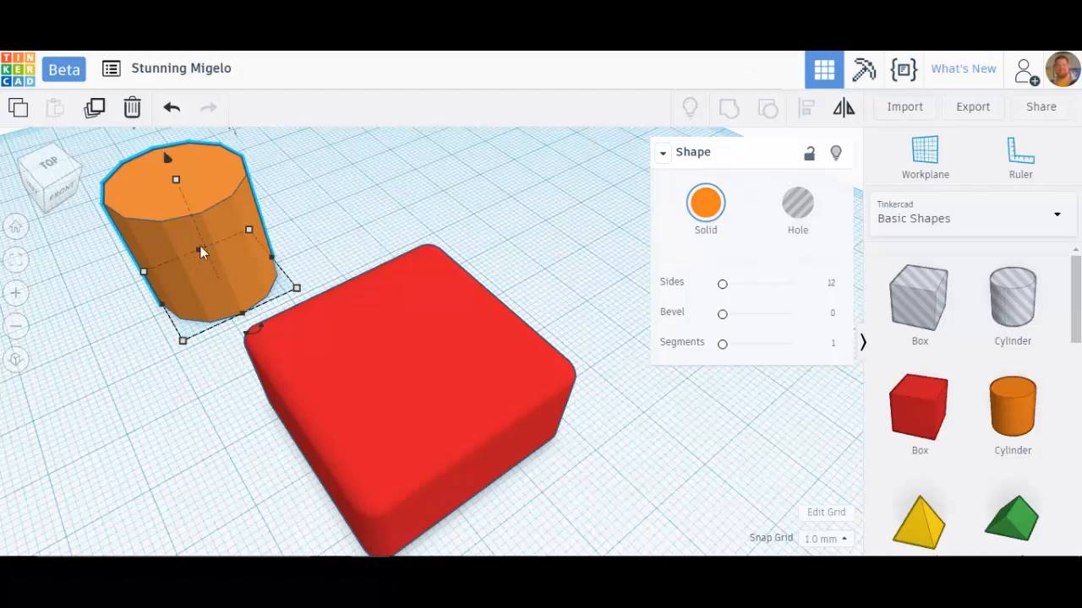
mouse_move(465, 355)
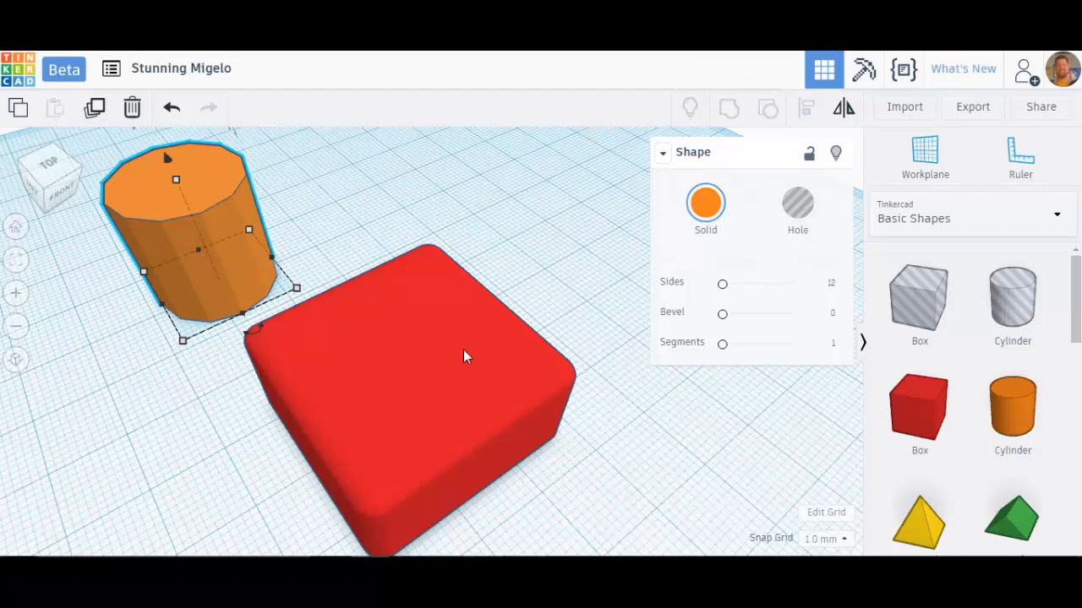
Smooth the cylinder to 42 sides, bevel 0.96 and 5 bevel segments
left_click_drag(724, 312, 732, 313)
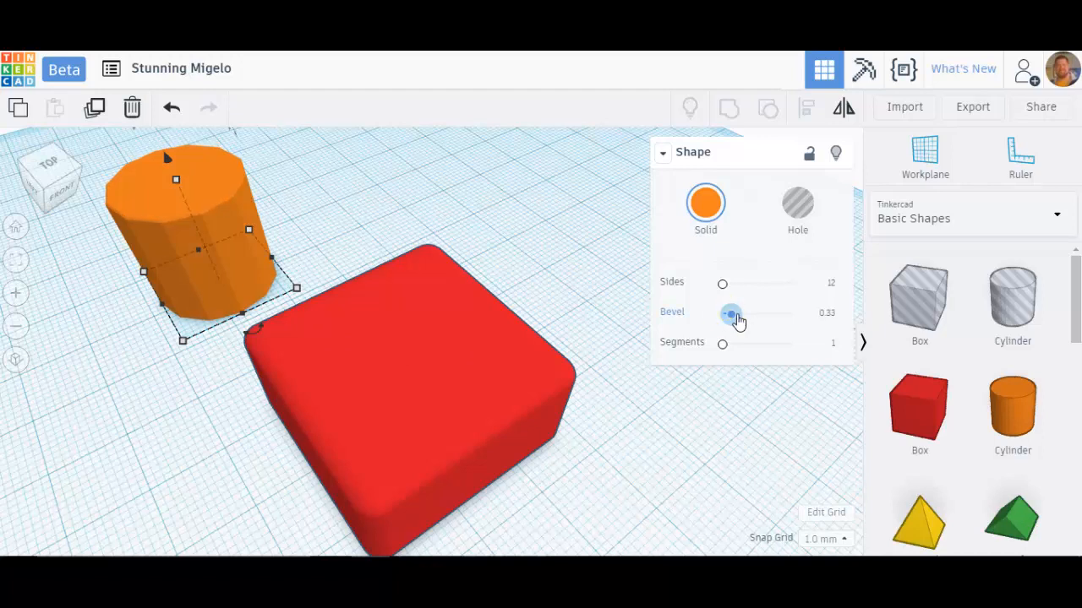
left_click_drag(730, 313, 757, 312)
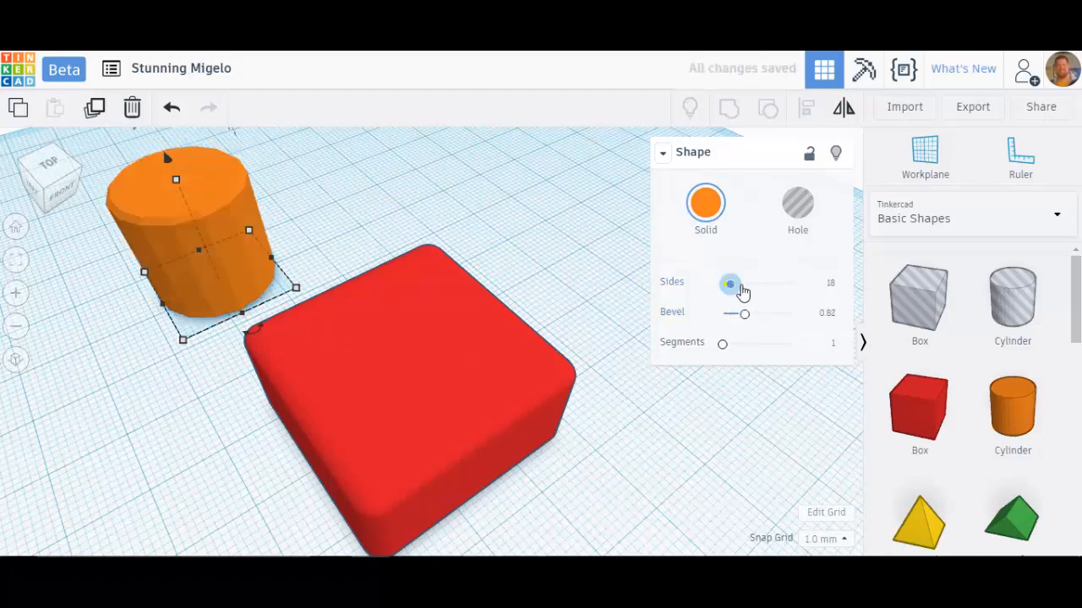
left_click_drag(730, 284, 745, 284)
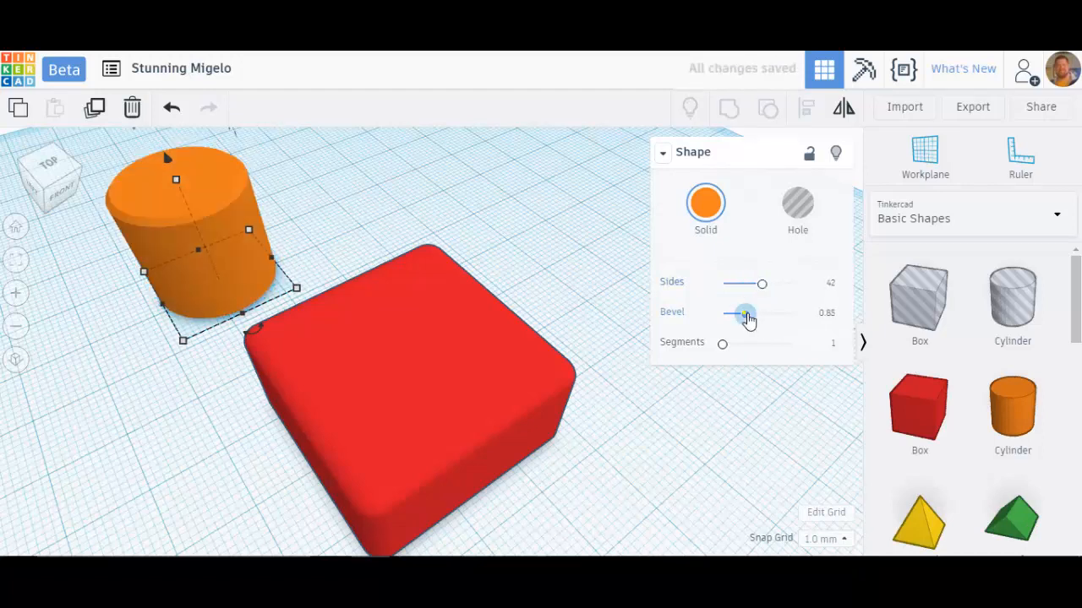
left_click_drag(744, 313, 747, 312)
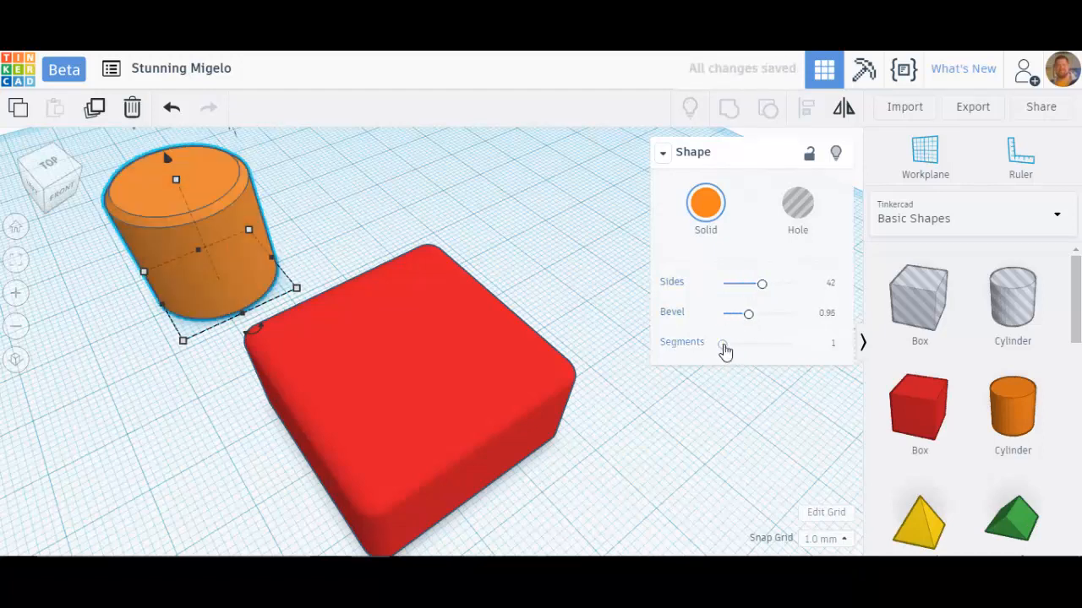
left_click_drag(724, 343, 752, 343)
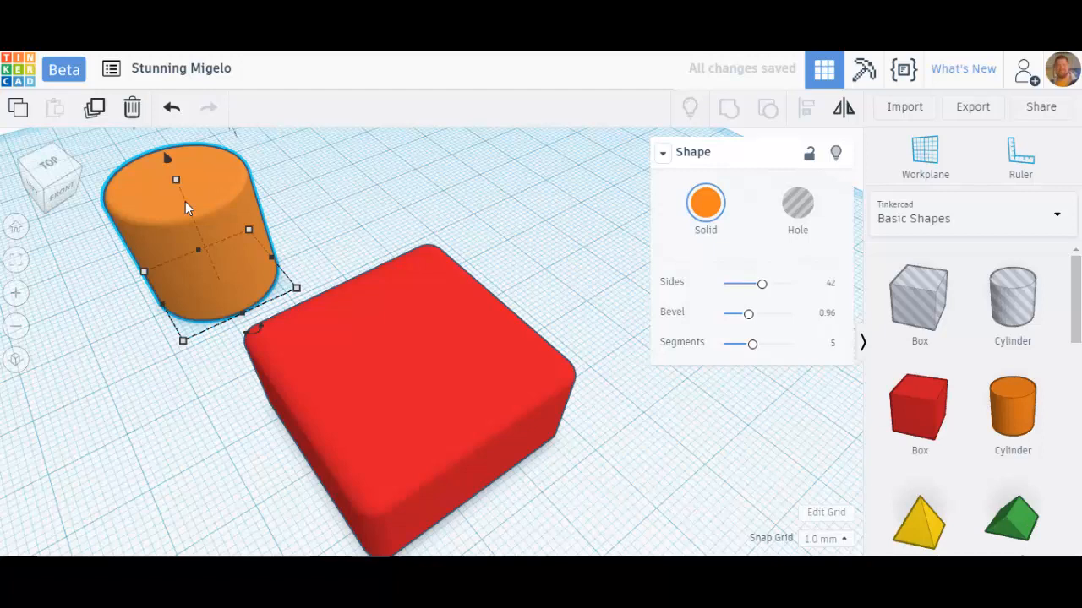
mouse_move(507, 269)
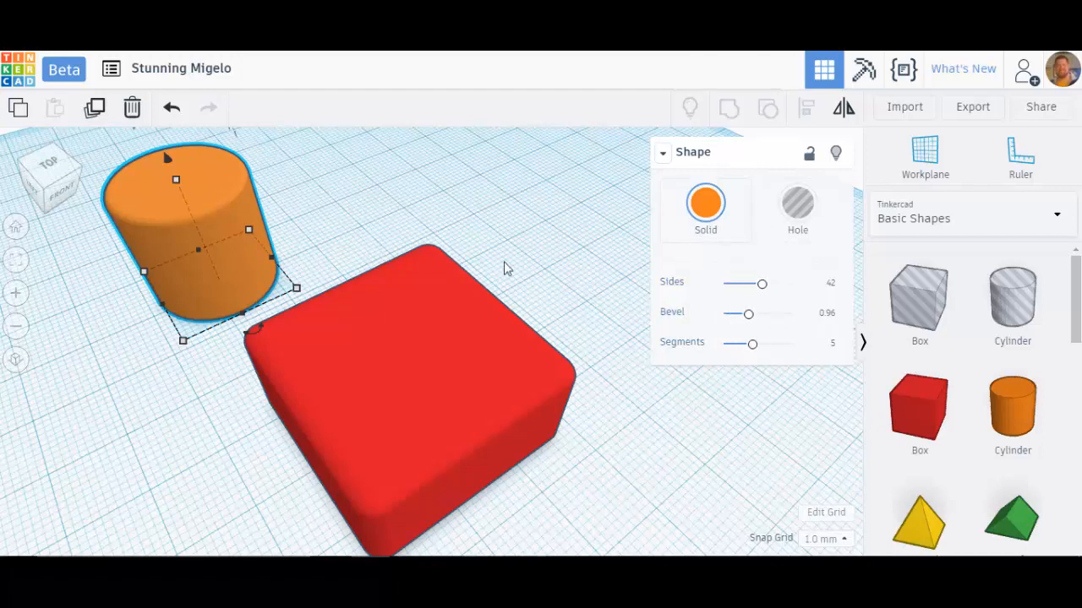
mouse_move(194, 195)
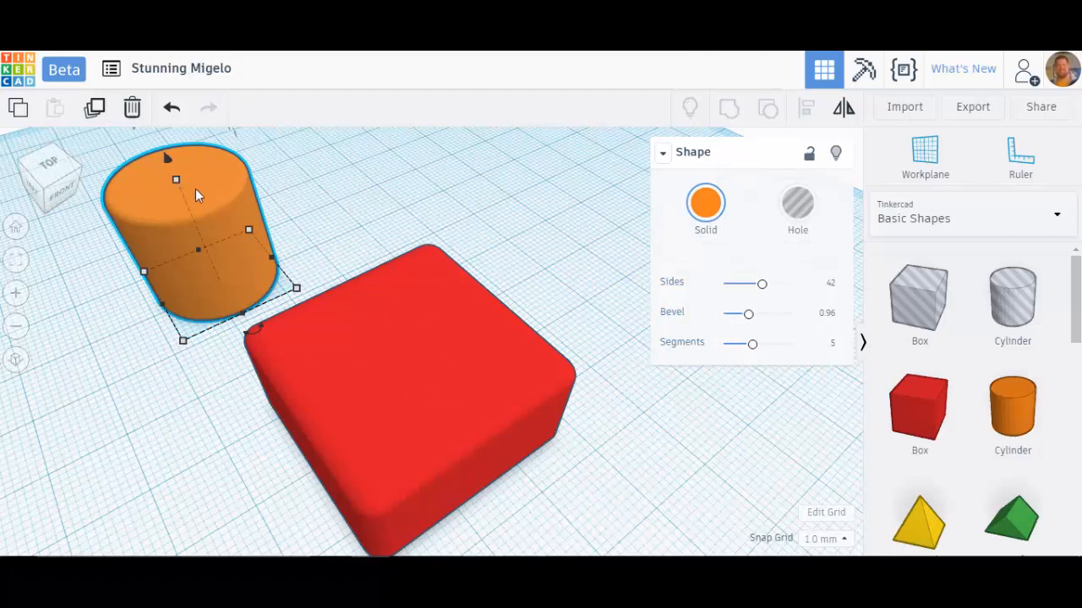
mouse_move(436, 369)
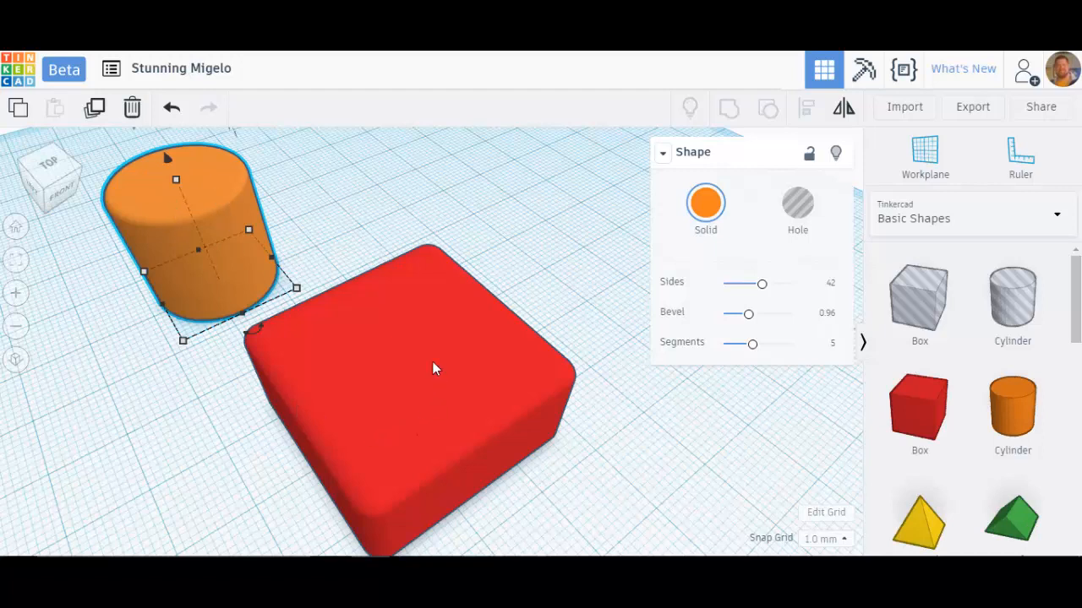
mouse_move(666, 256)
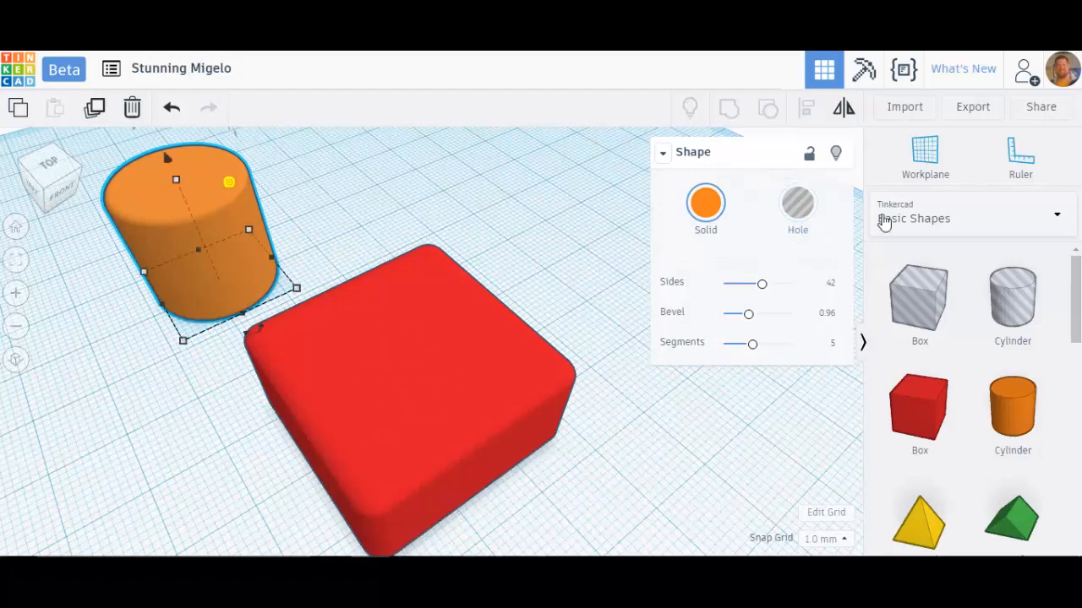
Make the smoothed cylinder a hole so it cuts into the red box
left_click(798, 210)
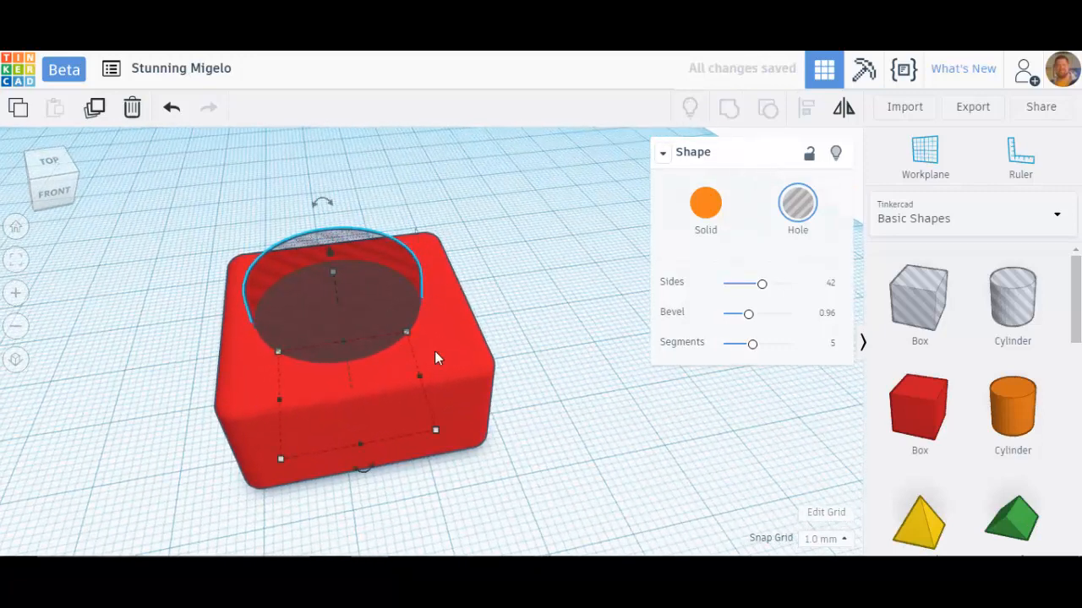
mouse_move(465, 416)
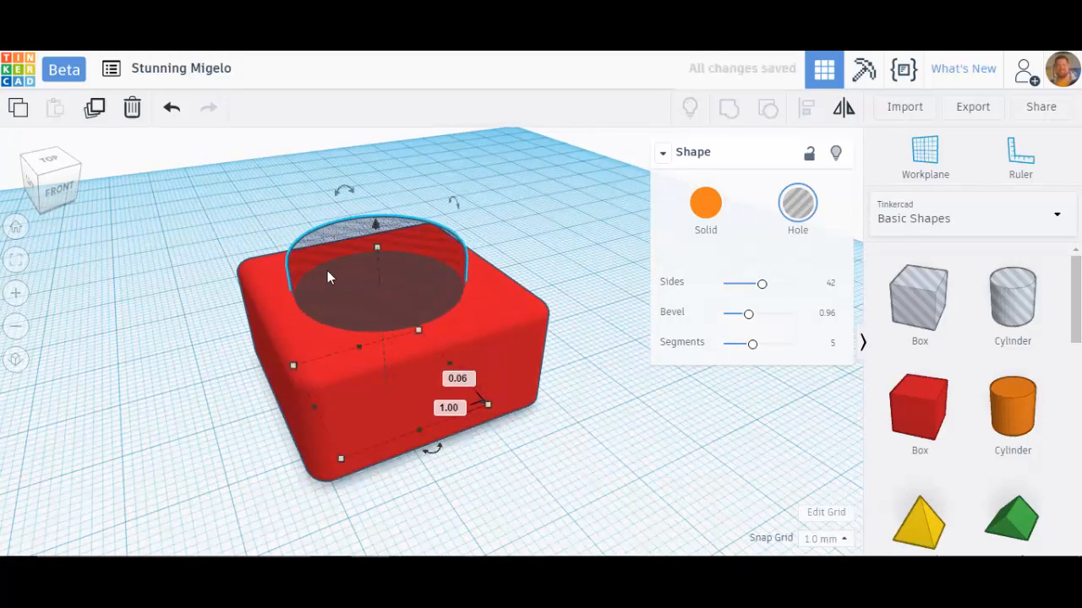
mouse_move(368, 362)
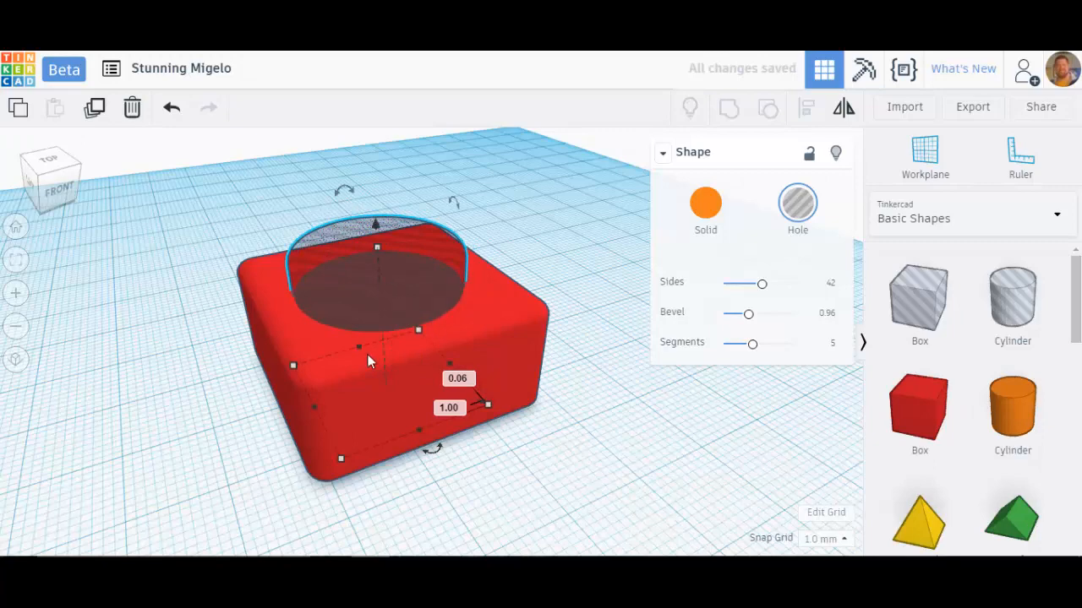